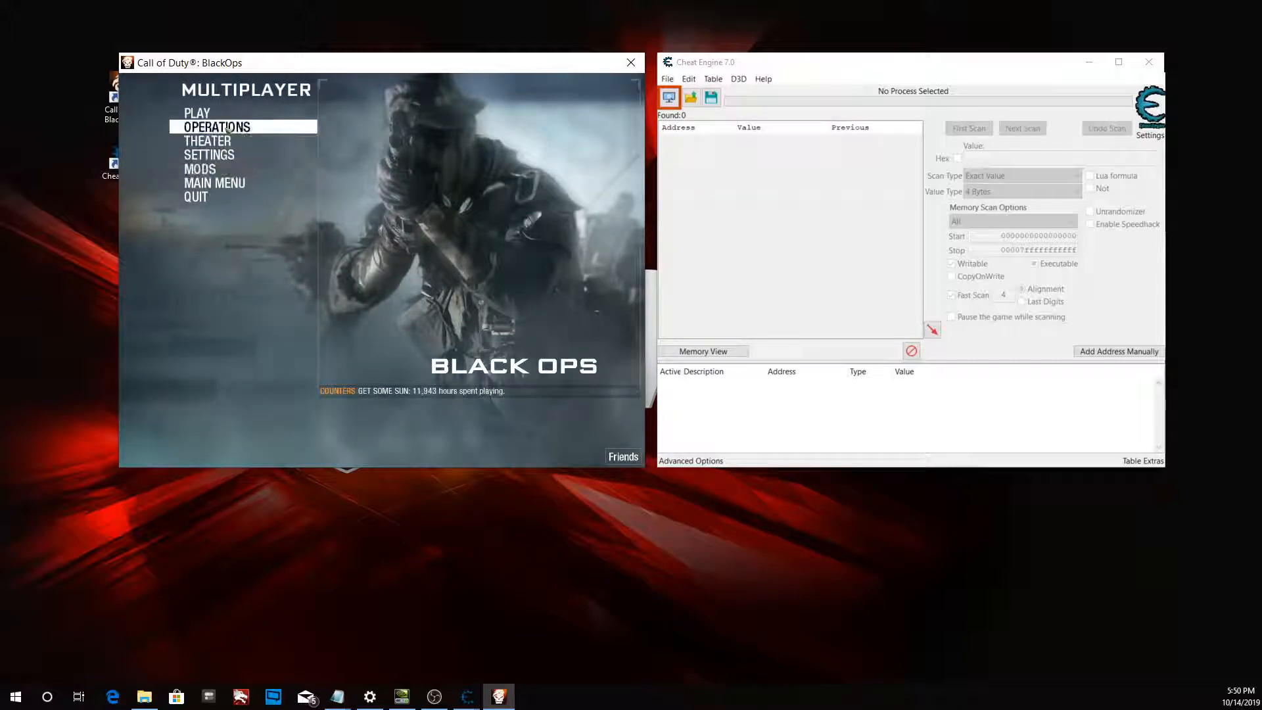
# Open the private match game options and set Class Editor to Custom Classes.
pyautogui.click(198, 113)
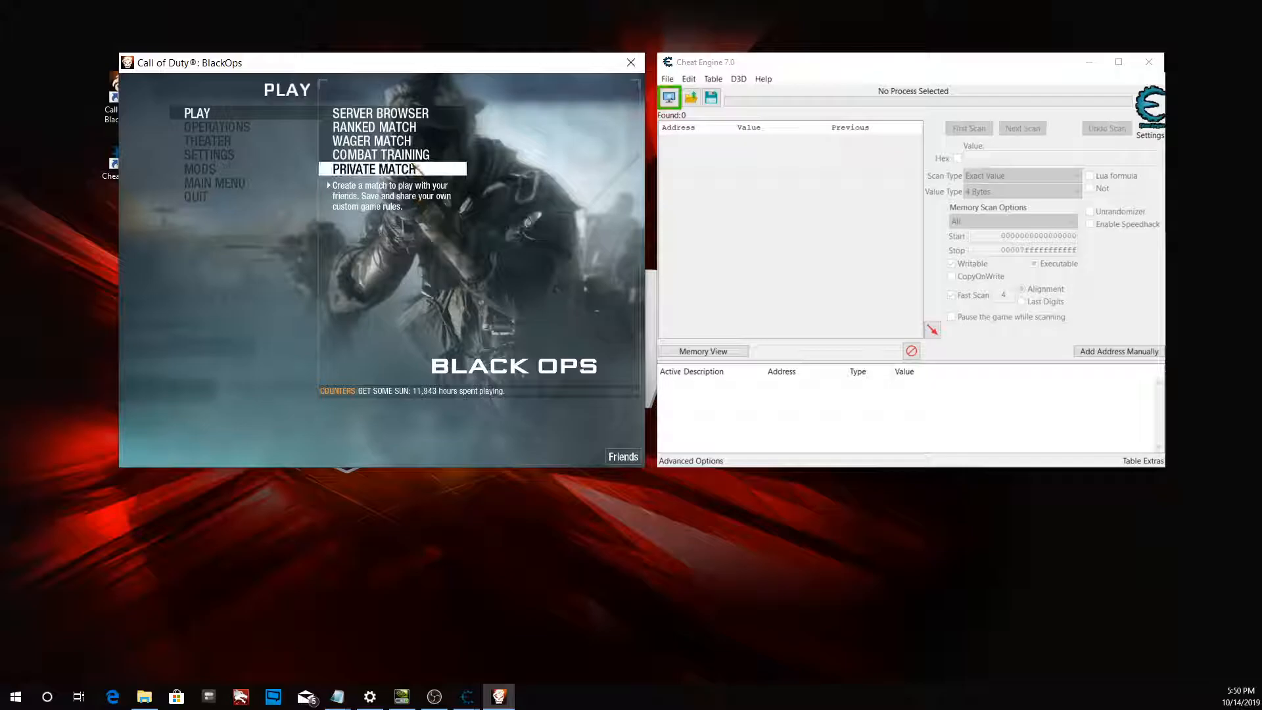
pyautogui.click(382, 168)
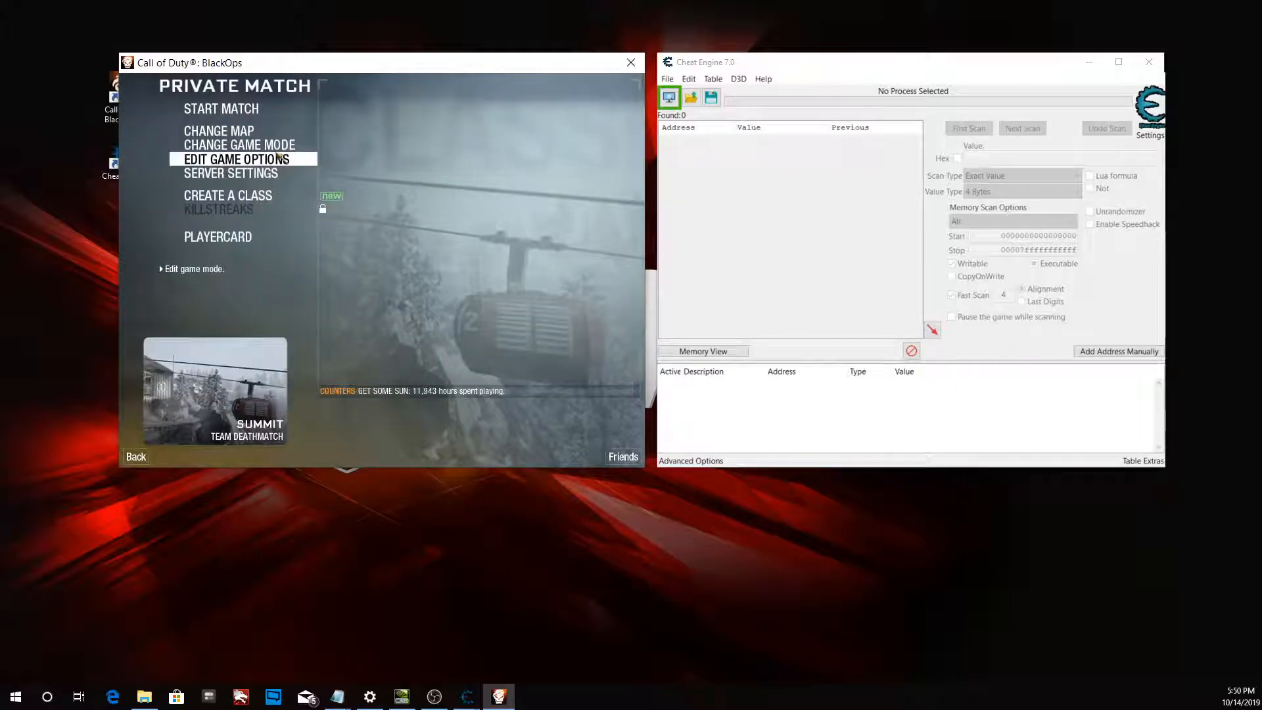
pyautogui.click(234, 158)
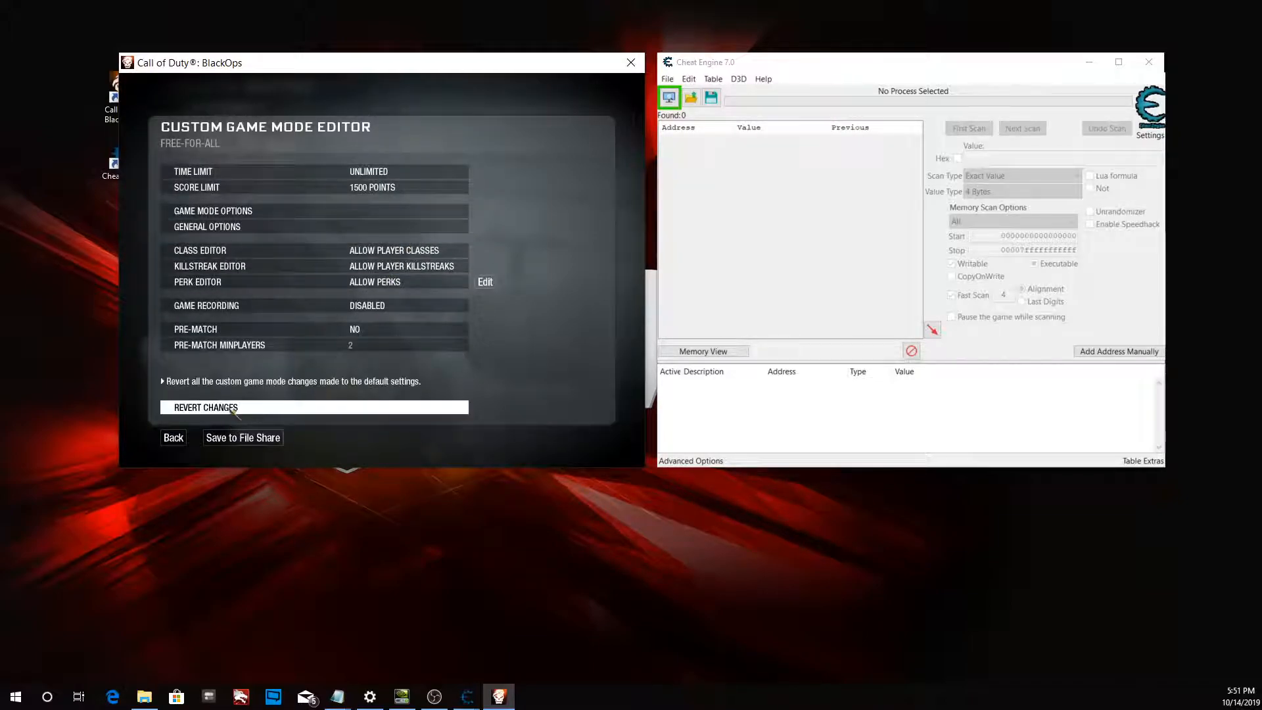
pyautogui.click(394, 250)
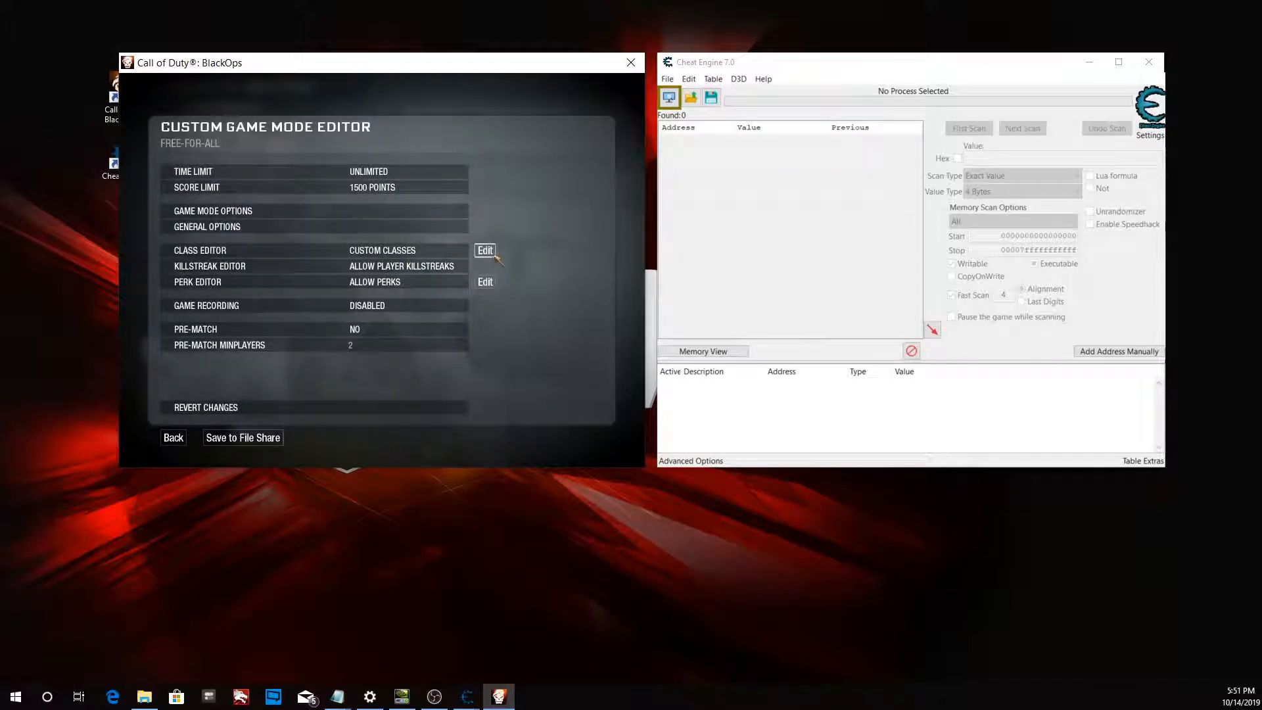
pyautogui.click(484, 250)
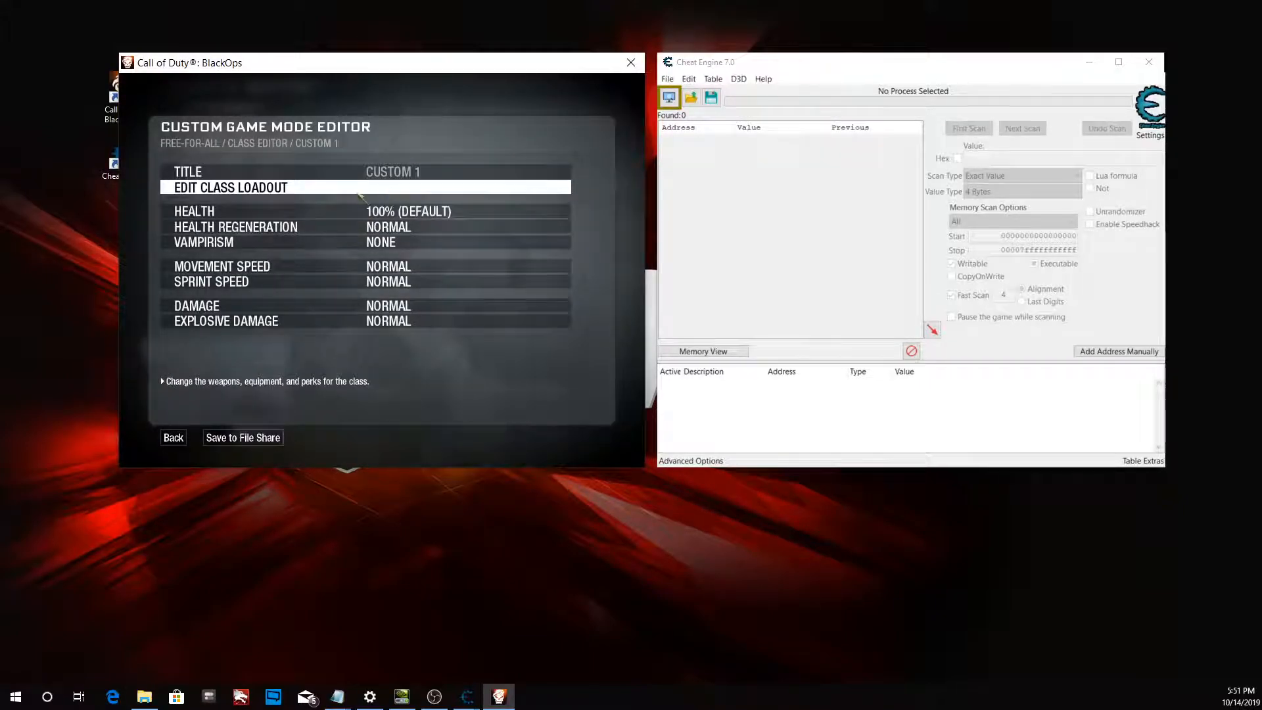
# Check the Custom 1 loadout and go back to the private match lobby.
pyautogui.click(230, 187)
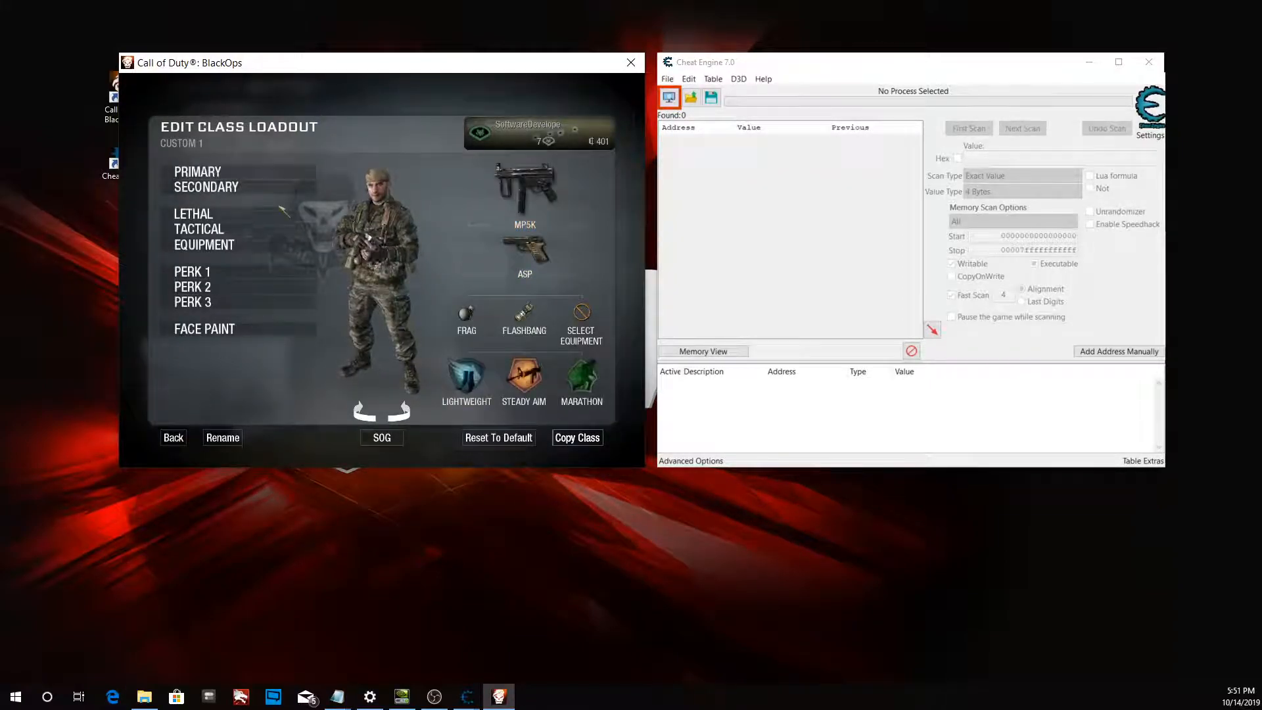
pyautogui.click(199, 229)
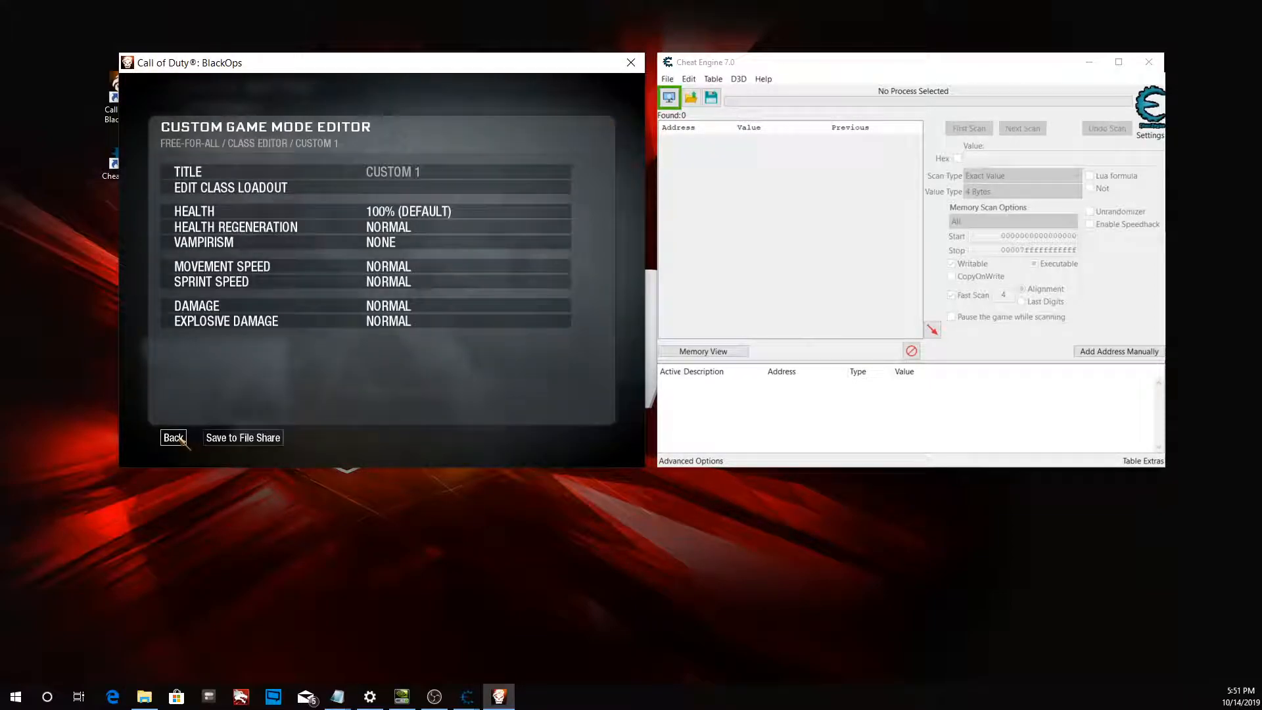
pyautogui.click(173, 437)
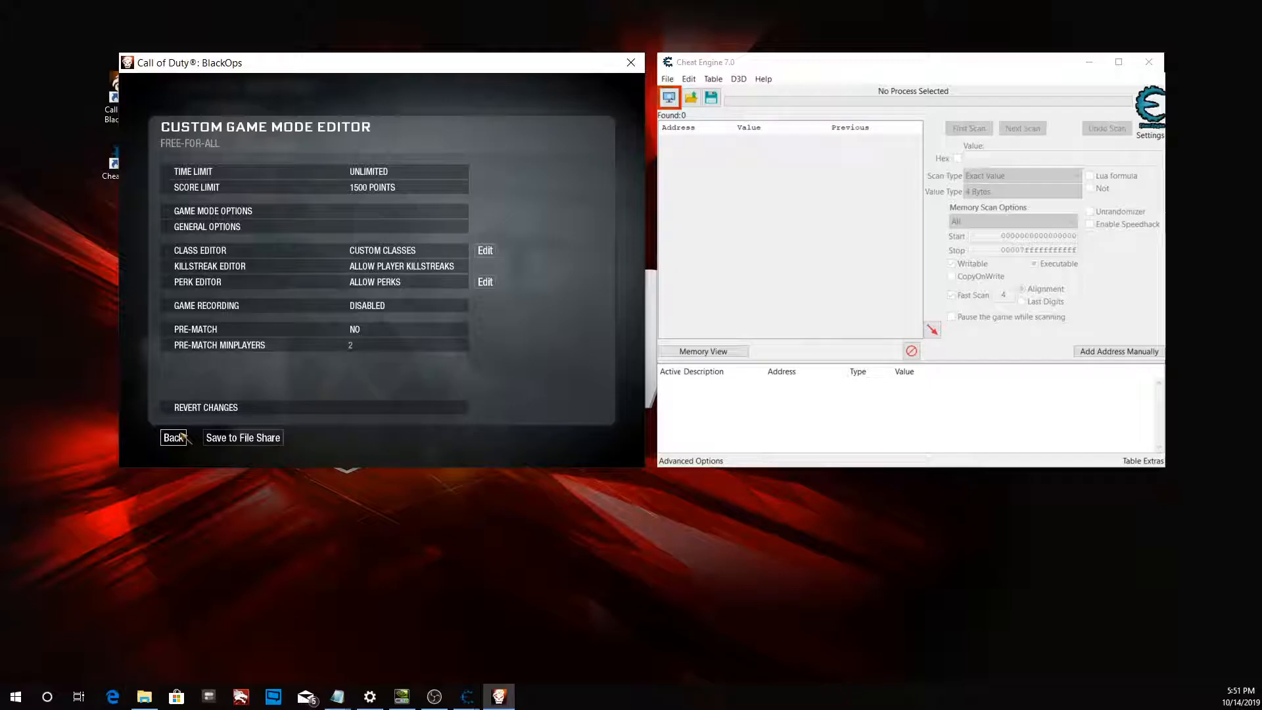
pyautogui.click(173, 437)
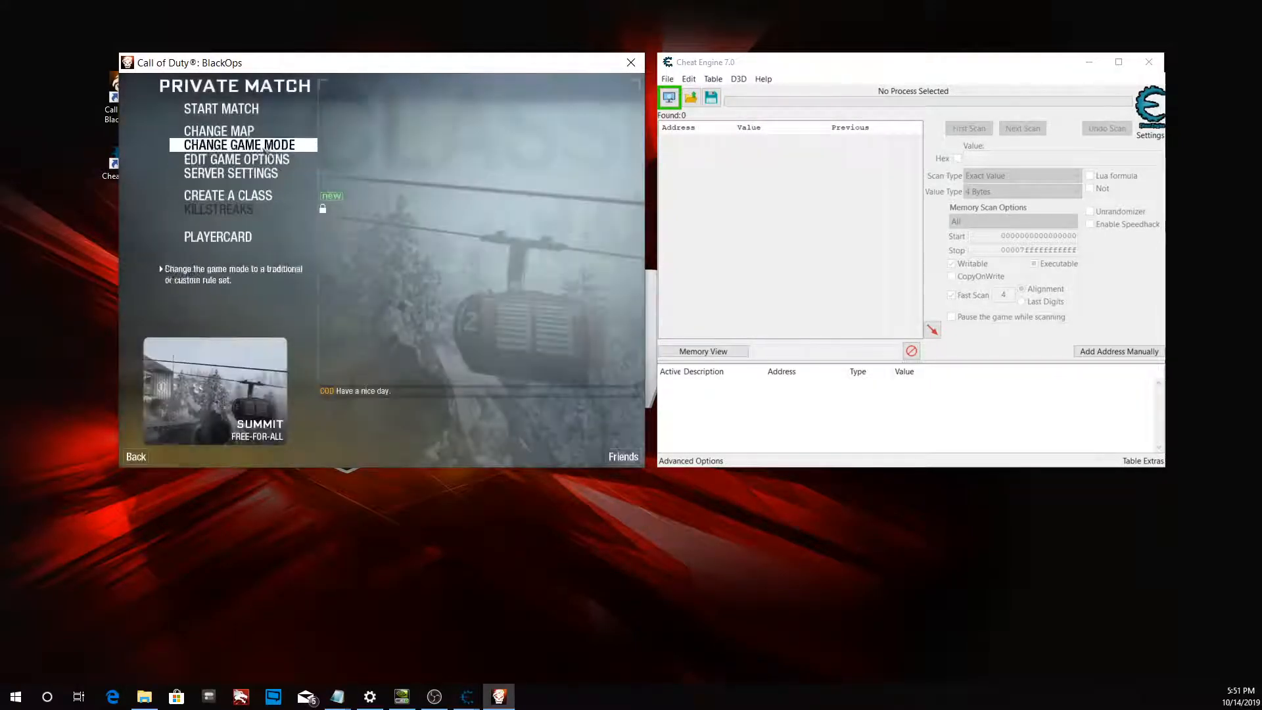
pyautogui.click(230, 173)
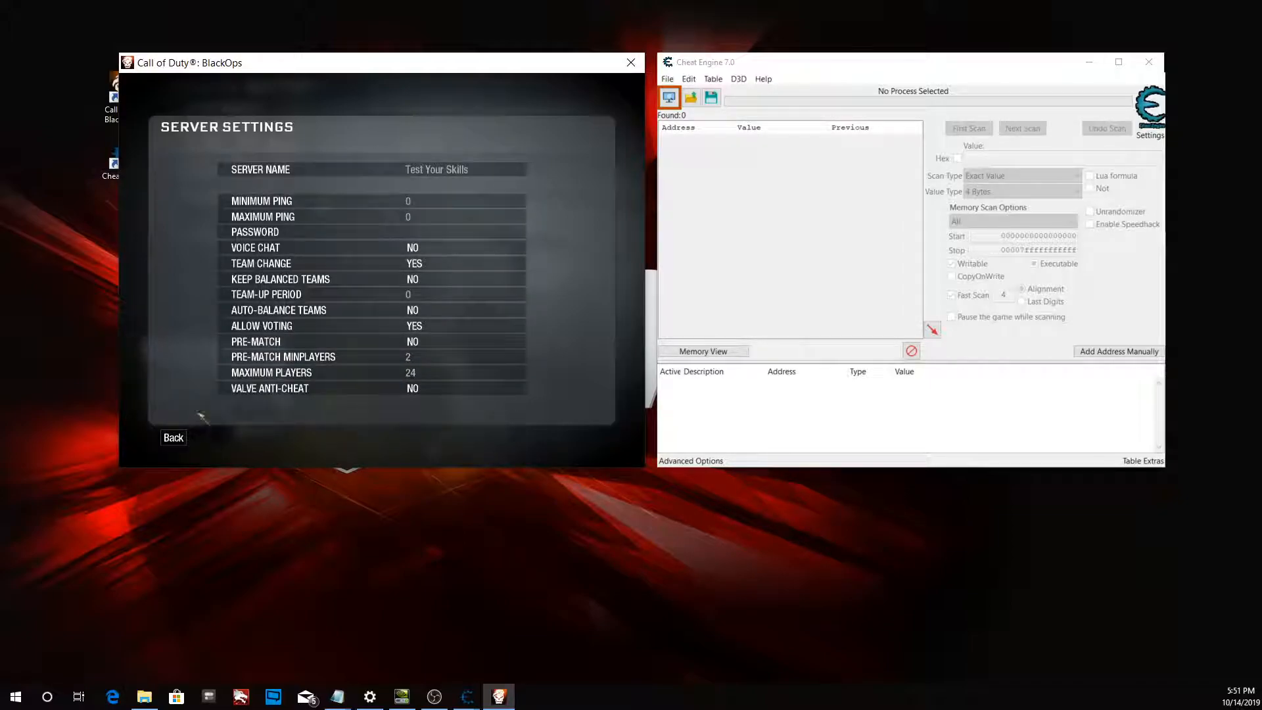
pyautogui.moveTo(575, 402)
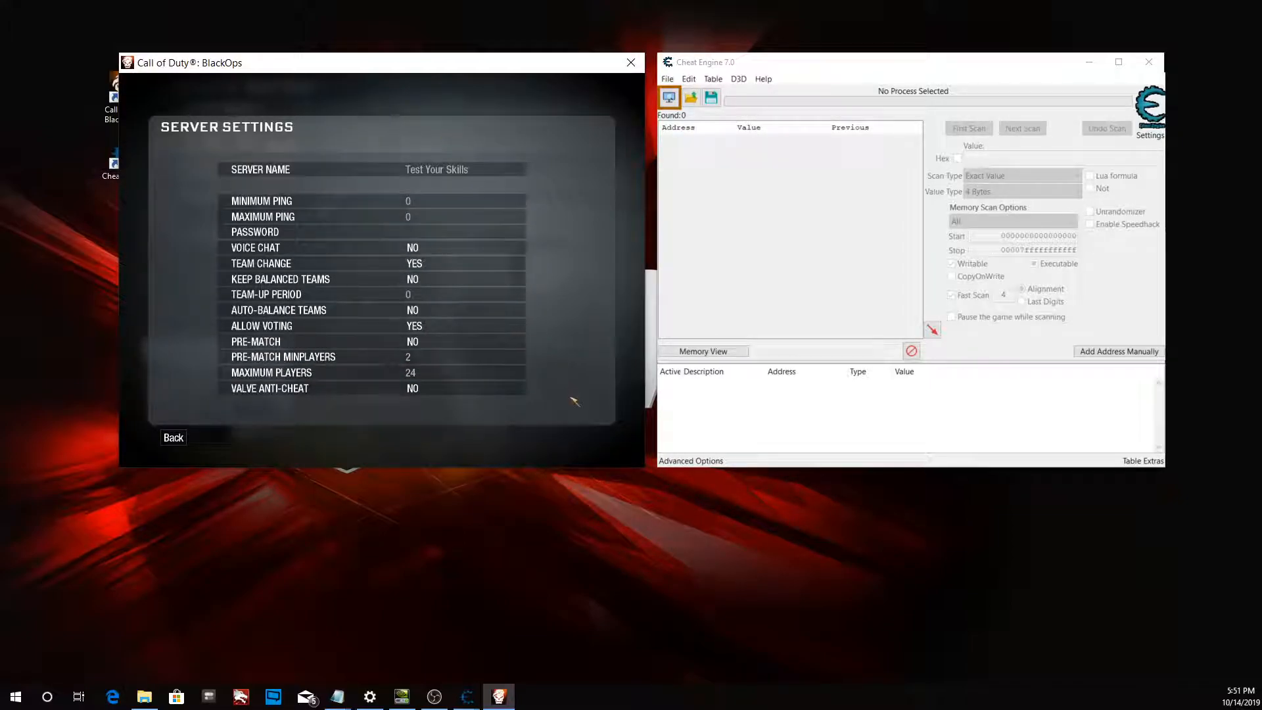
pyautogui.moveTo(269, 388)
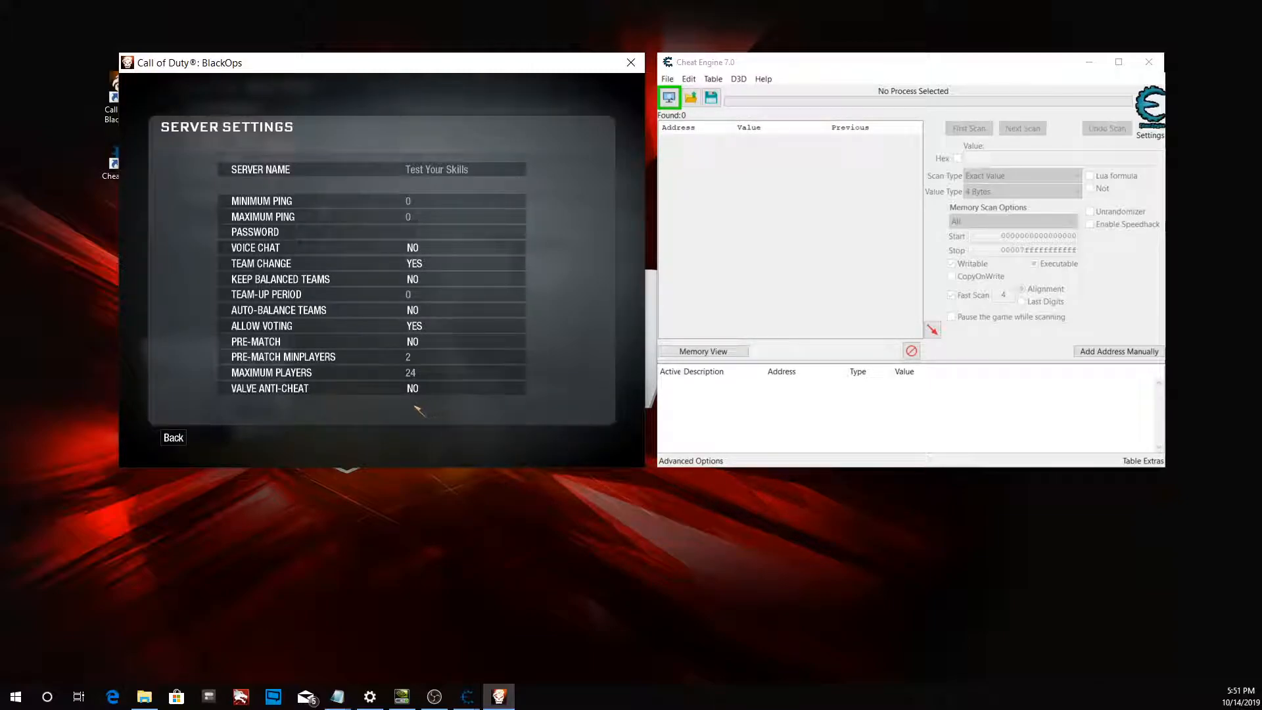
pyautogui.moveTo(263, 408)
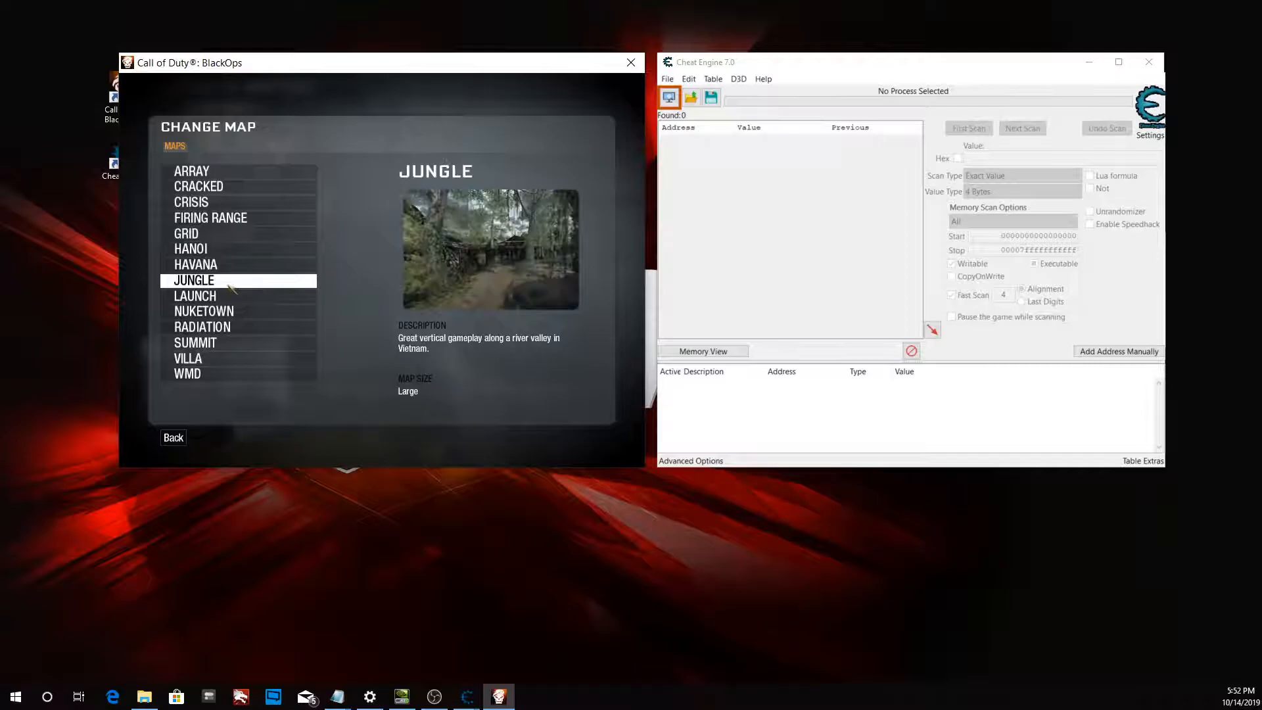
# Choose Nuketown as the map for the free-for-all private match.
pyautogui.click(204, 311)
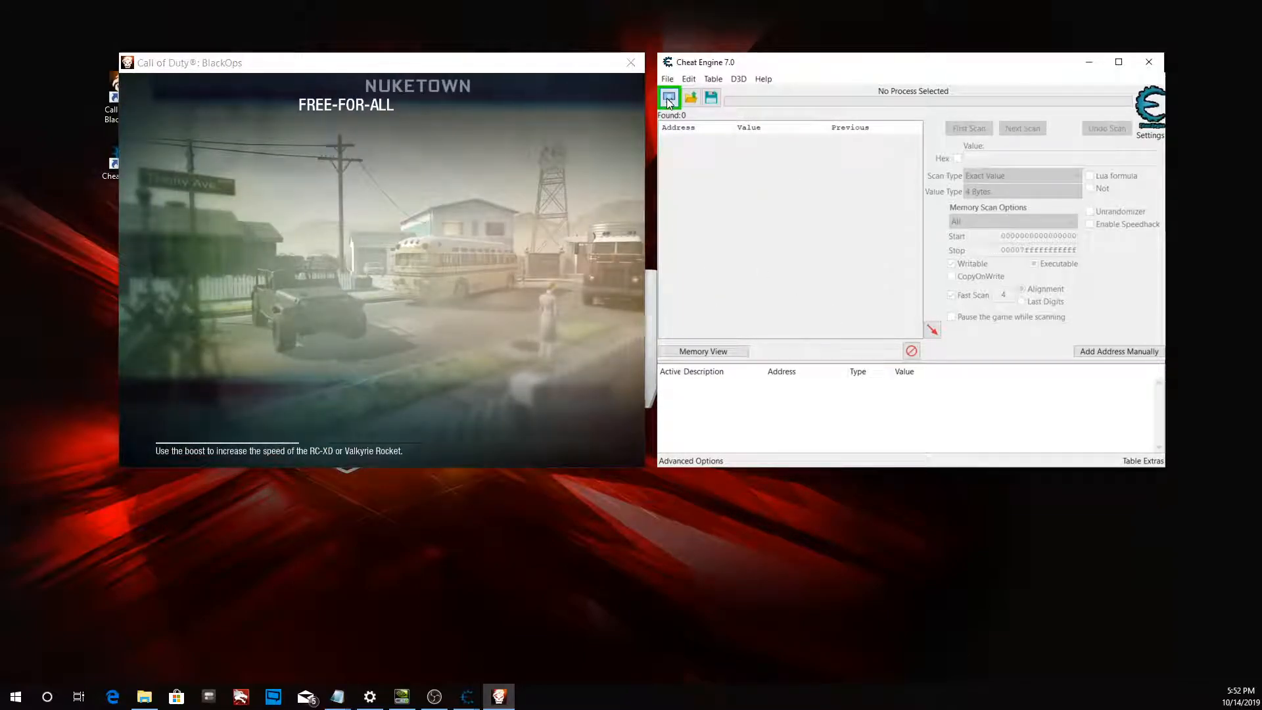
# Attach Cheat Engine to the Call of Duty: BlackOps process from the Process List.
pyautogui.click(669, 97)
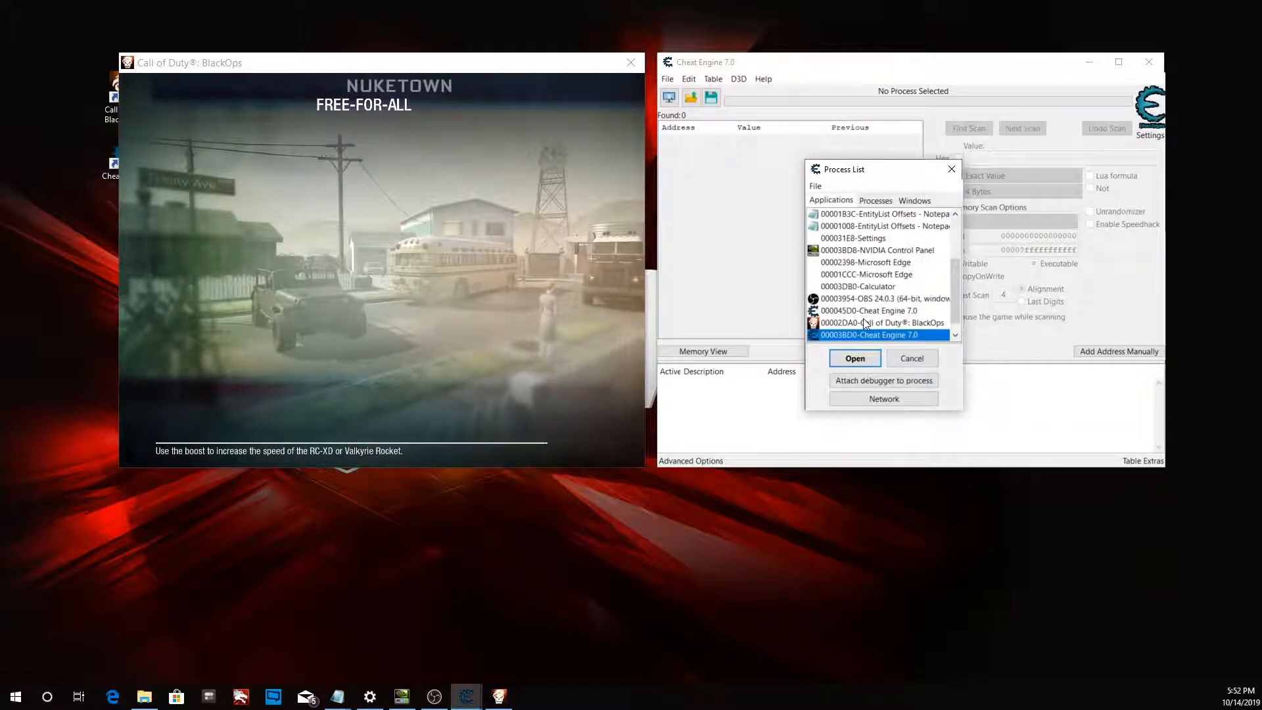
pyautogui.click(854, 358)
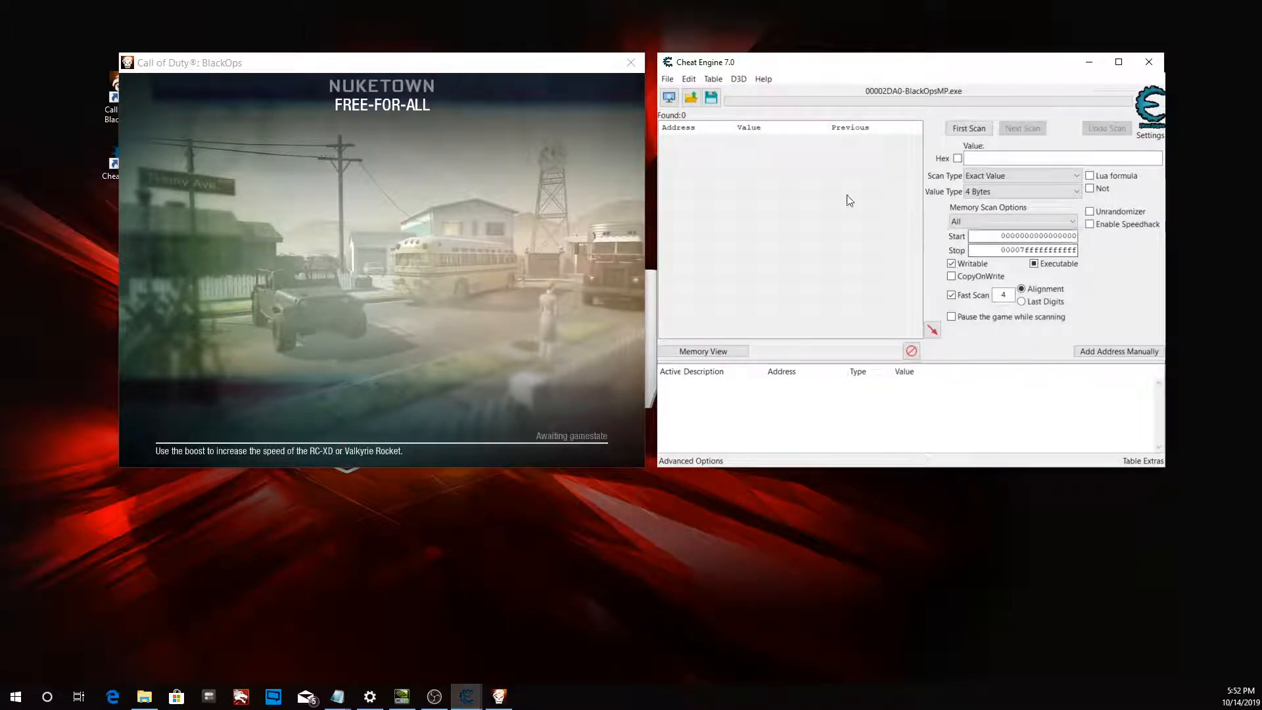
pyautogui.moveTo(769, 184)
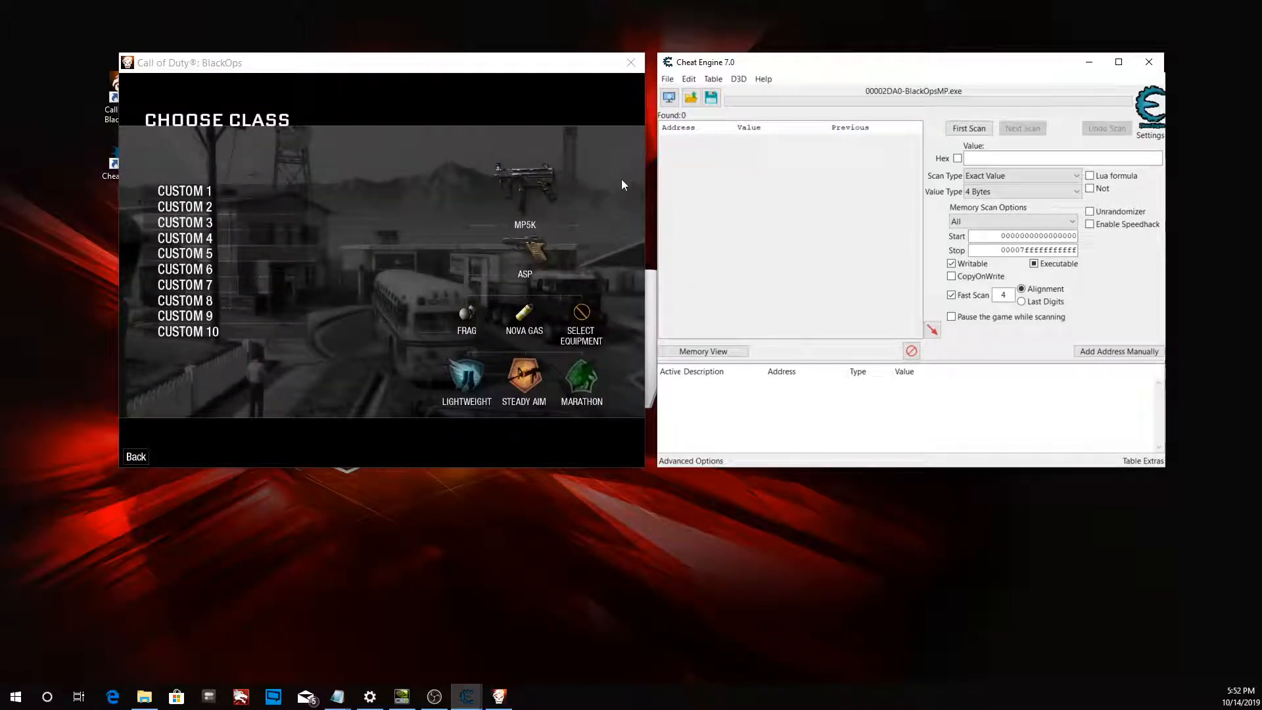
pyautogui.moveTo(223, 195)
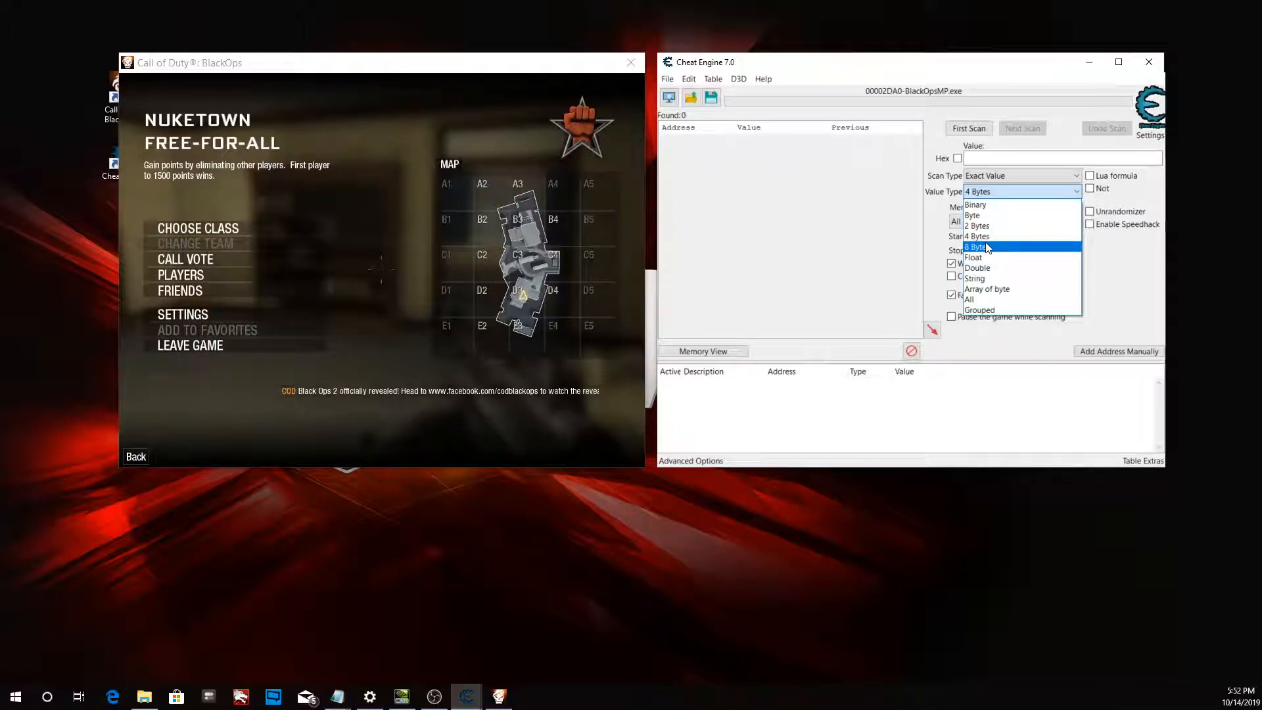
# Run a 4 Bytes first scan with Scan Type set to Unknown initial value.
pyautogui.click(977, 236)
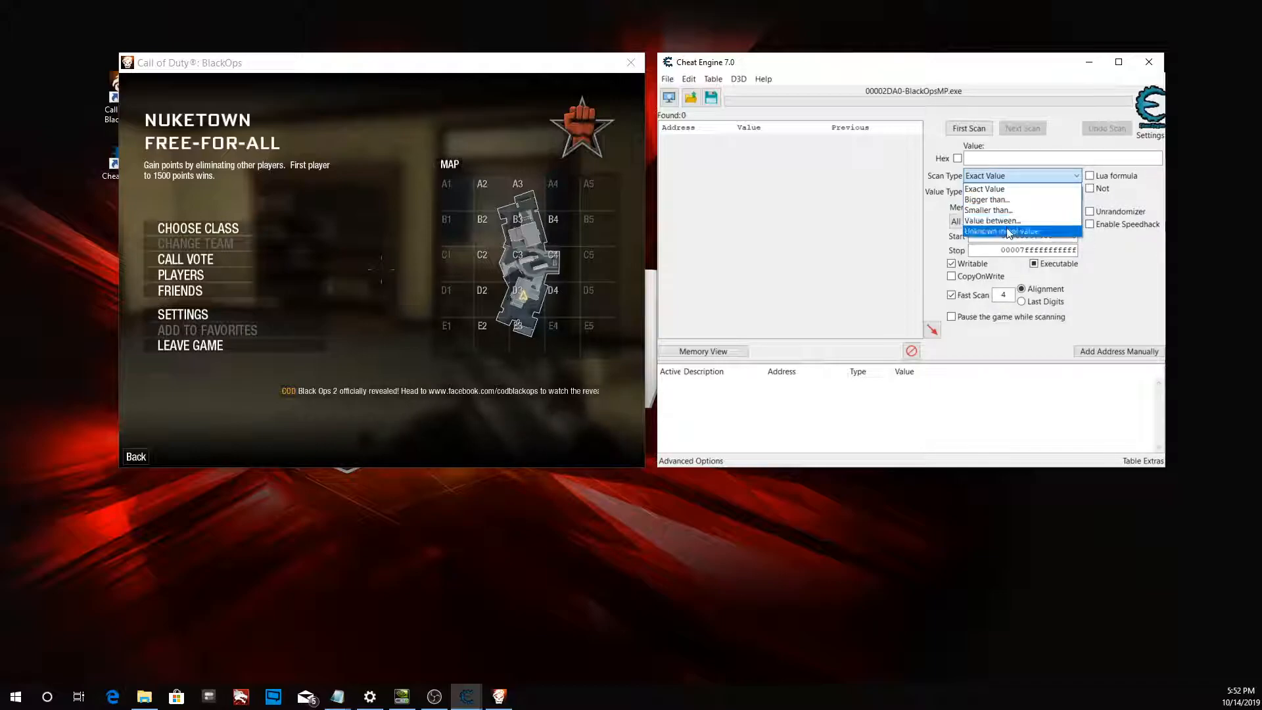
pyautogui.click(1007, 231)
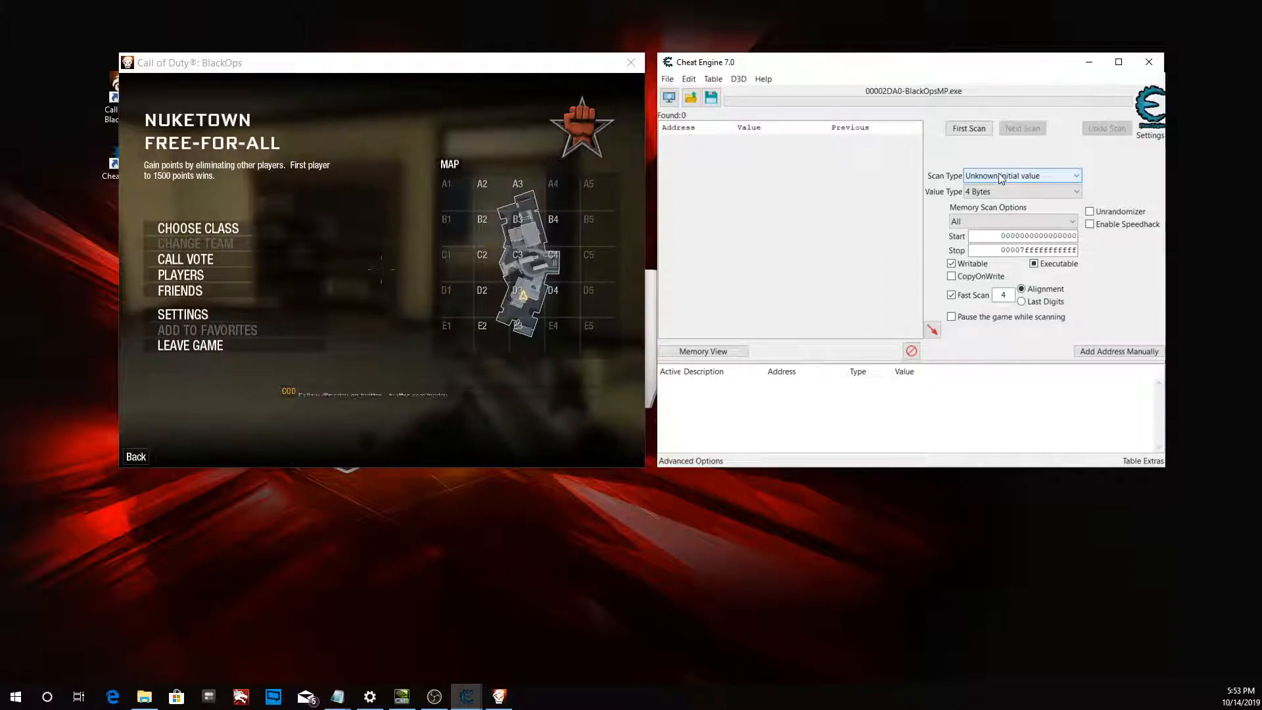
pyautogui.click(968, 128)
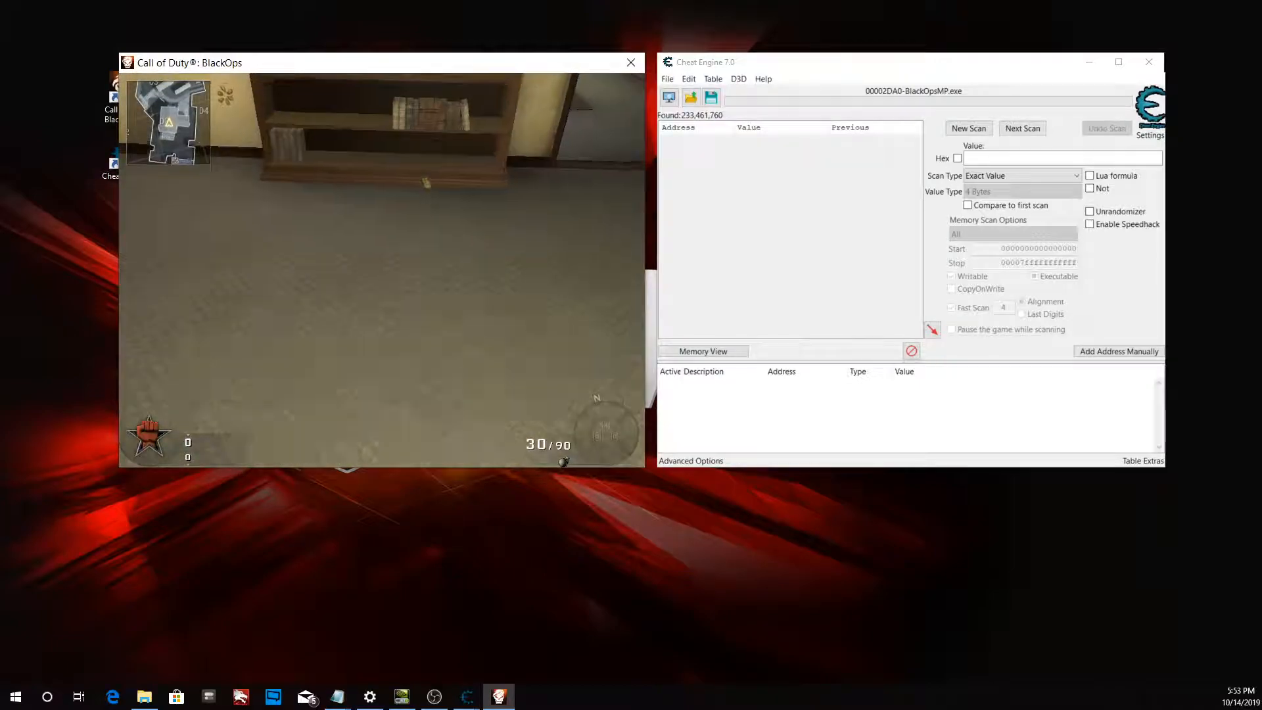
# Repeat Decreased value Next Scans after taking damage until 27 addresses remain.
pyautogui.click(1022, 128)
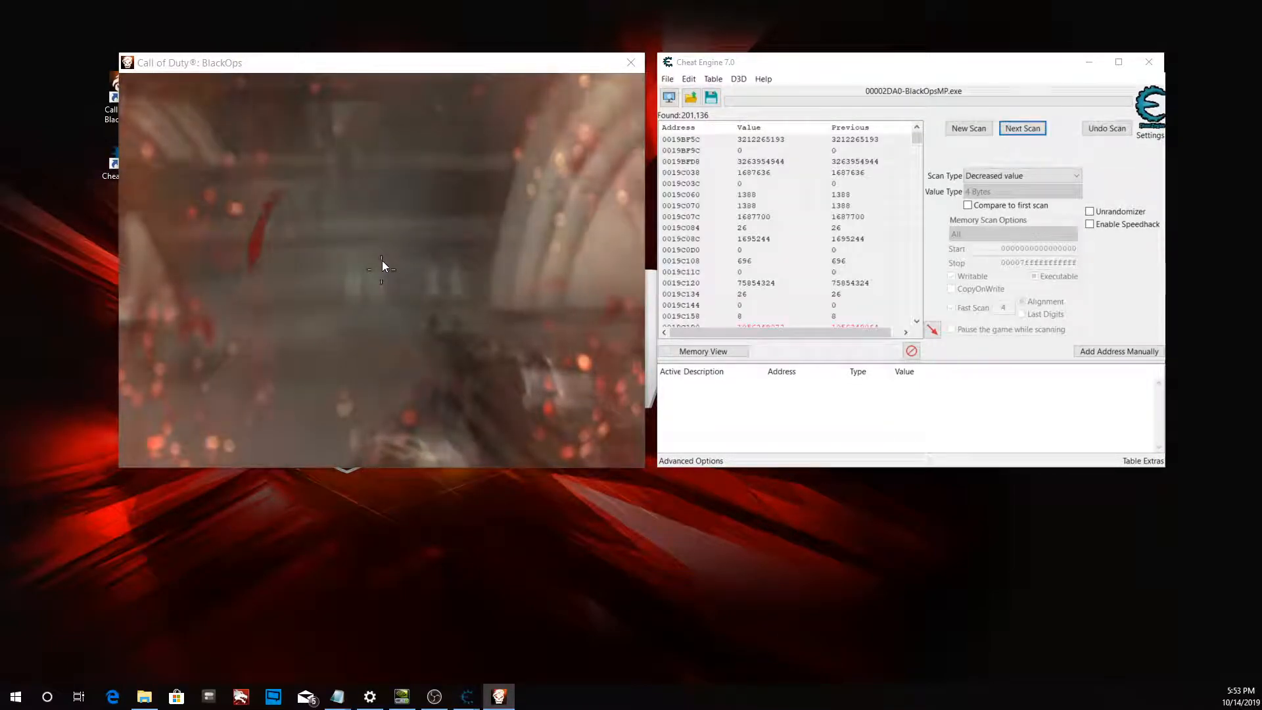
pyautogui.click(1022, 128)
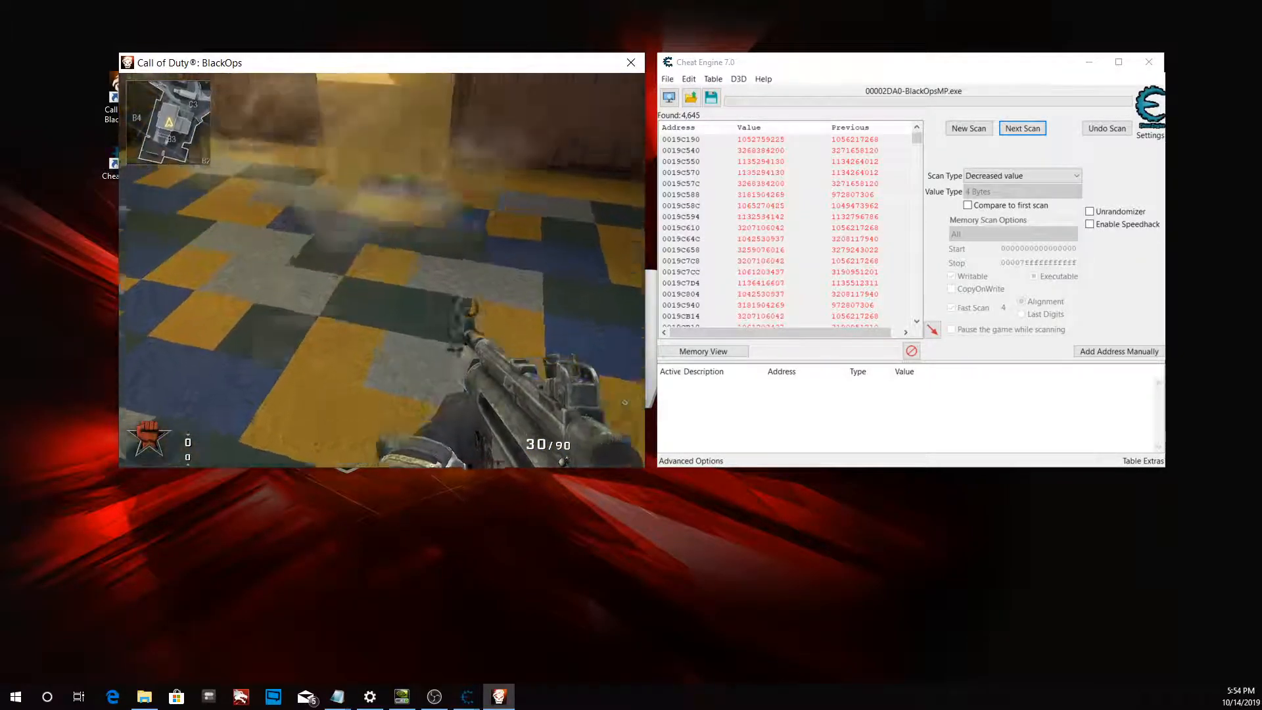
pyautogui.click(1023, 128)
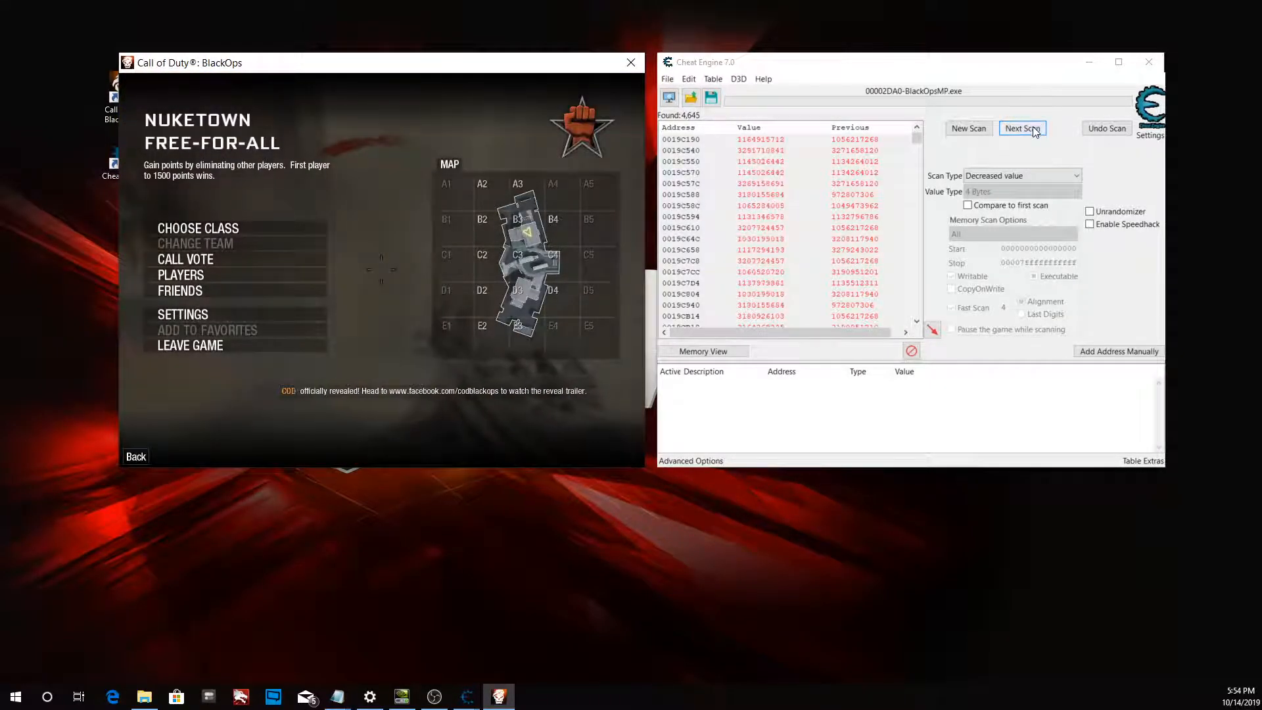
pyautogui.click(1023, 128)
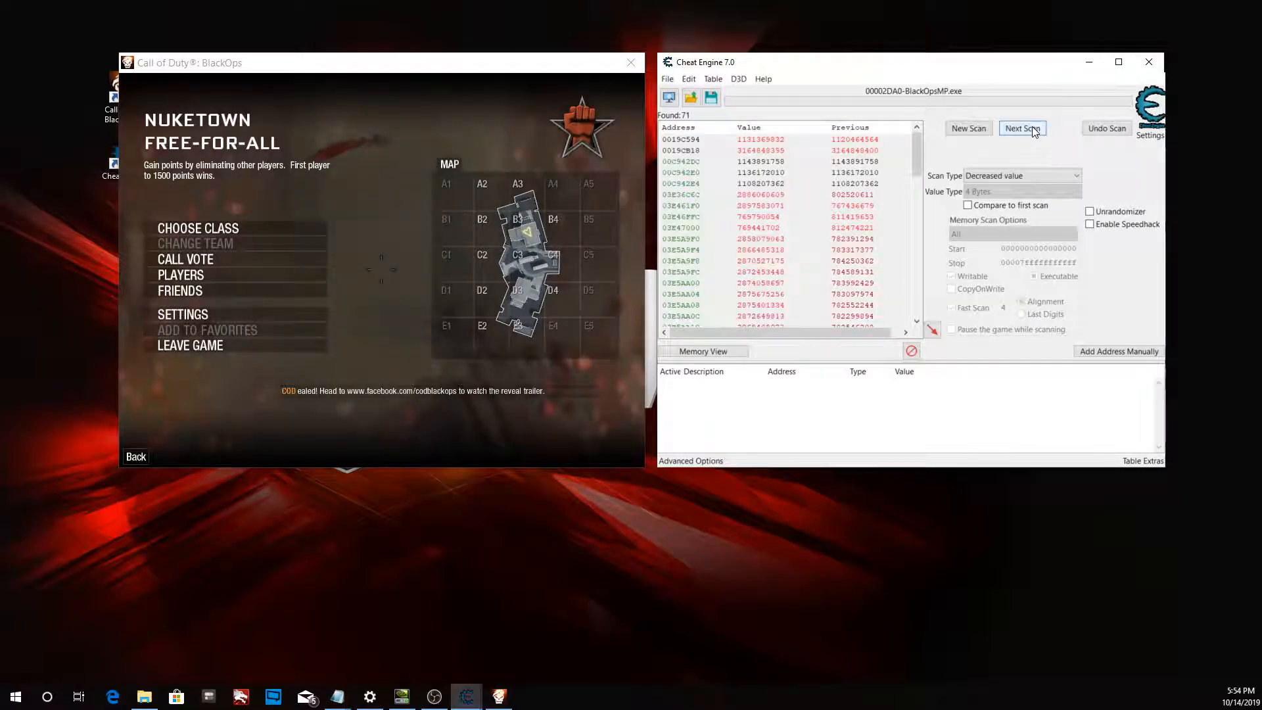
pyautogui.click(1022, 129)
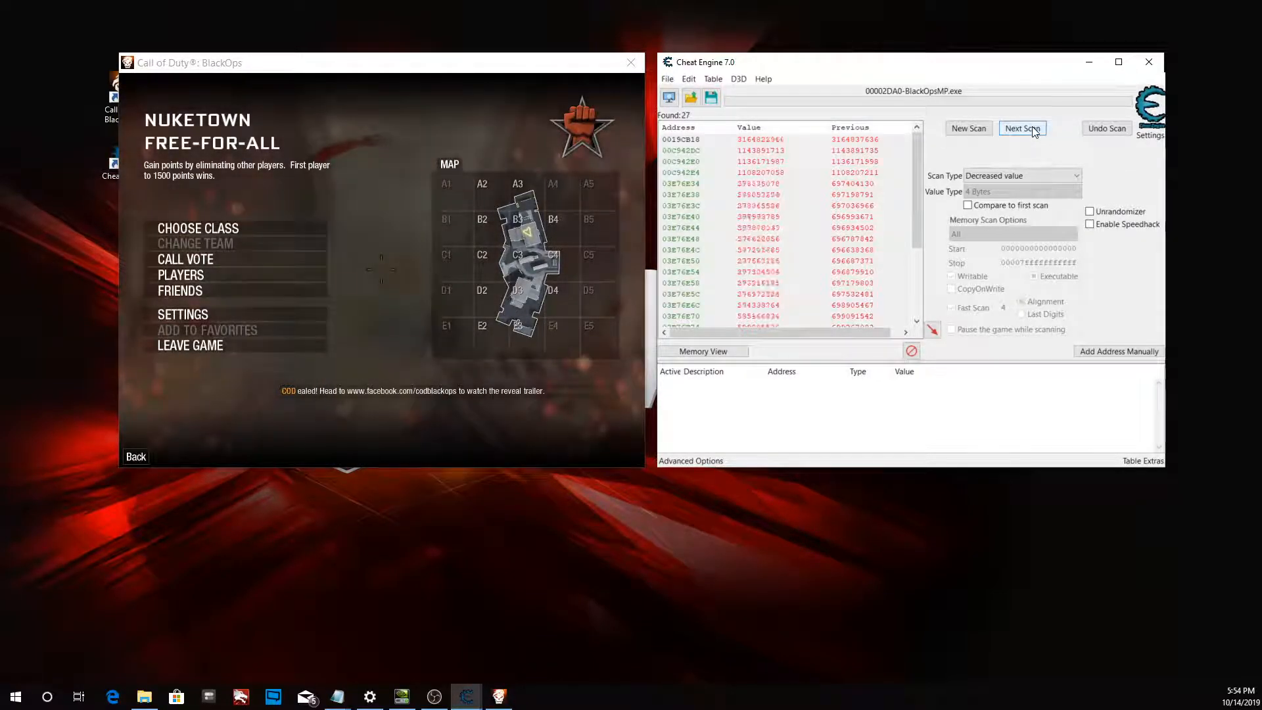
pyautogui.click(1022, 128)
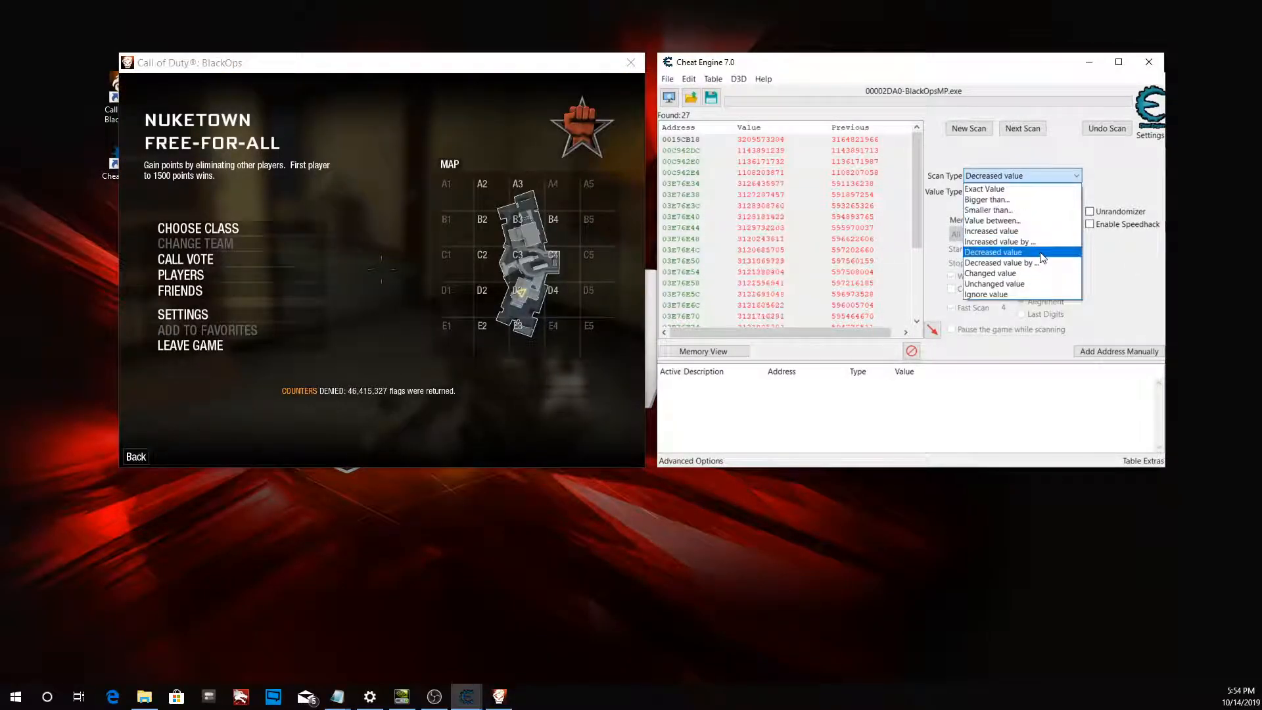
# Try the Unchanged value scan type, then clear the 27 results with New Scan.
pyautogui.click(994, 283)
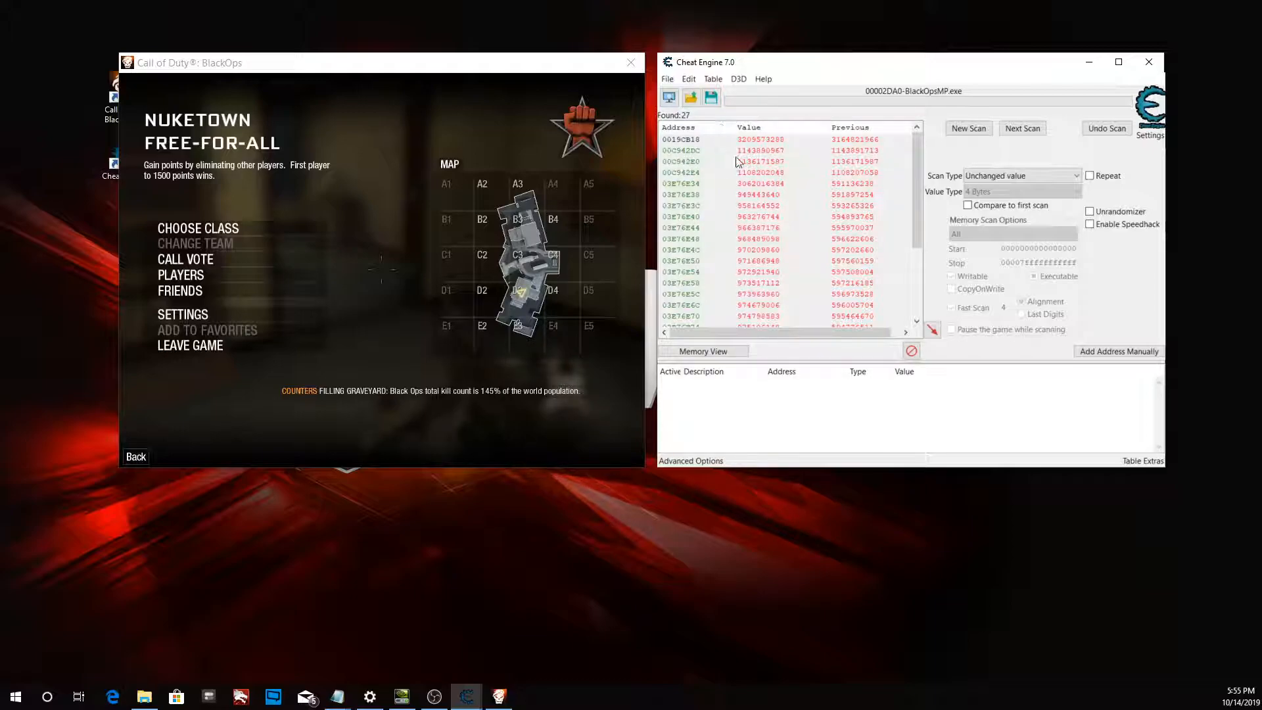
pyautogui.click(1022, 128)
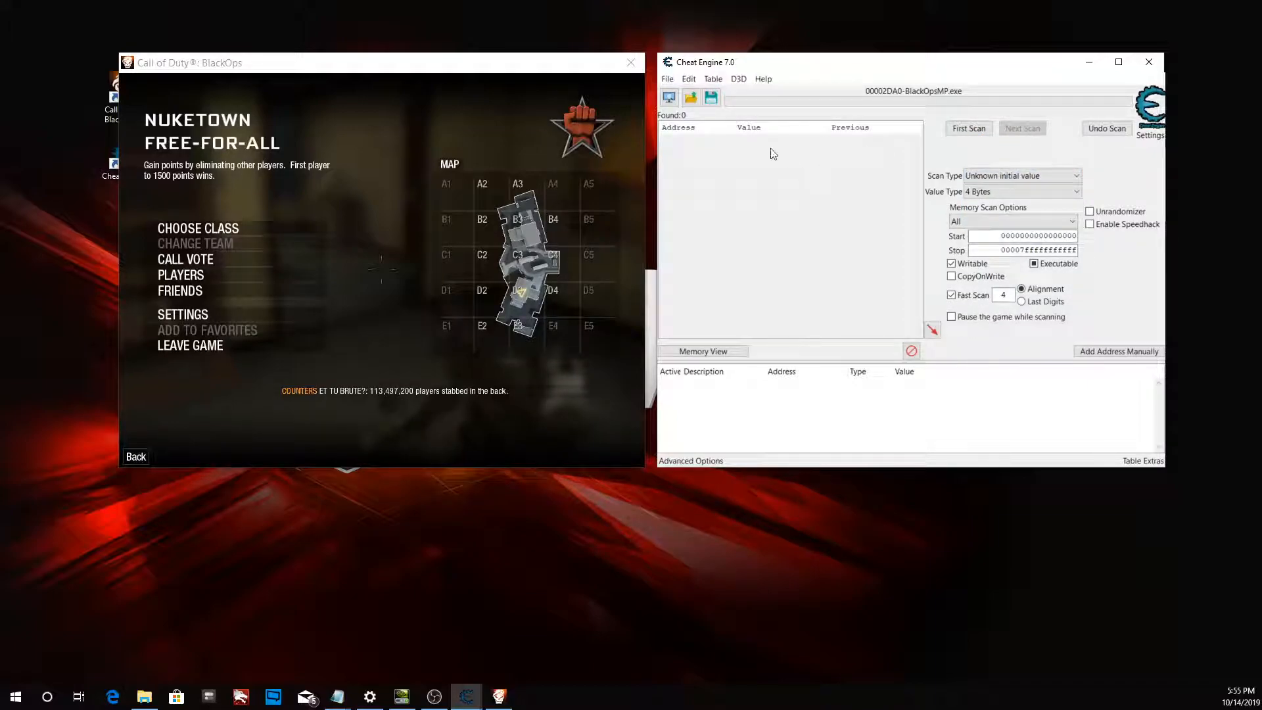
# Run a fresh first scan, then Decreased and Unchanged value Next Scans down to 2 addresses.
pyautogui.click(968, 128)
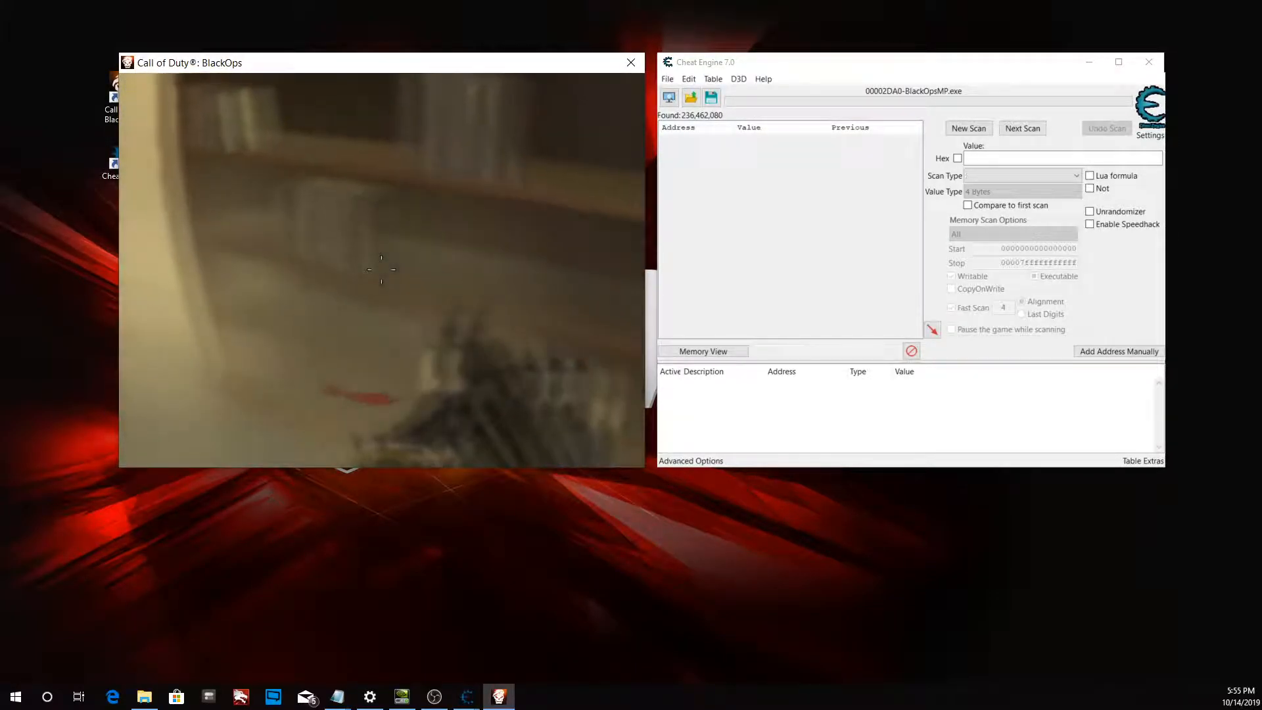
pyautogui.click(1022, 128)
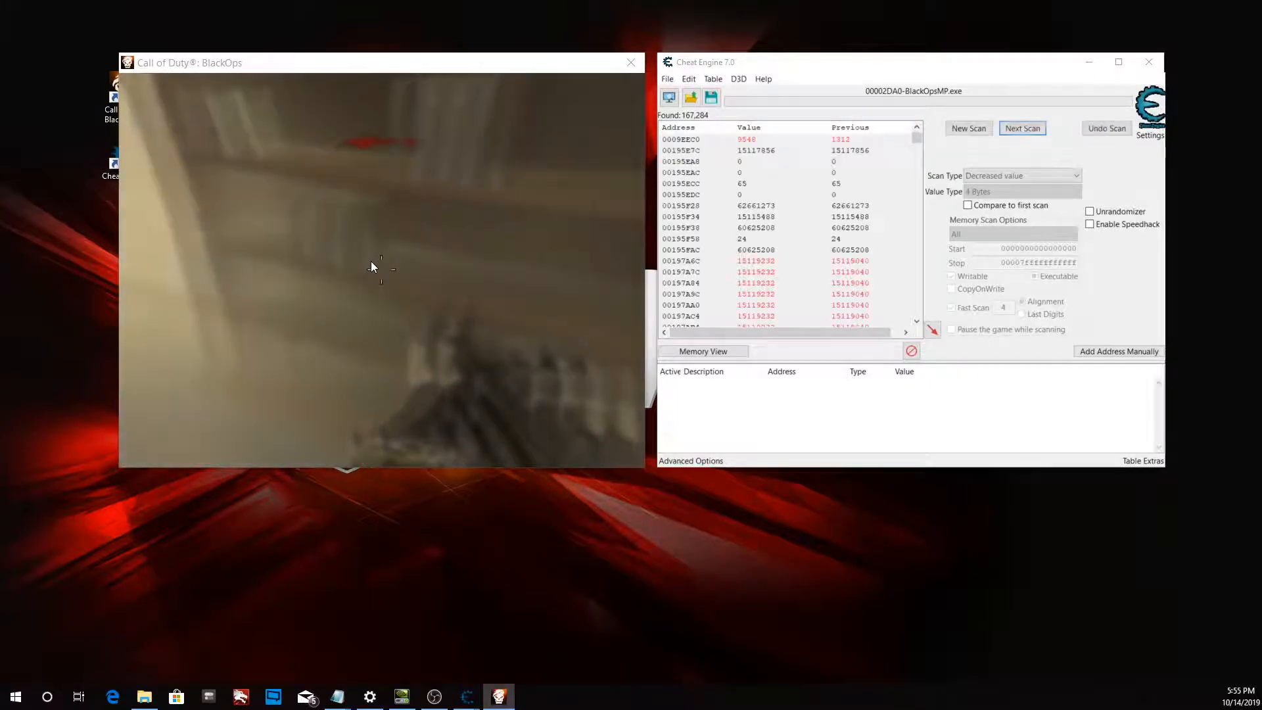
pyautogui.click(1022, 127)
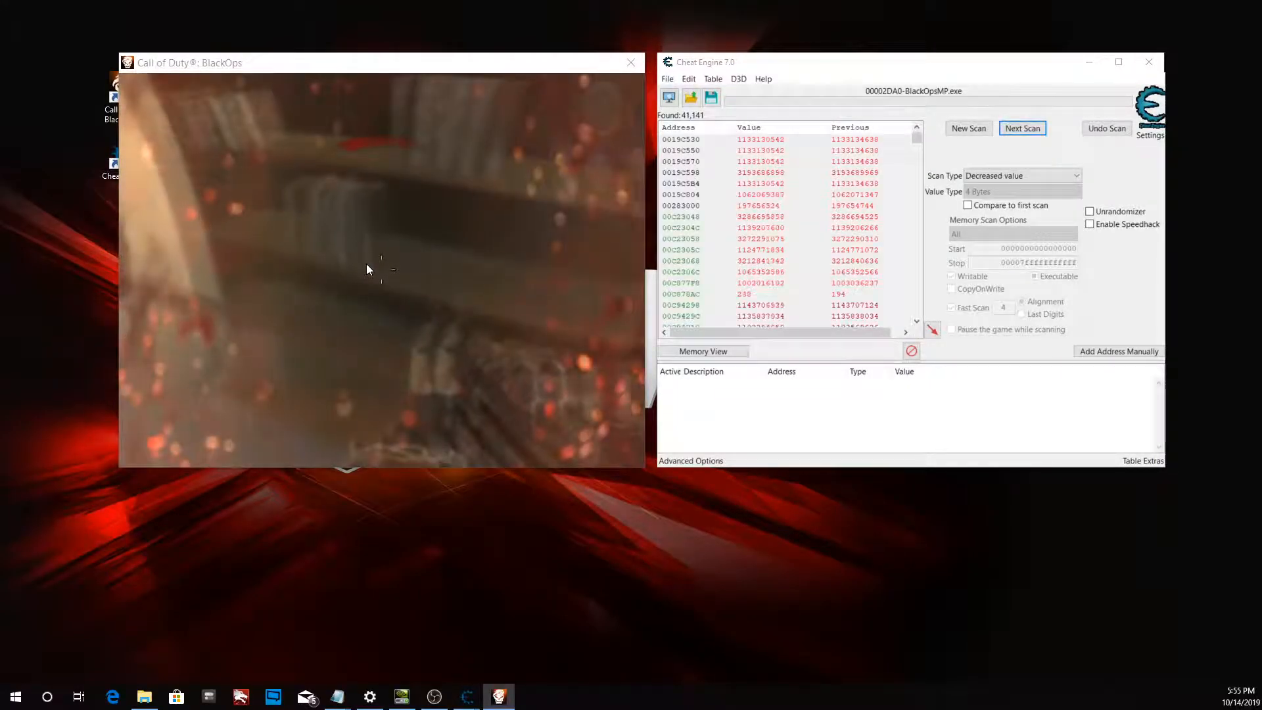
pyautogui.click(1022, 127)
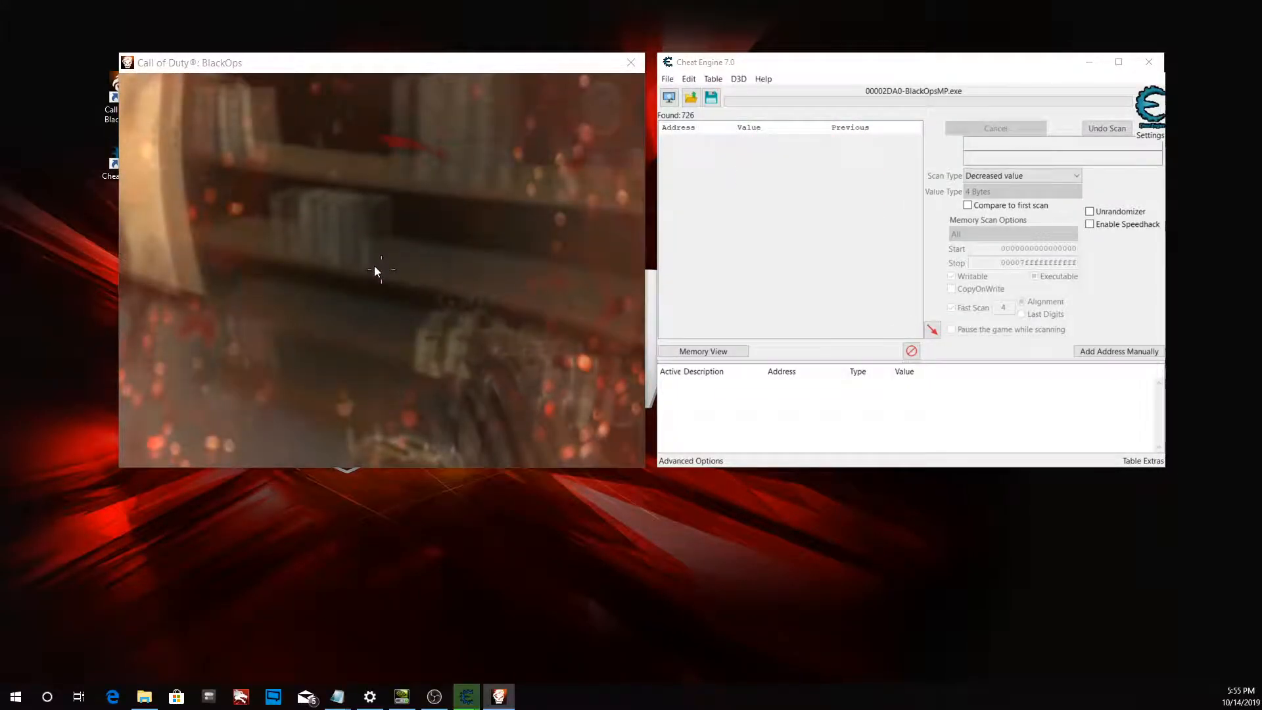
pyautogui.click(1022, 128)
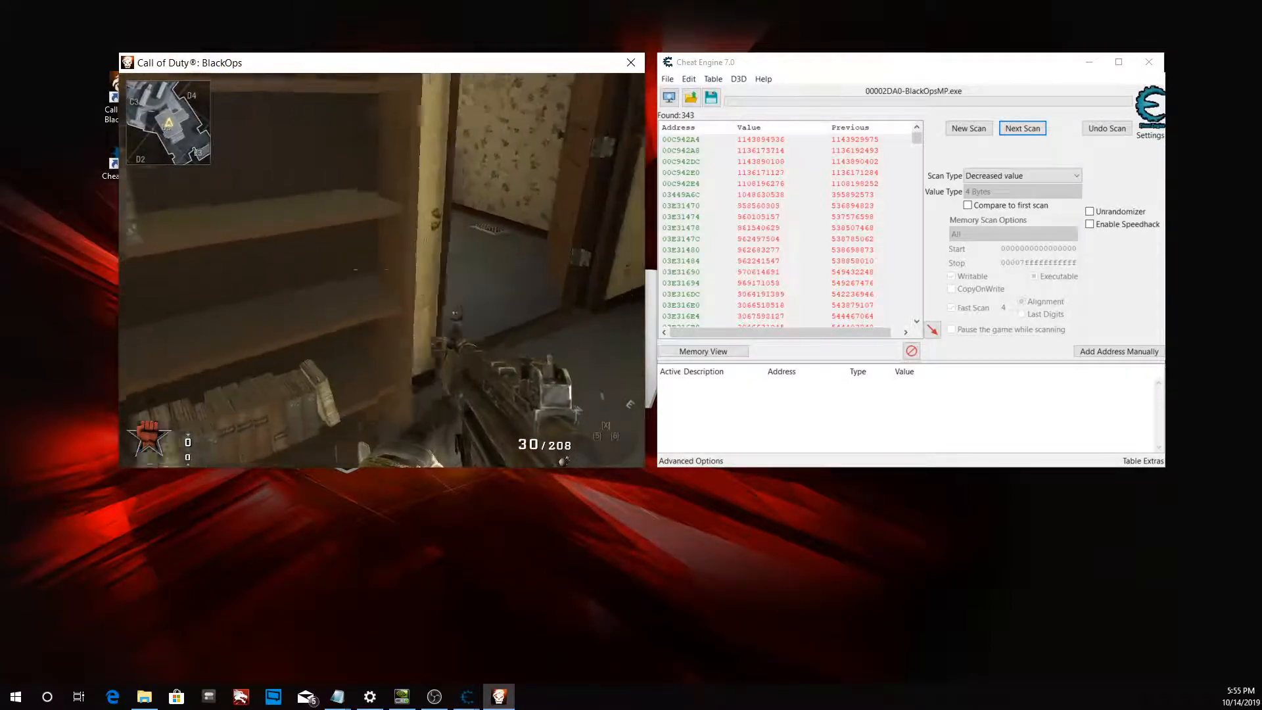
pyautogui.click(1021, 128)
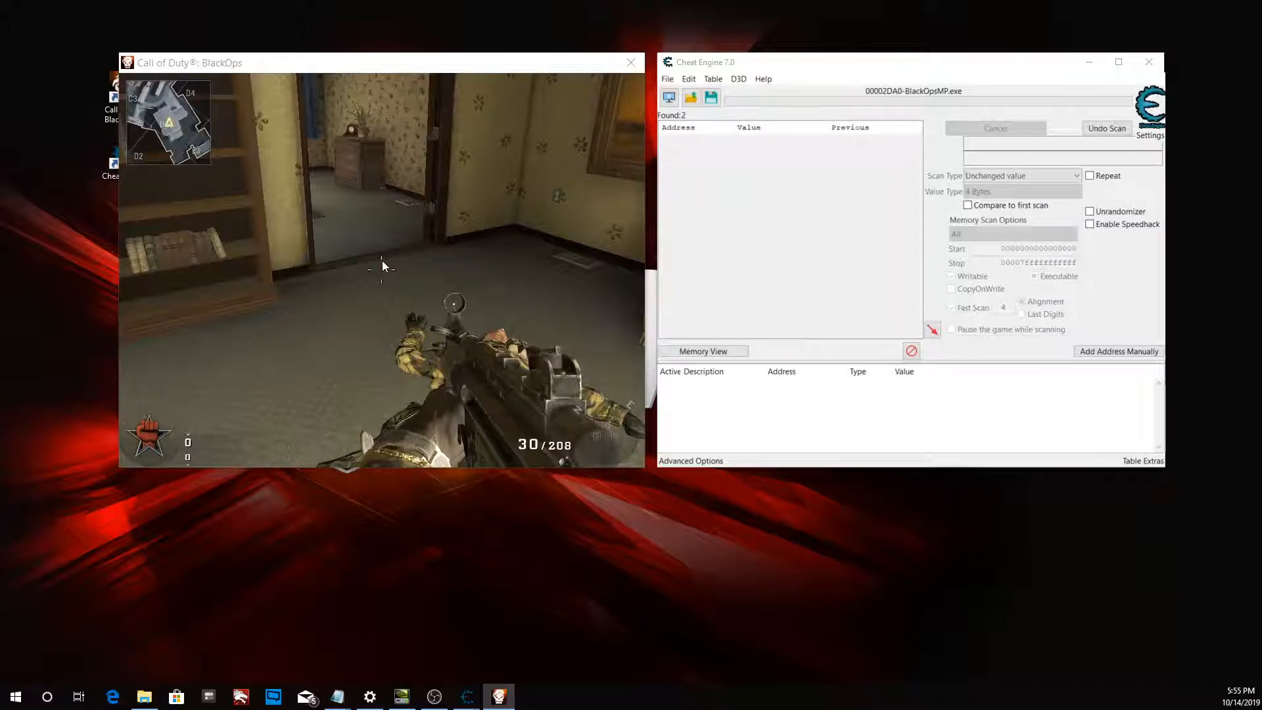
pyautogui.click(1022, 129)
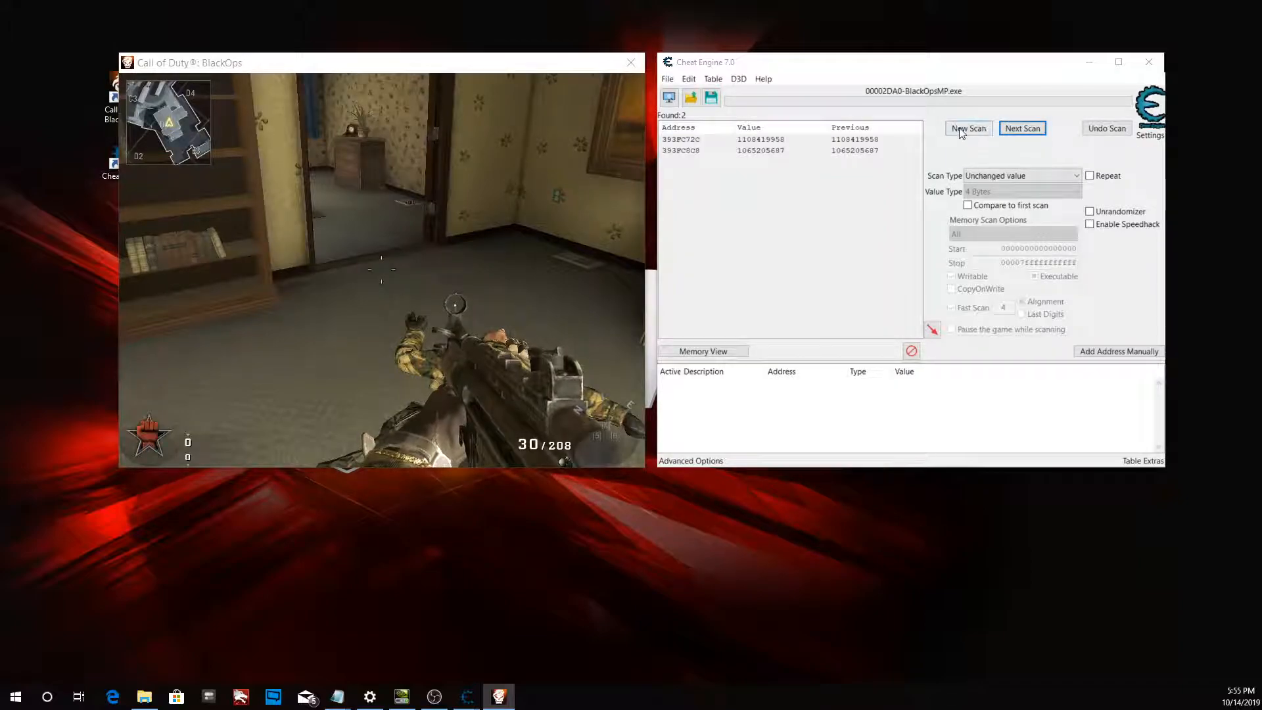
# Clear the two candidates and rerun an Unknown initial value first scan.
pyautogui.click(968, 128)
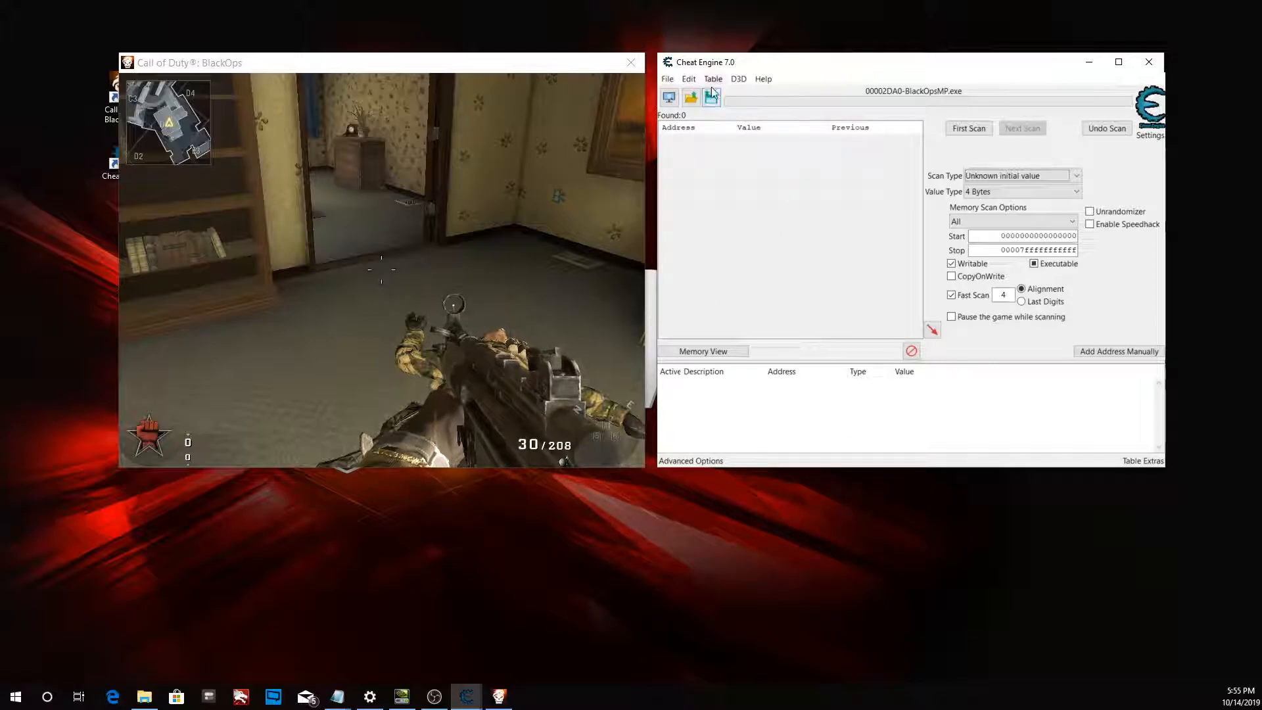
pyautogui.click(968, 128)
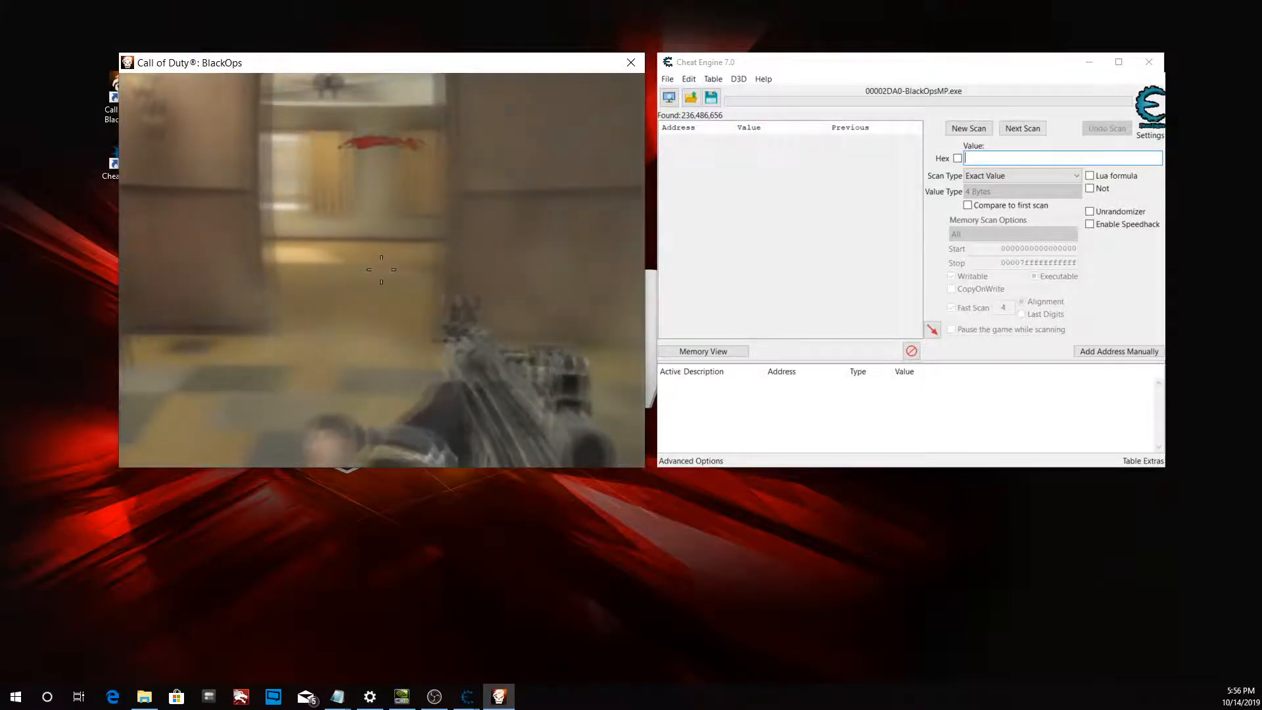
# Alternate Decreased and Increased value Next Scans as health drops and regenerates, cutting candidates to 8.
pyautogui.click(1022, 128)
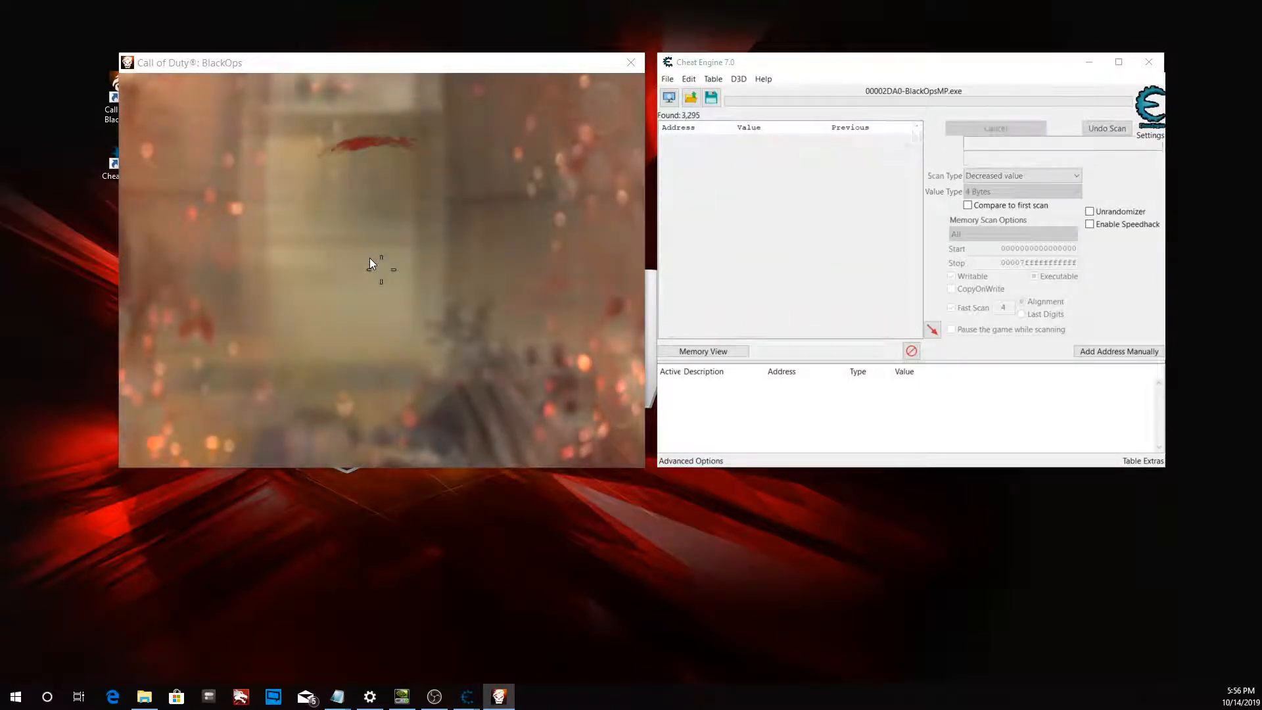
pyautogui.click(1022, 128)
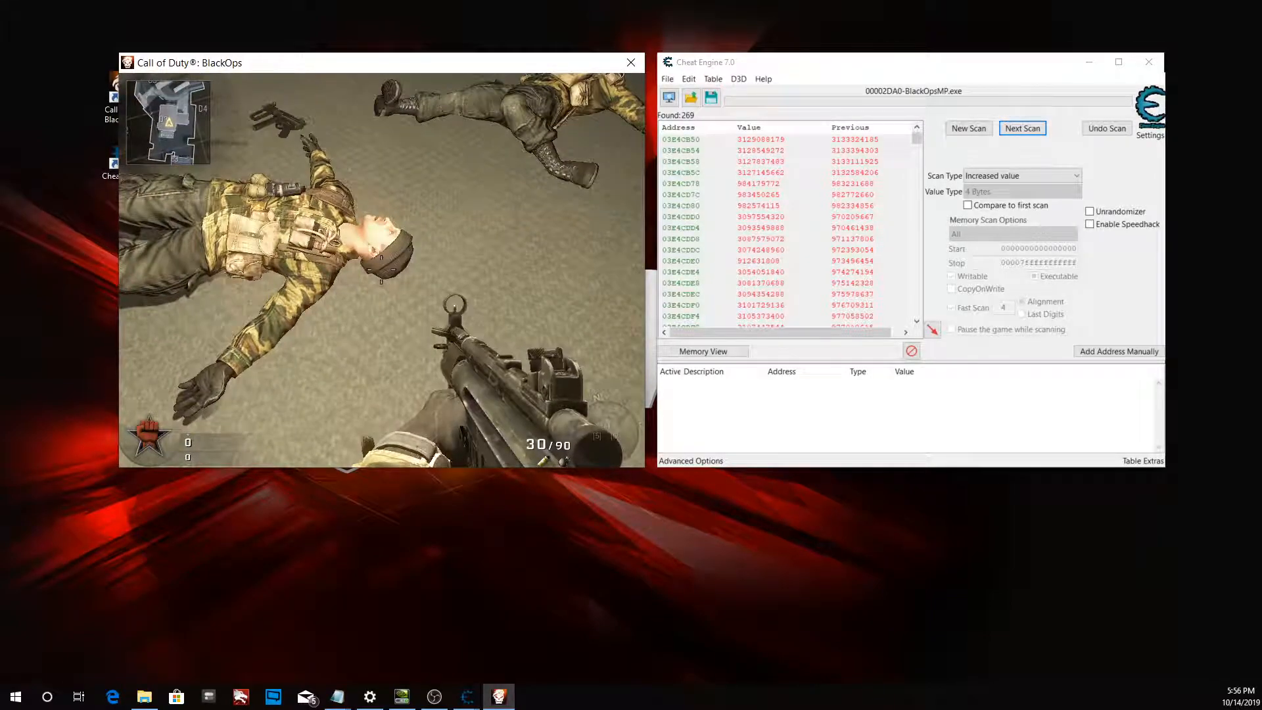
pyautogui.click(1022, 128)
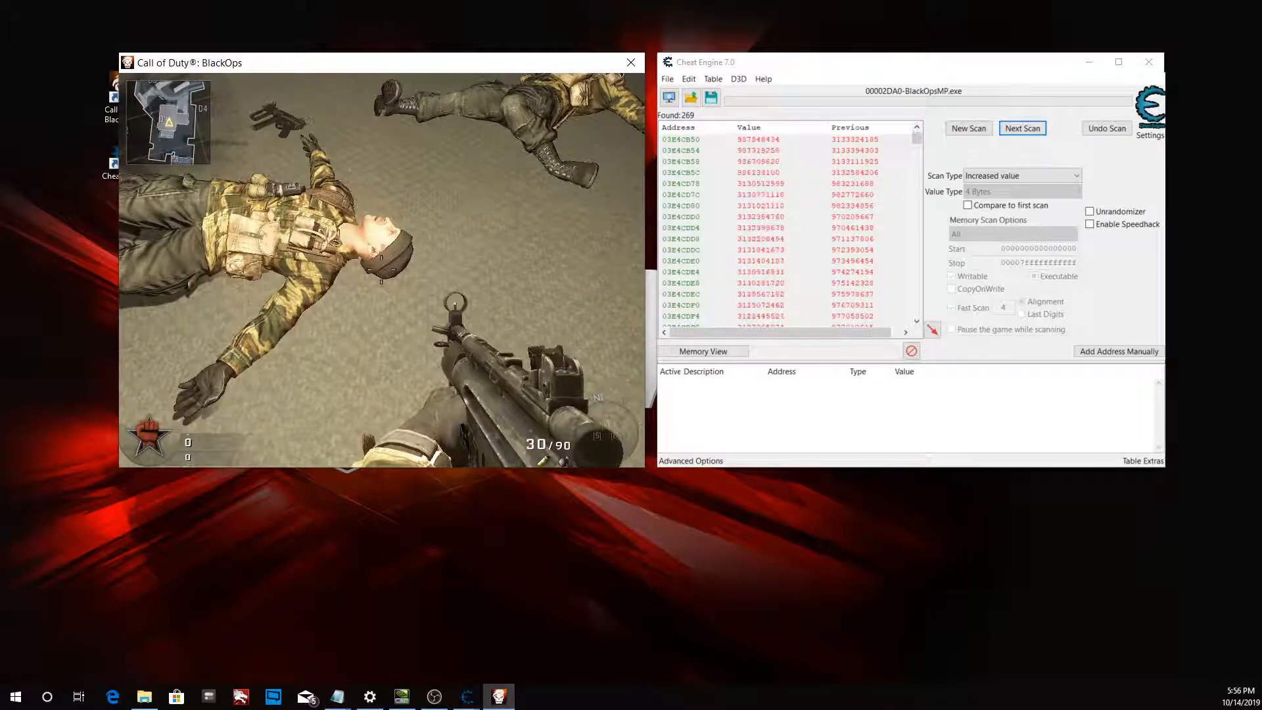
pyautogui.click(1022, 128)
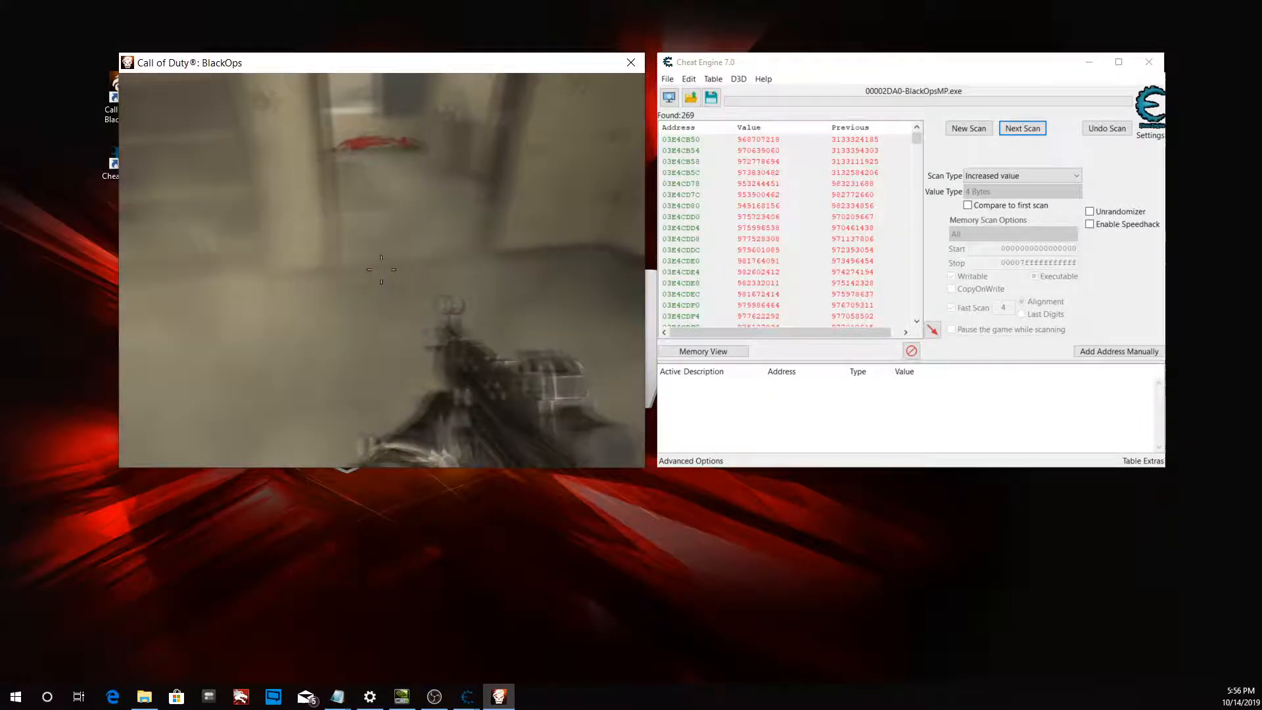
pyautogui.click(1021, 129)
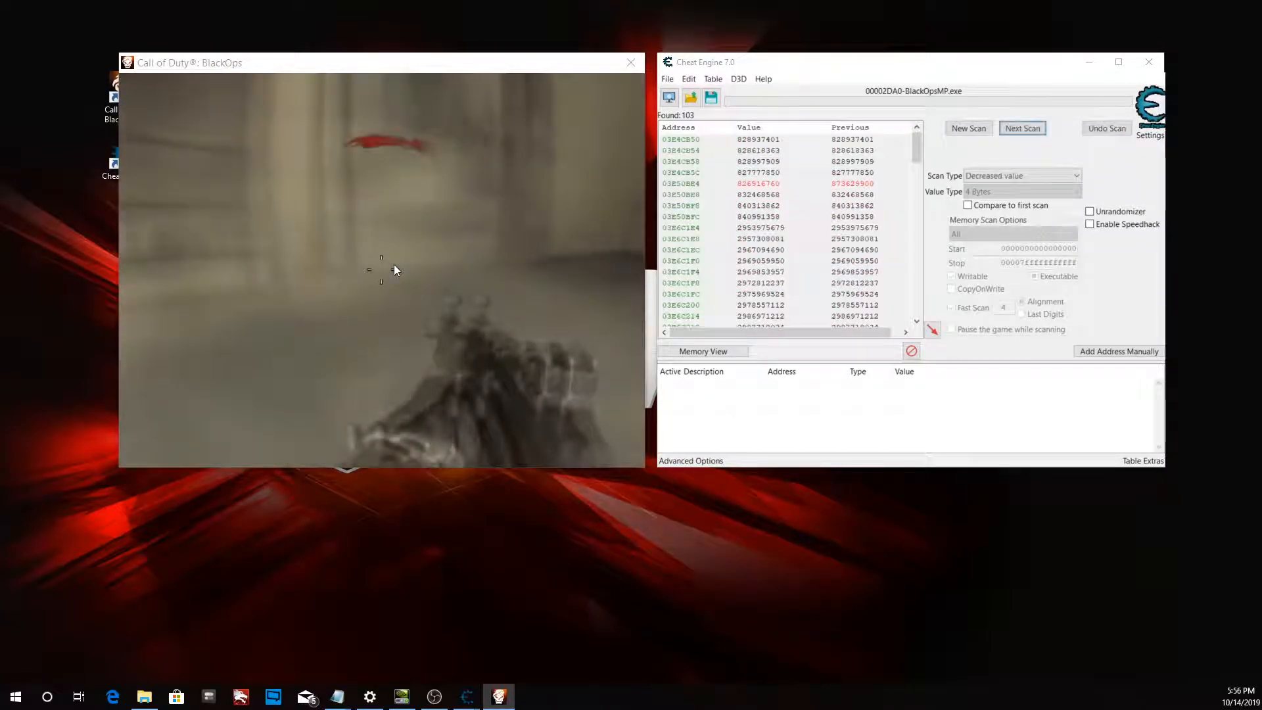
pyautogui.click(1022, 128)
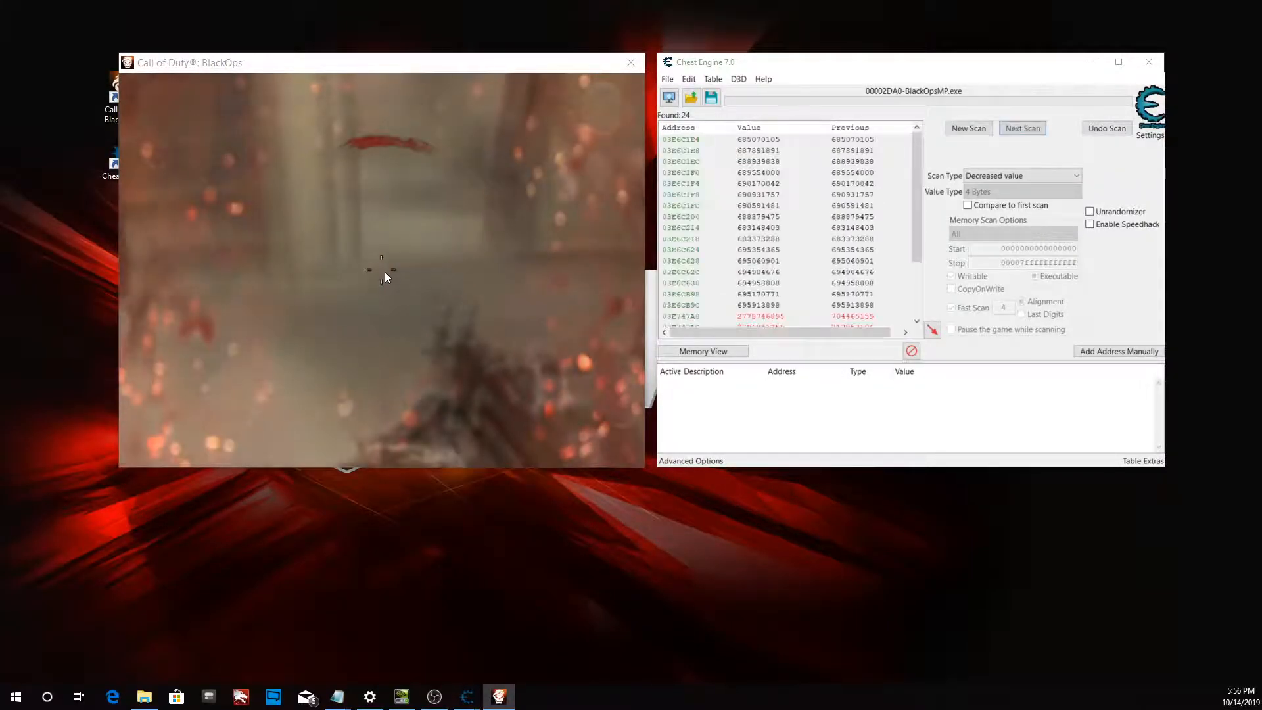
pyautogui.click(1022, 128)
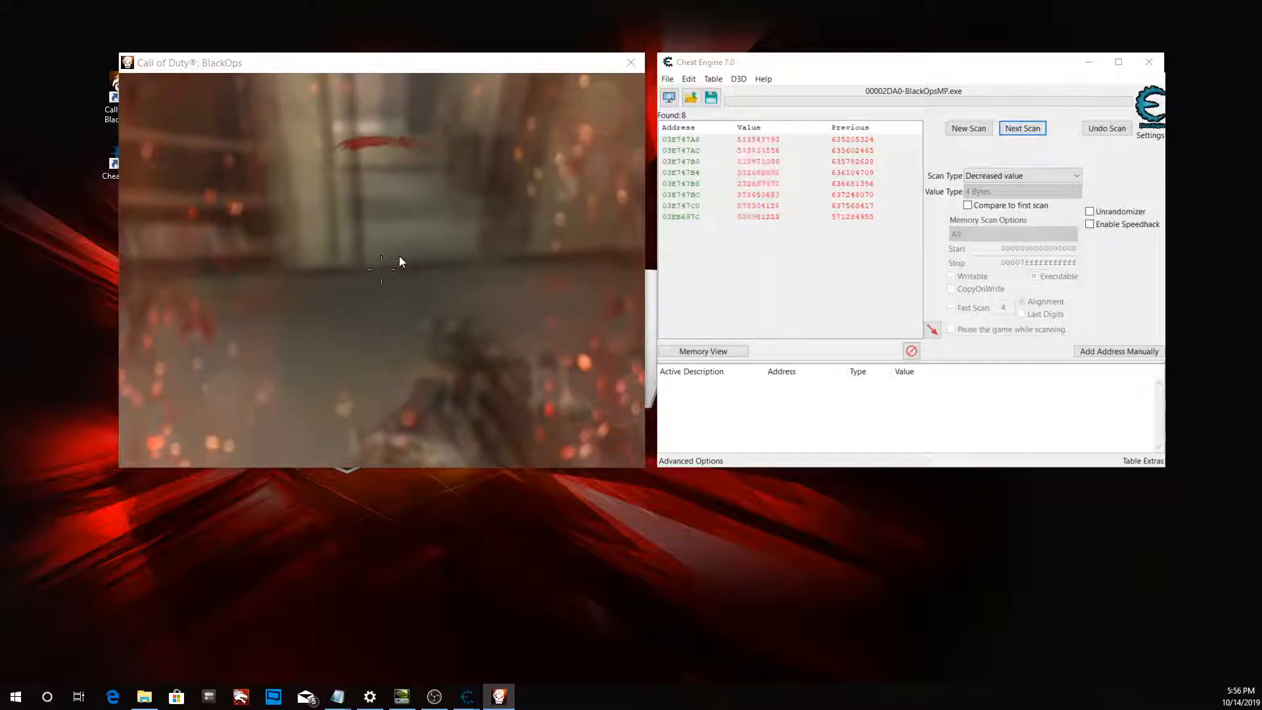
pyautogui.click(1021, 128)
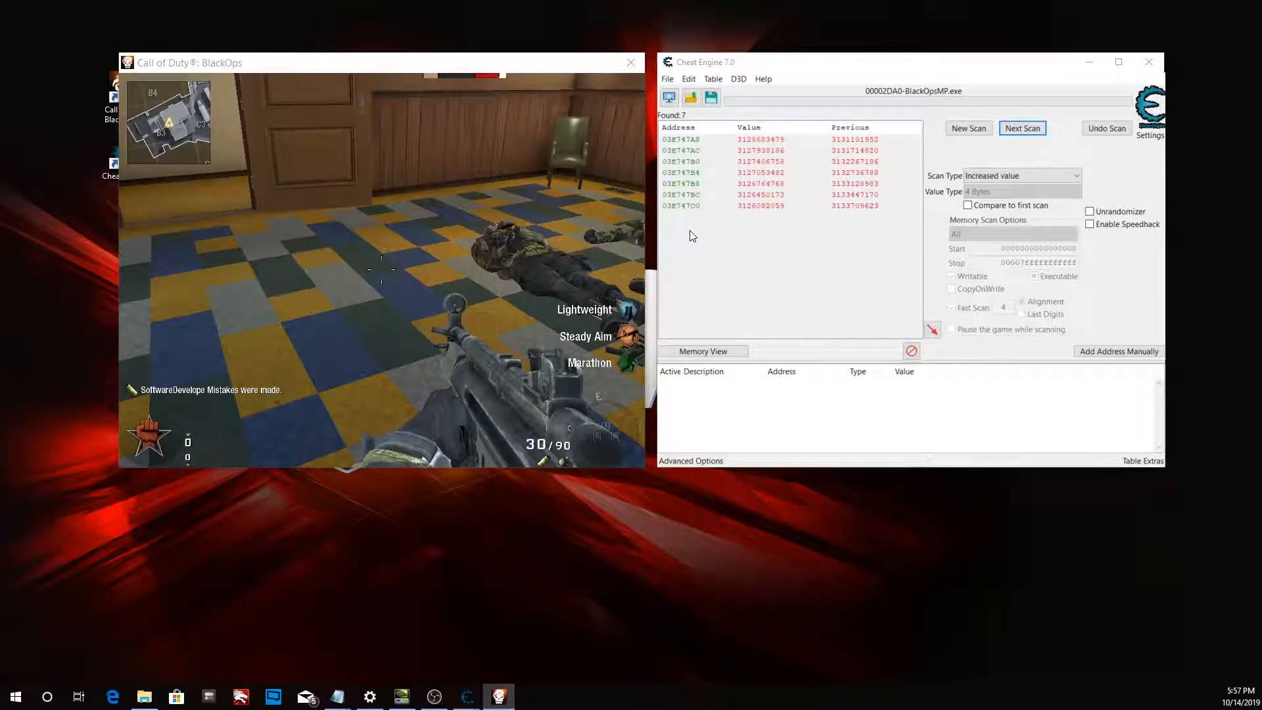
pyautogui.moveTo(728, 163)
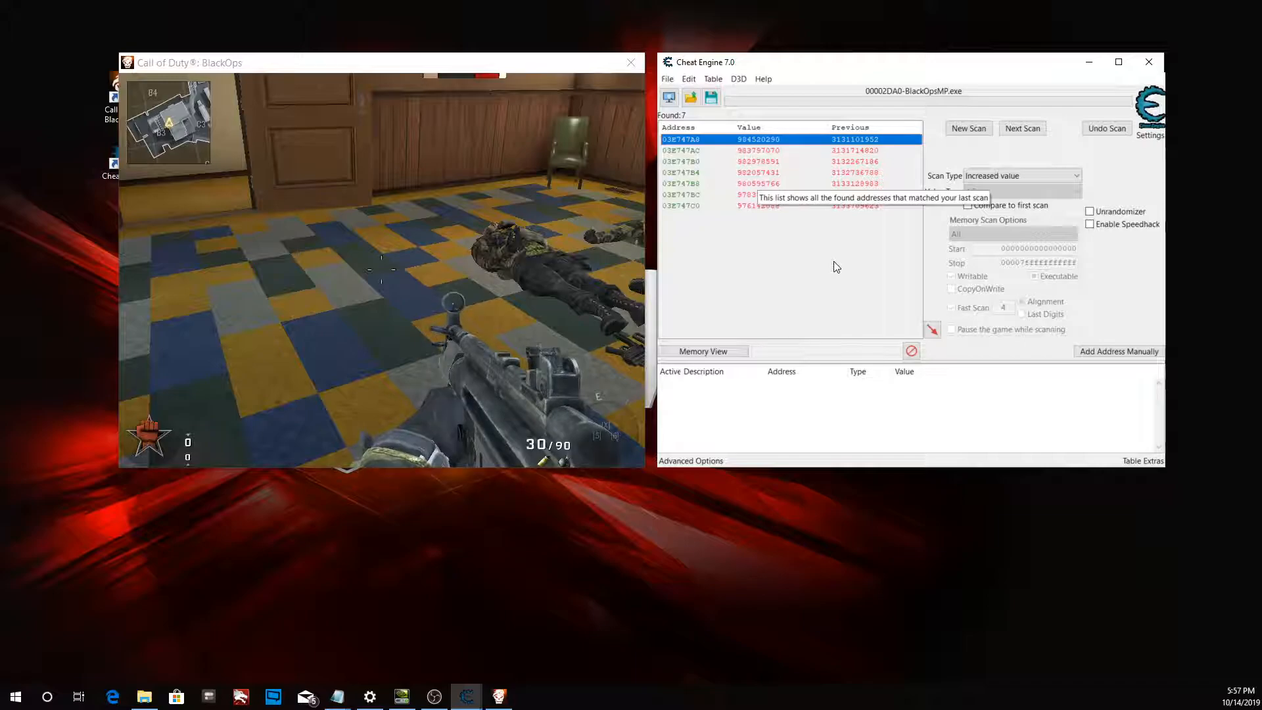
# Rescan for Increased value down to seven addresses, then clear results with New Scan.
pyautogui.click(1023, 128)
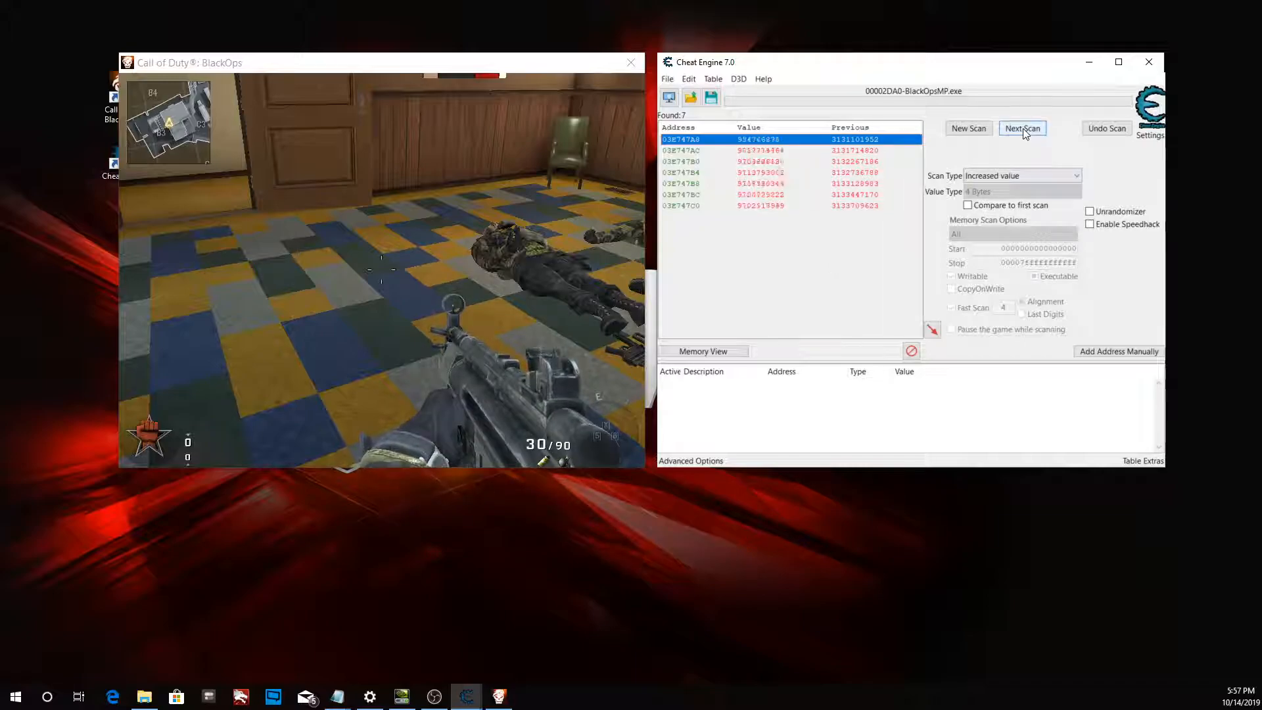
pyautogui.click(1023, 128)
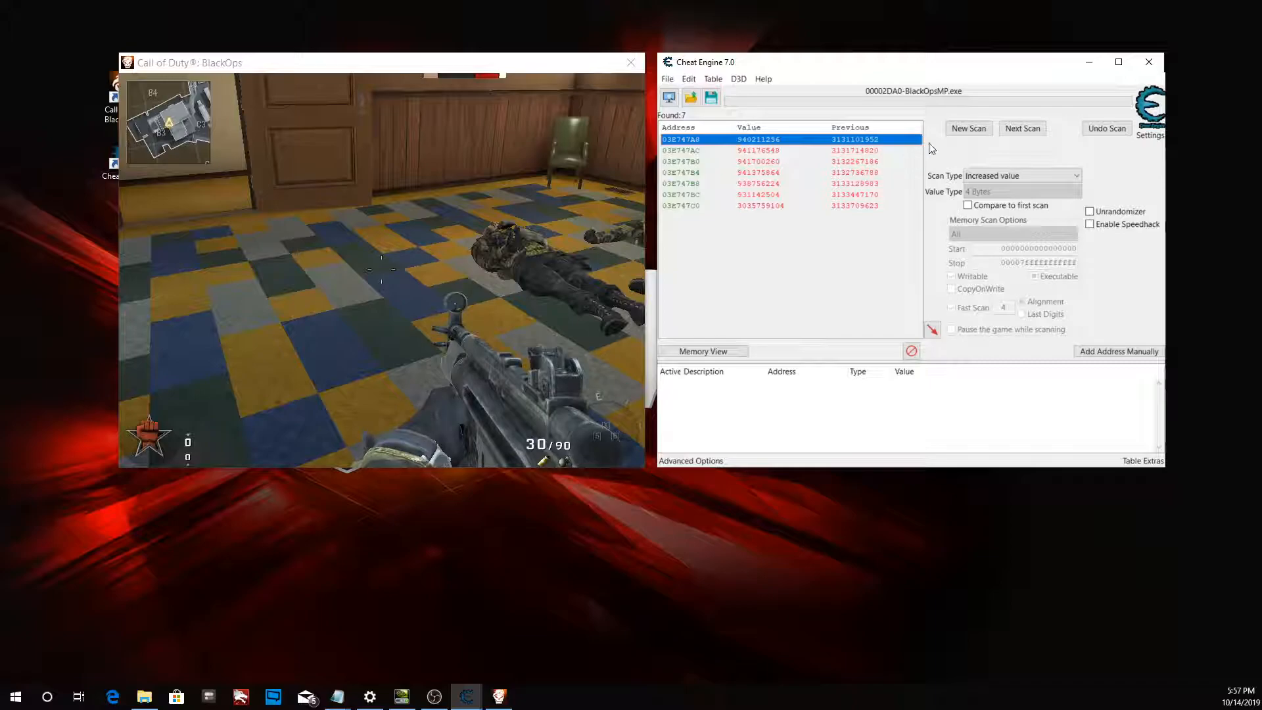
pyautogui.click(968, 129)
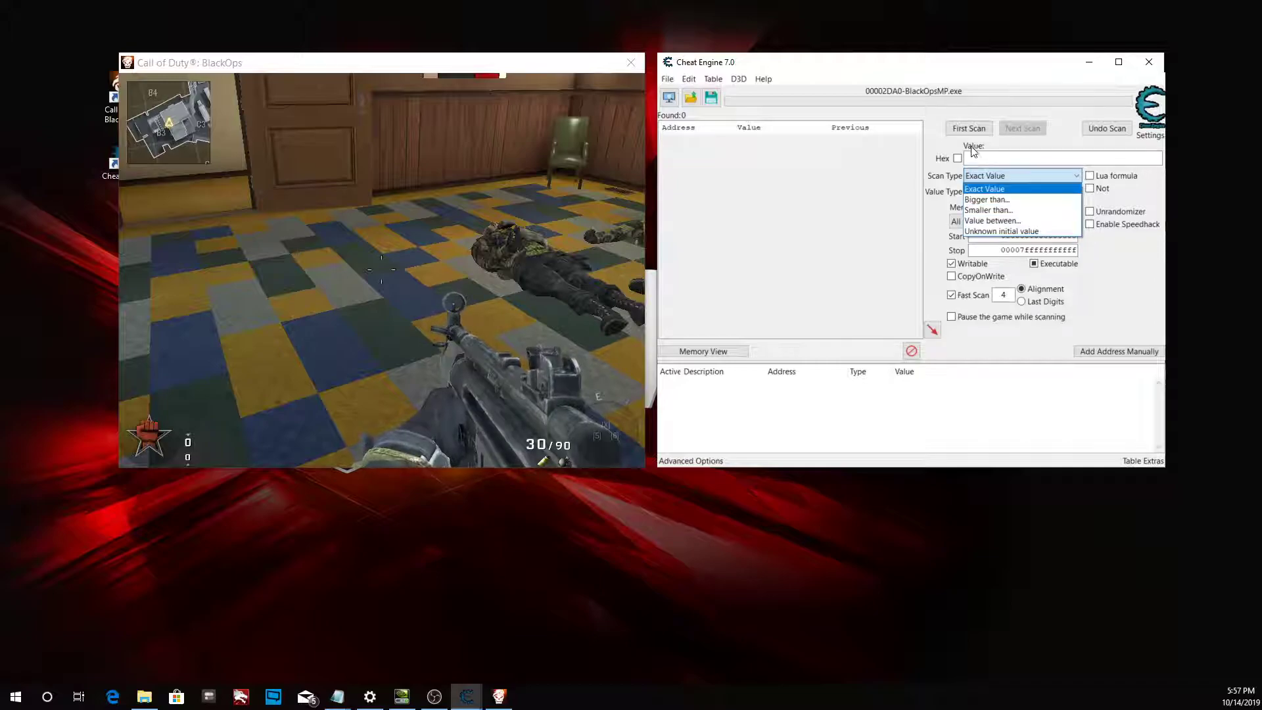
# Run a new exact-value first scan for 100, yielding 18,751 addresses.
pyautogui.click(985, 188)
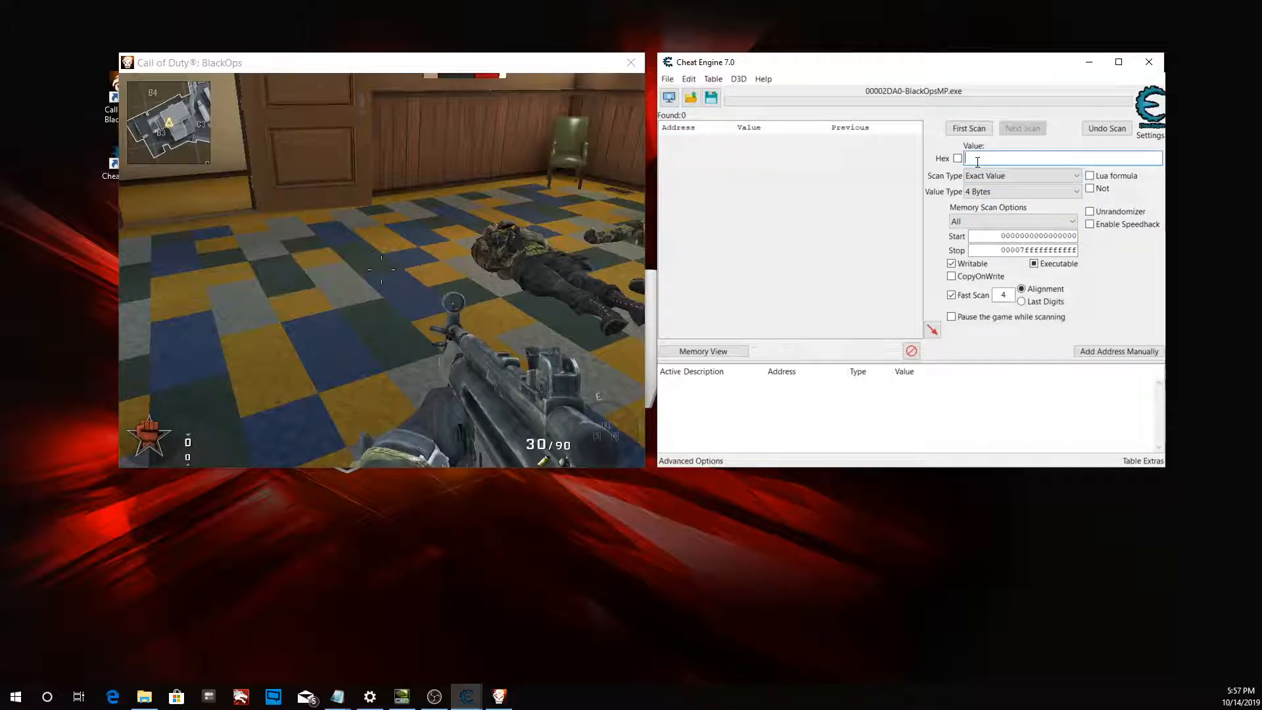
pyautogui.write('100')
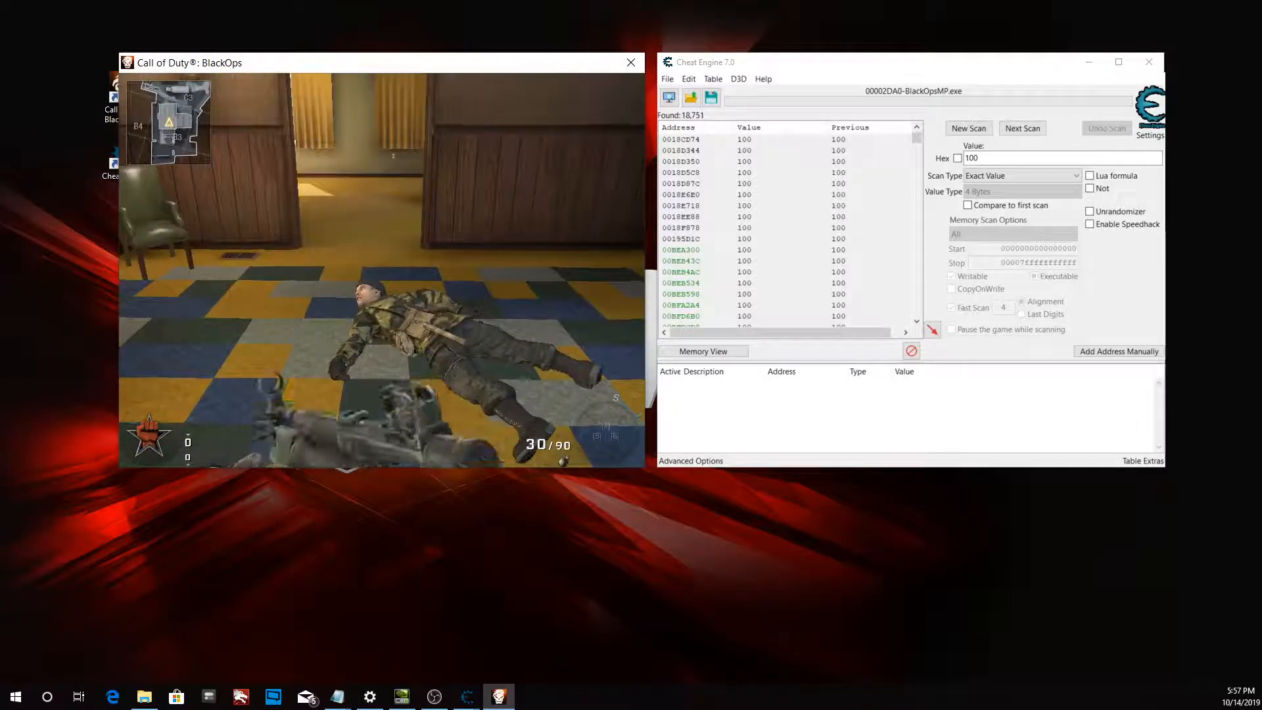
# Narrow the value-100 results to 7 addresses with repeated Decreased value scans.
pyautogui.click(1022, 128)
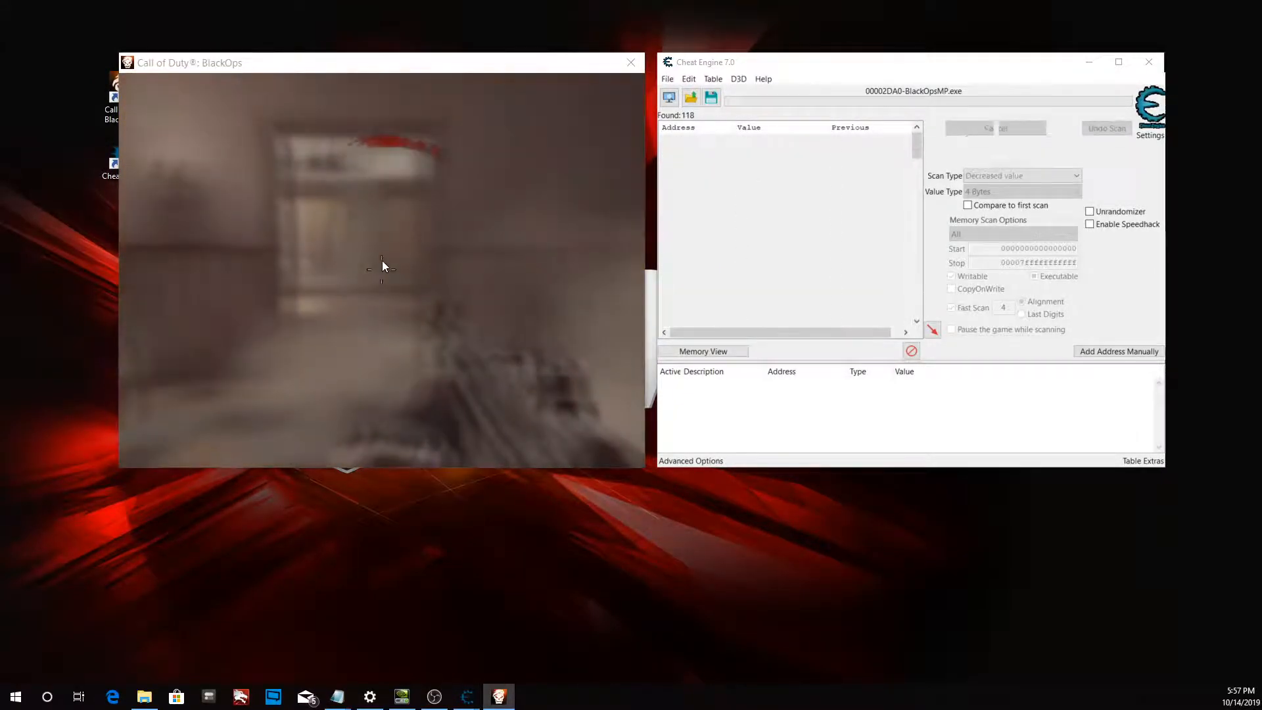
pyautogui.click(995, 128)
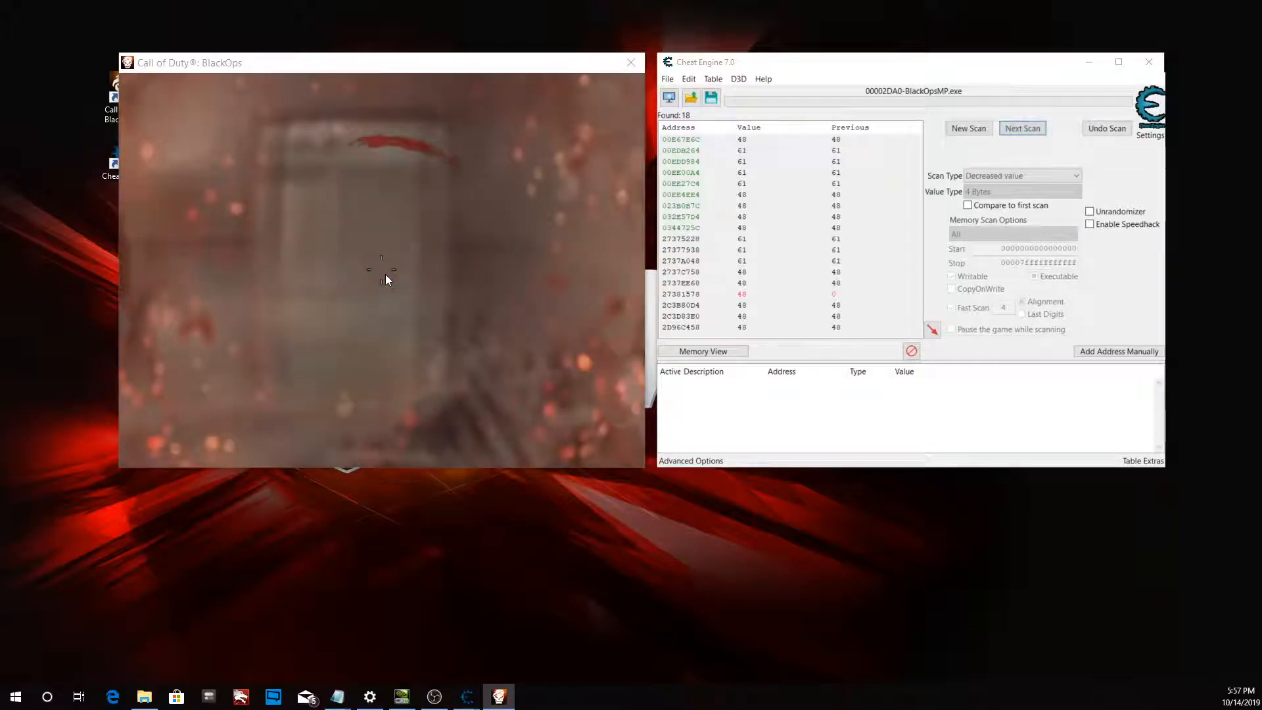
pyautogui.click(1021, 128)
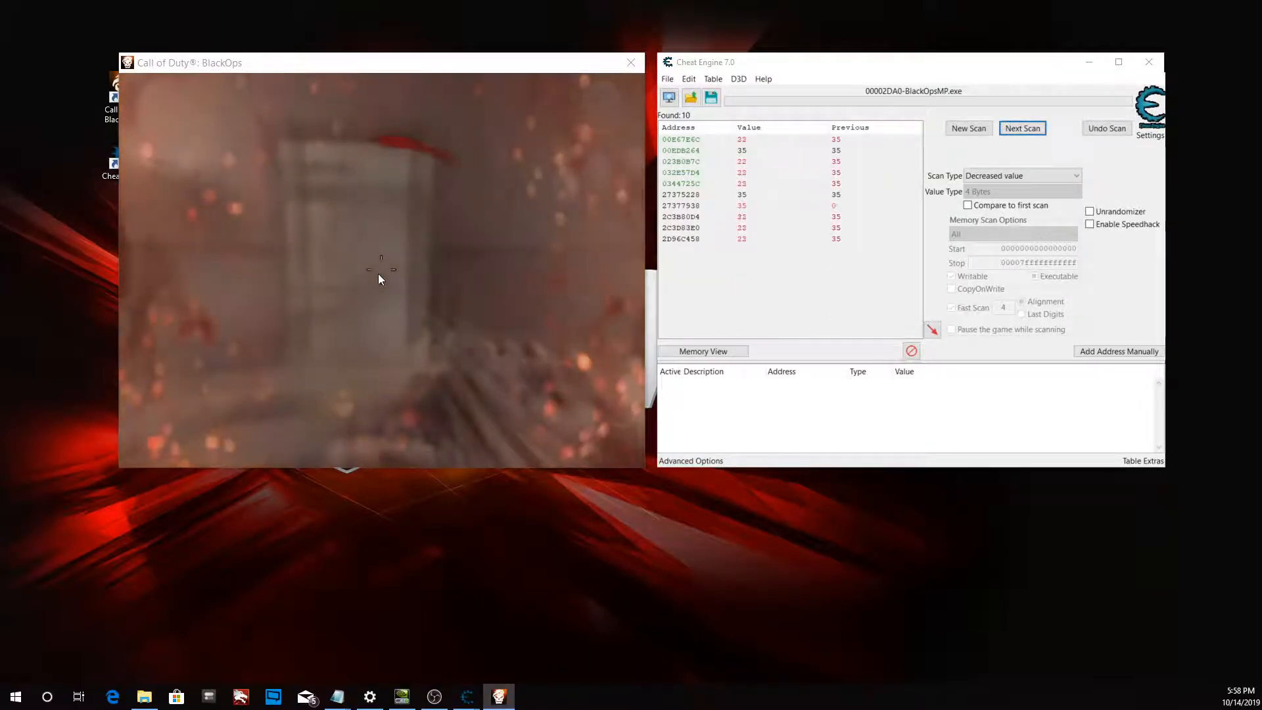
pyautogui.click(1022, 128)
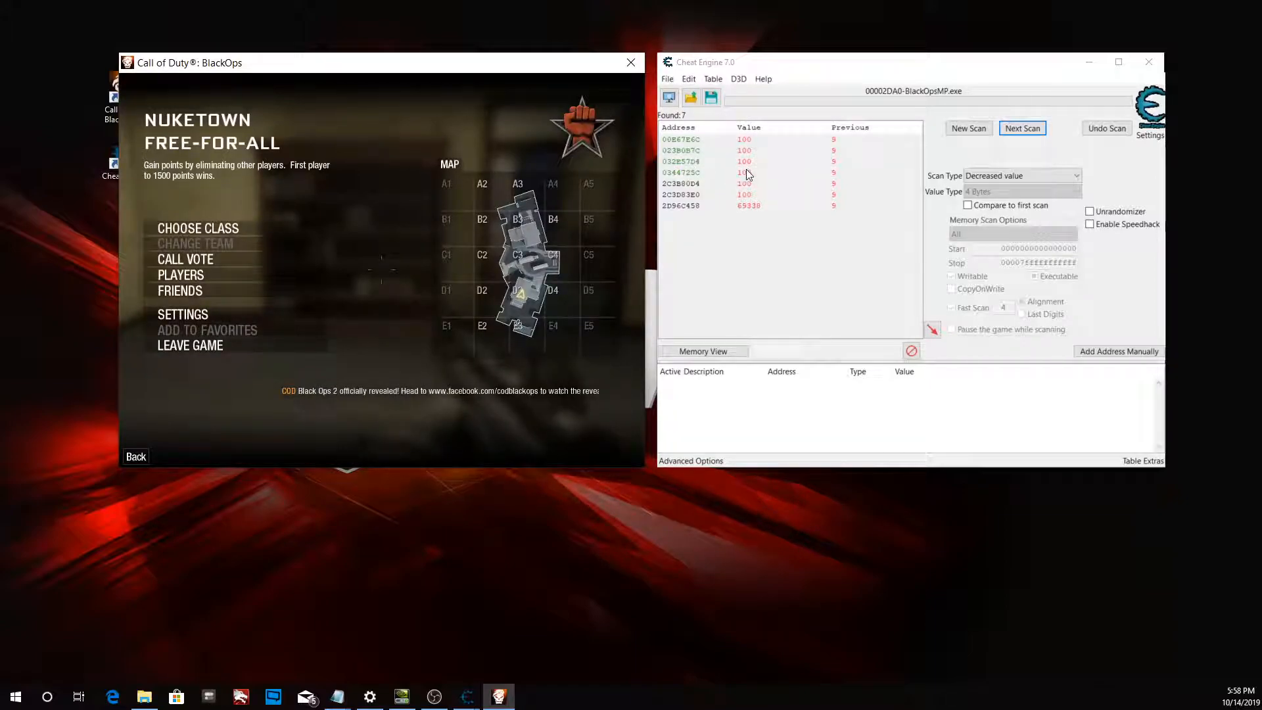
# Remove the three results from 2C3B80D4 down and add the remaining four to the address list.
pyautogui.click(693, 183)
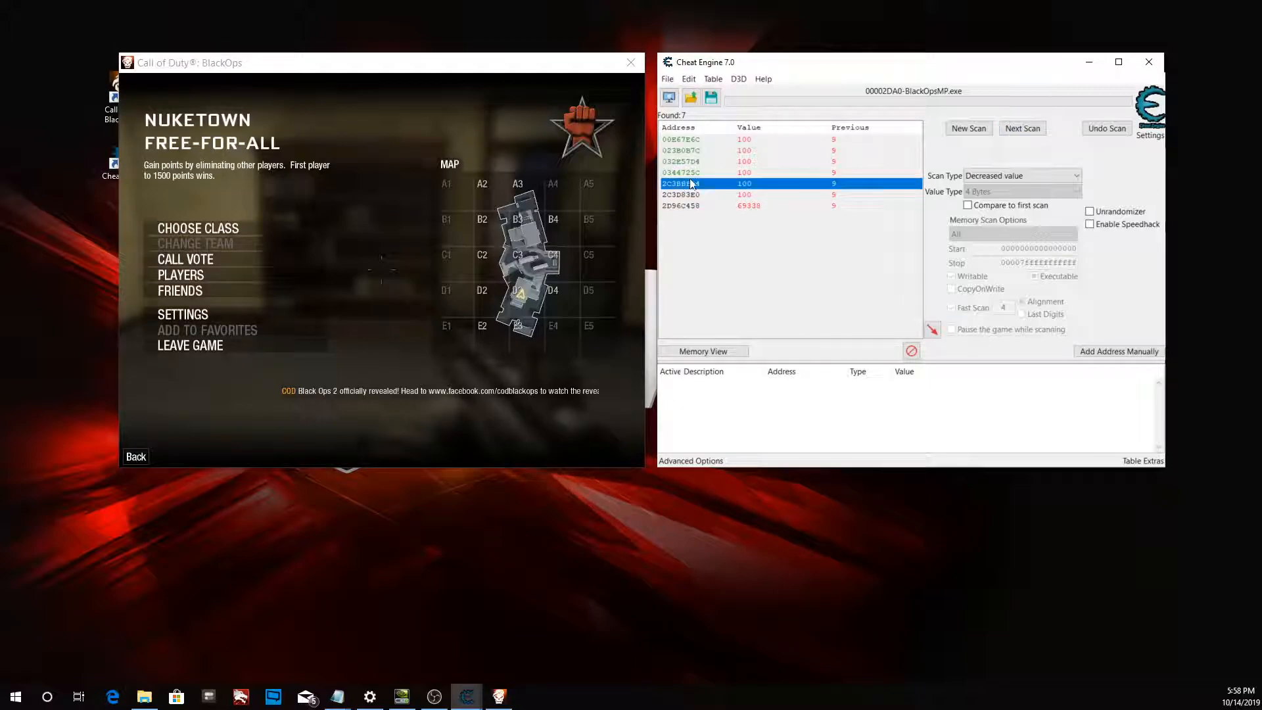
pyautogui.moveTo(704, 139)
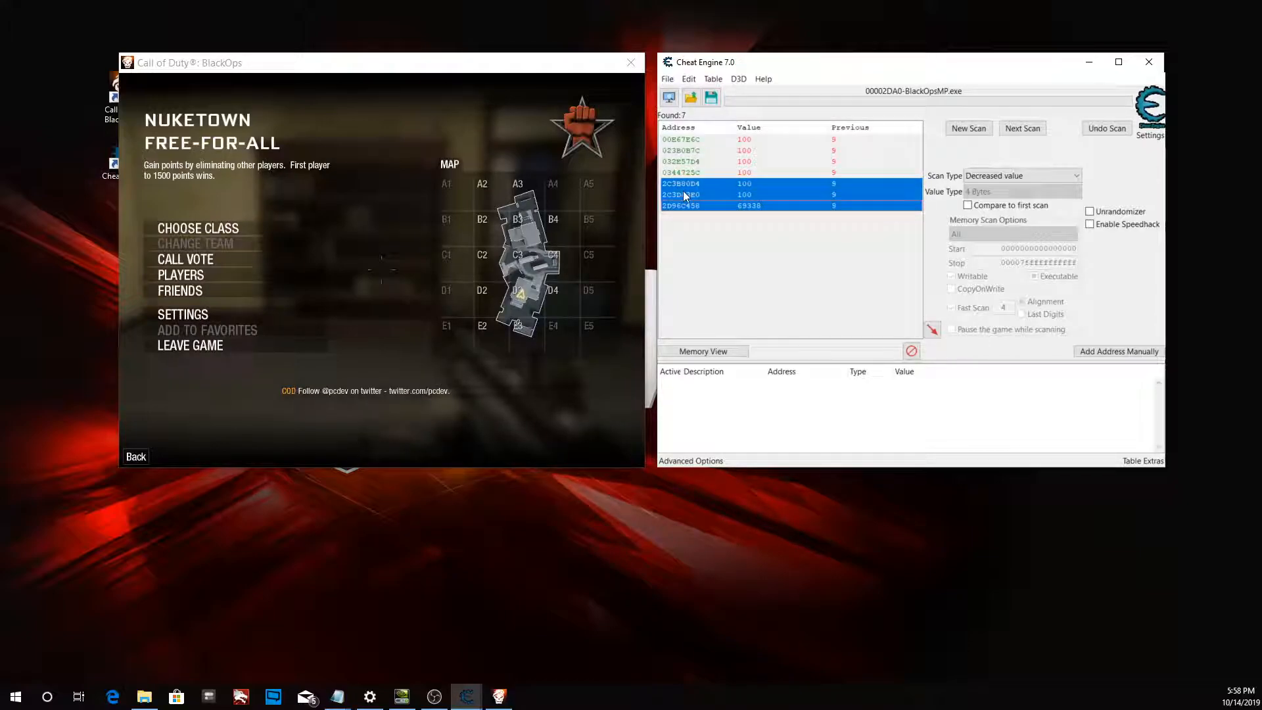
pyautogui.rightClick(683, 193)
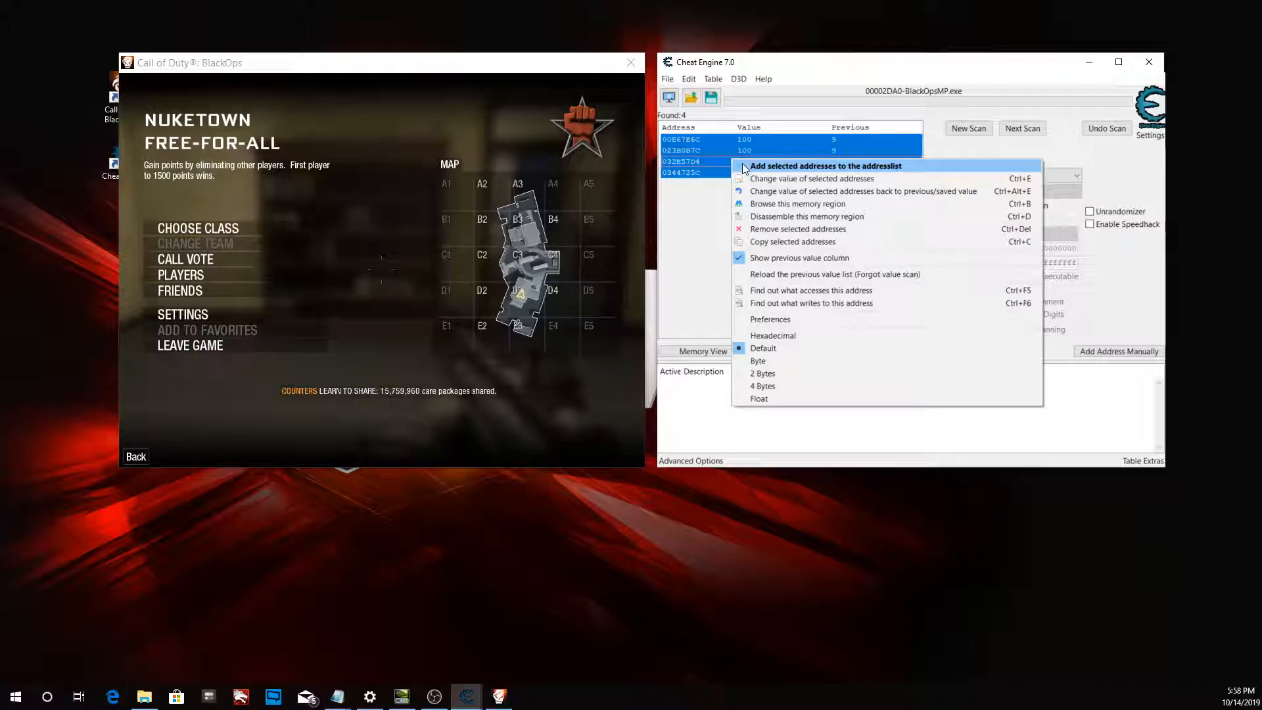
pyautogui.moveTo(809, 178)
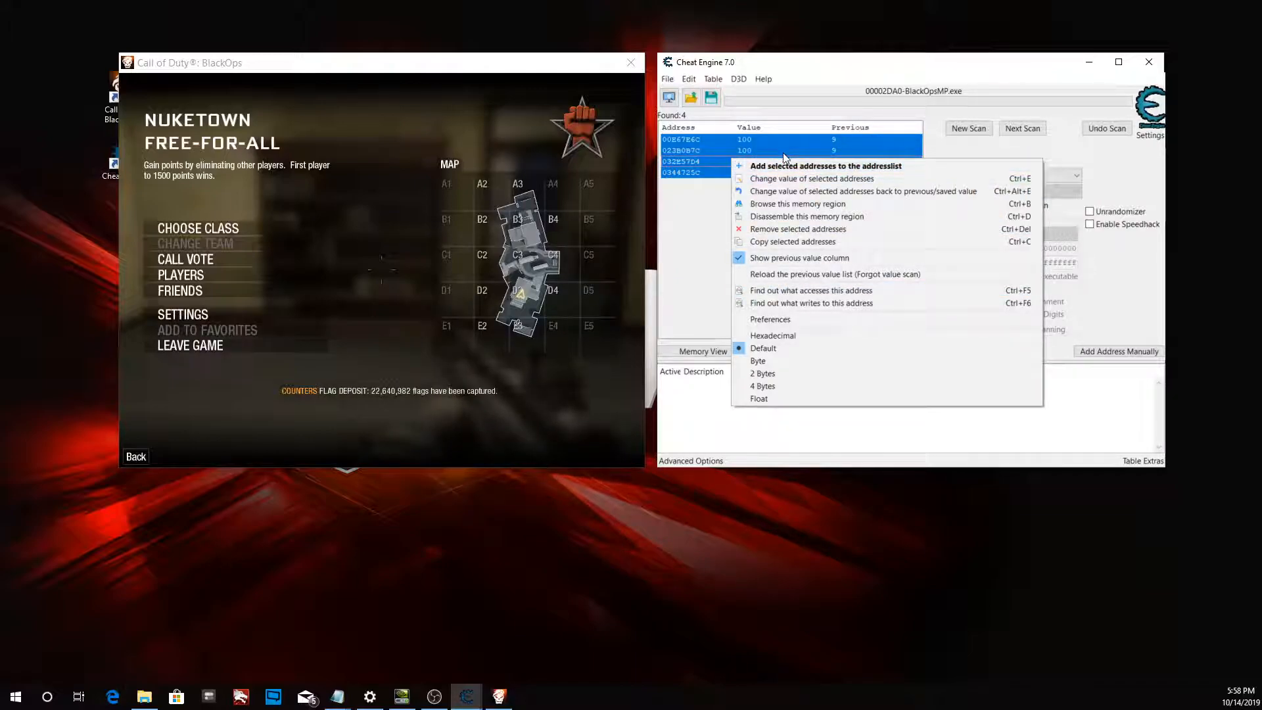
pyautogui.click(804, 165)
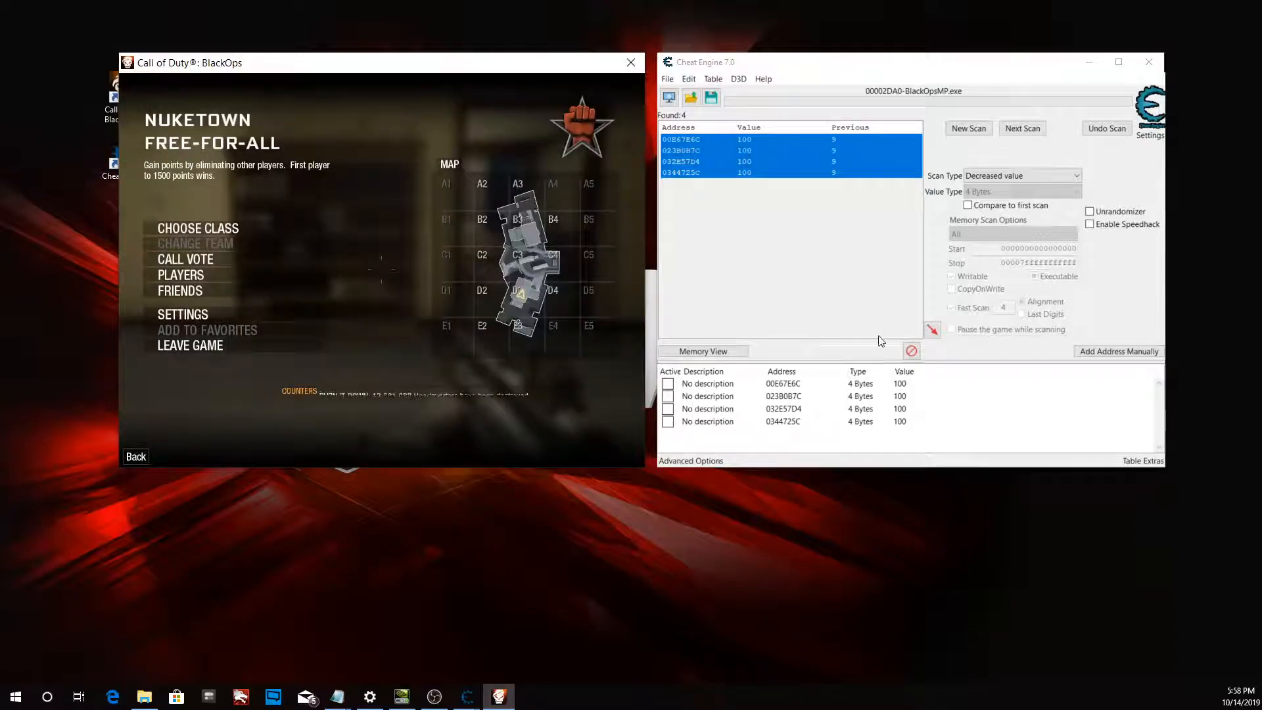
# Edit the 023B0B7C and third entries' values, then freeze the first address.
pyautogui.doubleClick(900, 383)
pyautogui.write('999999')
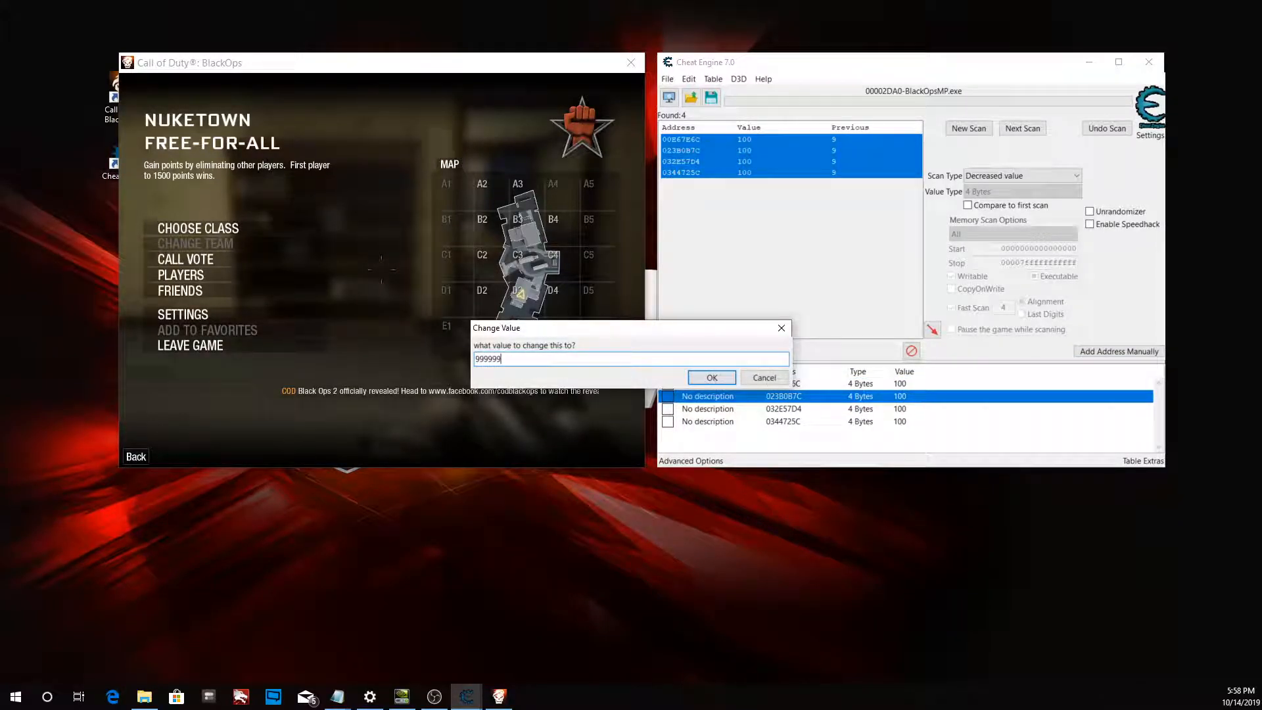
pyautogui.click(711, 378)
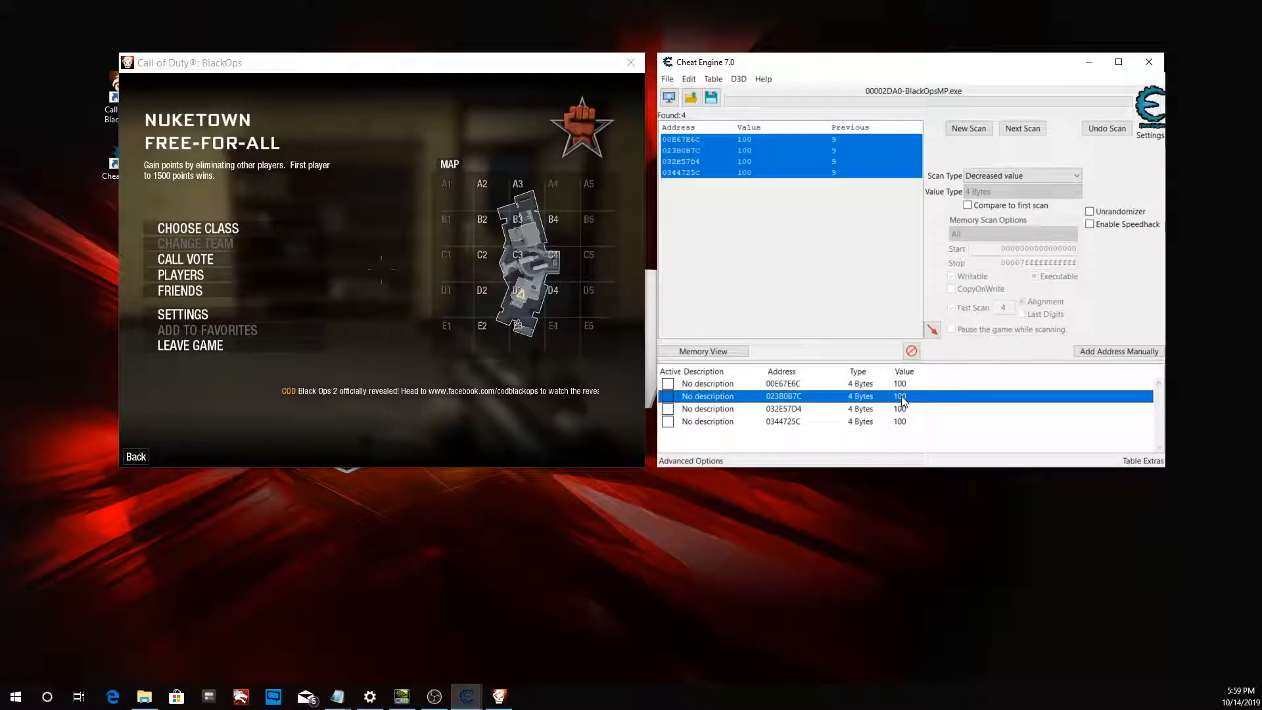
pyautogui.doubleClick(900, 409)
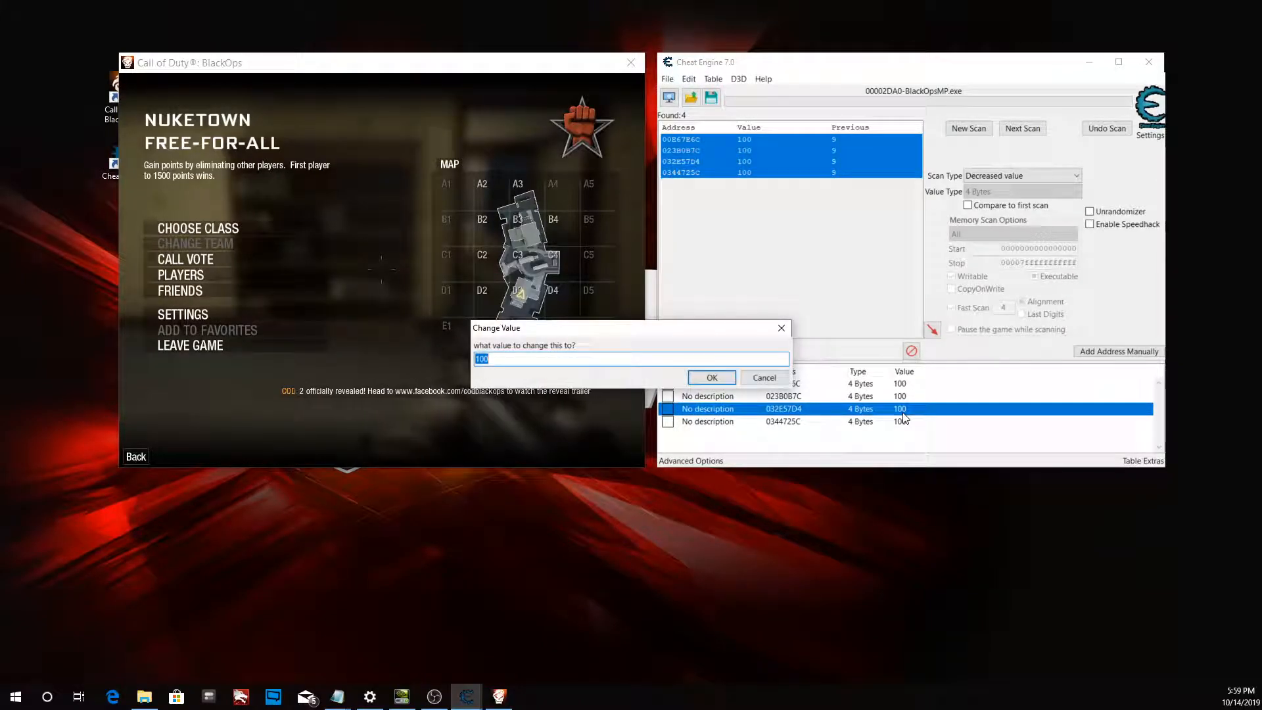
pyautogui.click(711, 377)
pyautogui.write('9999999')
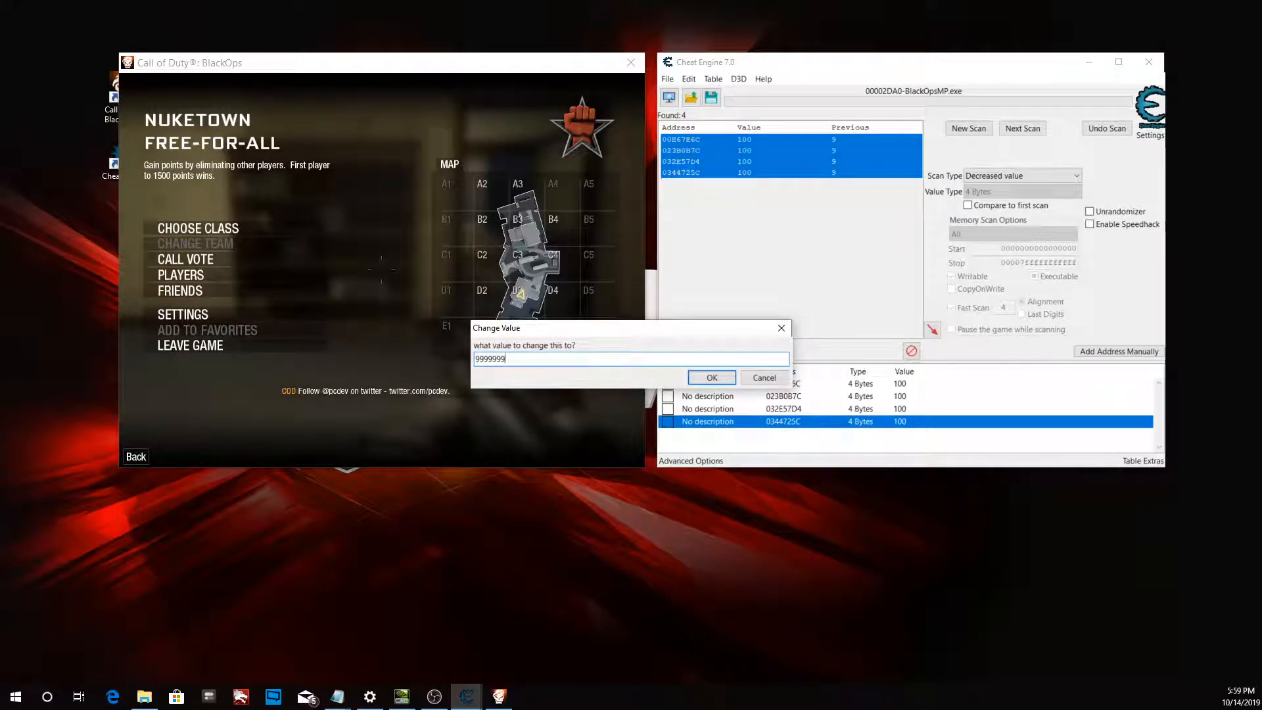
pyautogui.click(712, 377)
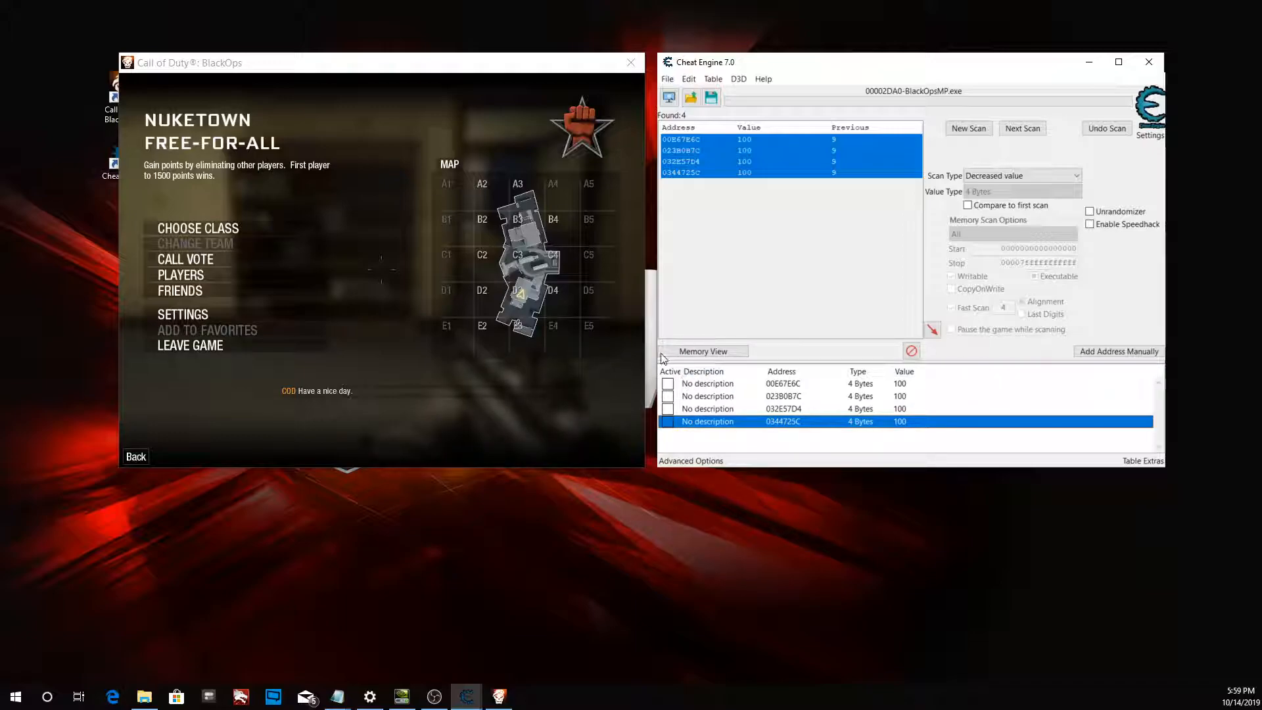
pyautogui.click(668, 383)
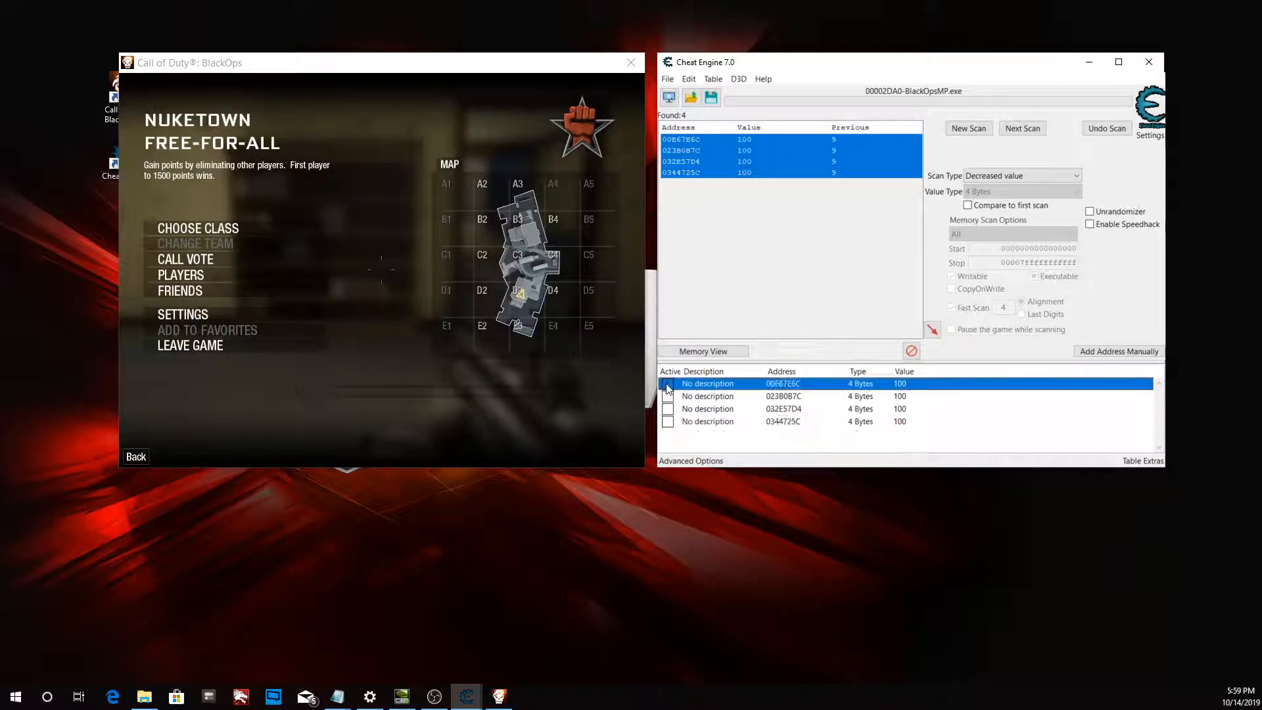
pyautogui.click(667, 383)
pyautogui.write('99999')
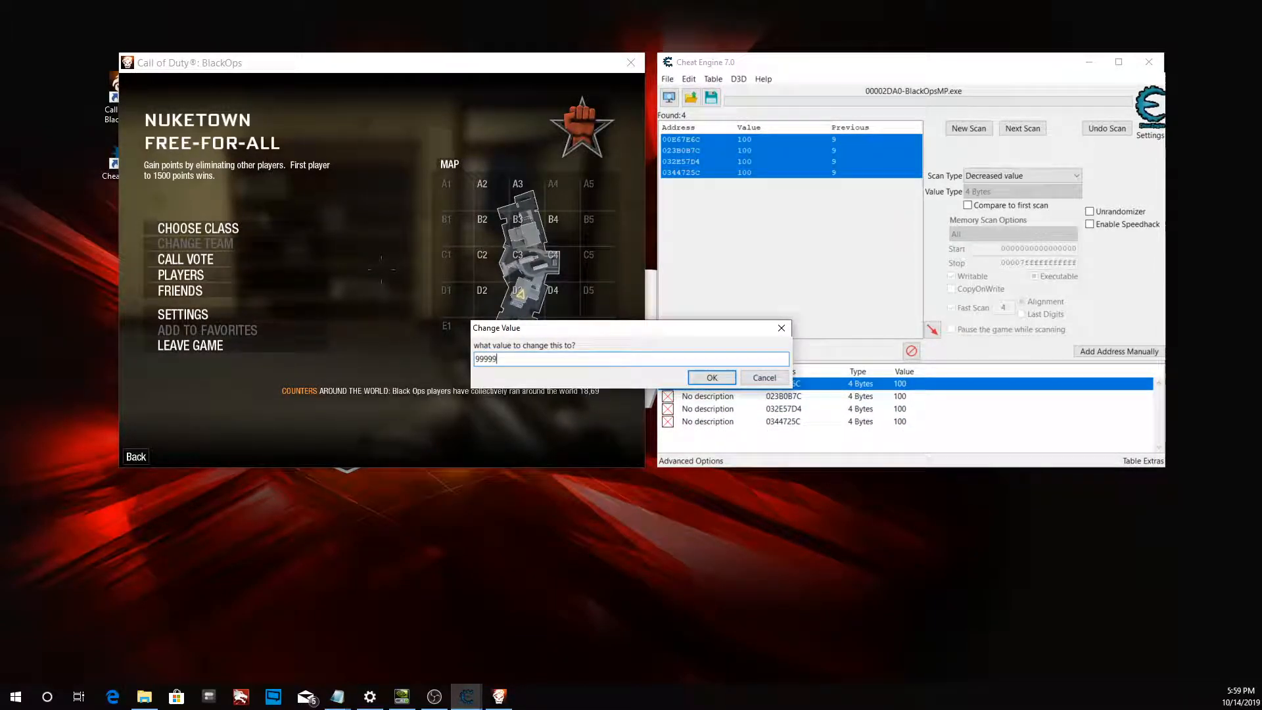
# Apply 99999999 to the first, second, third and fourth address values.
pyautogui.click(711, 377)
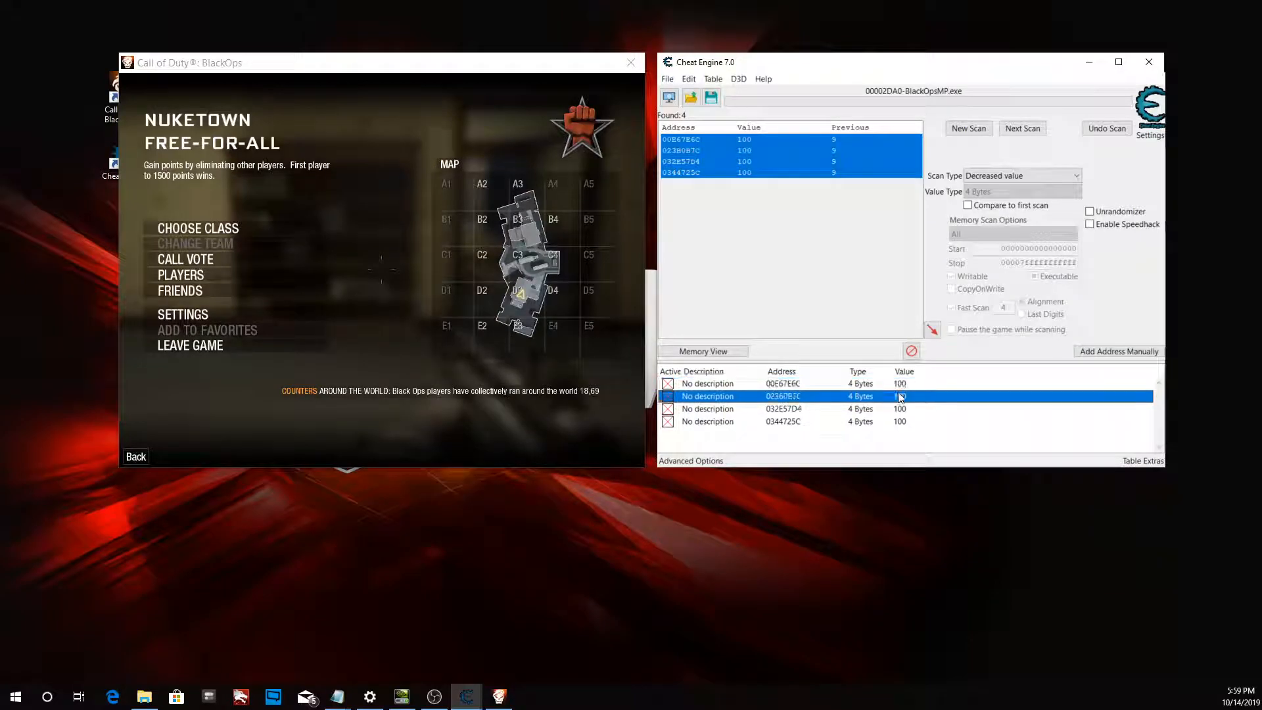
pyautogui.doubleClick(900, 395)
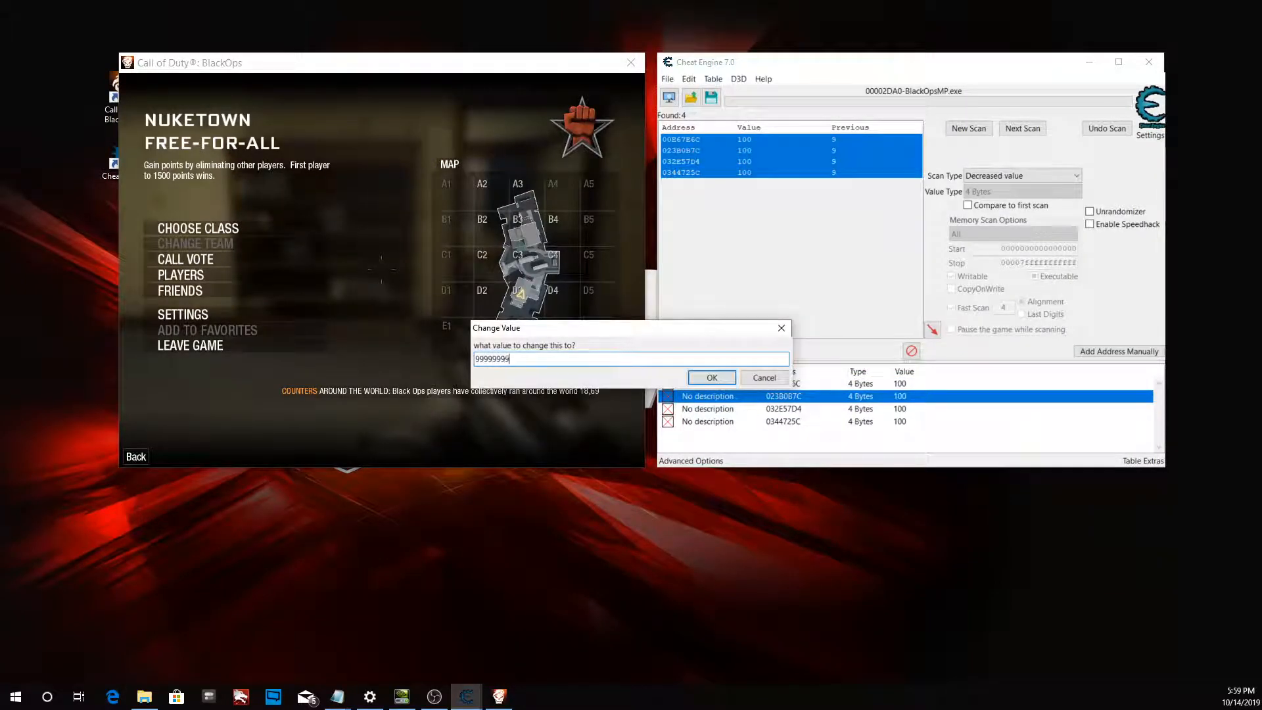
pyautogui.click(711, 377)
pyautogui.write('99999')
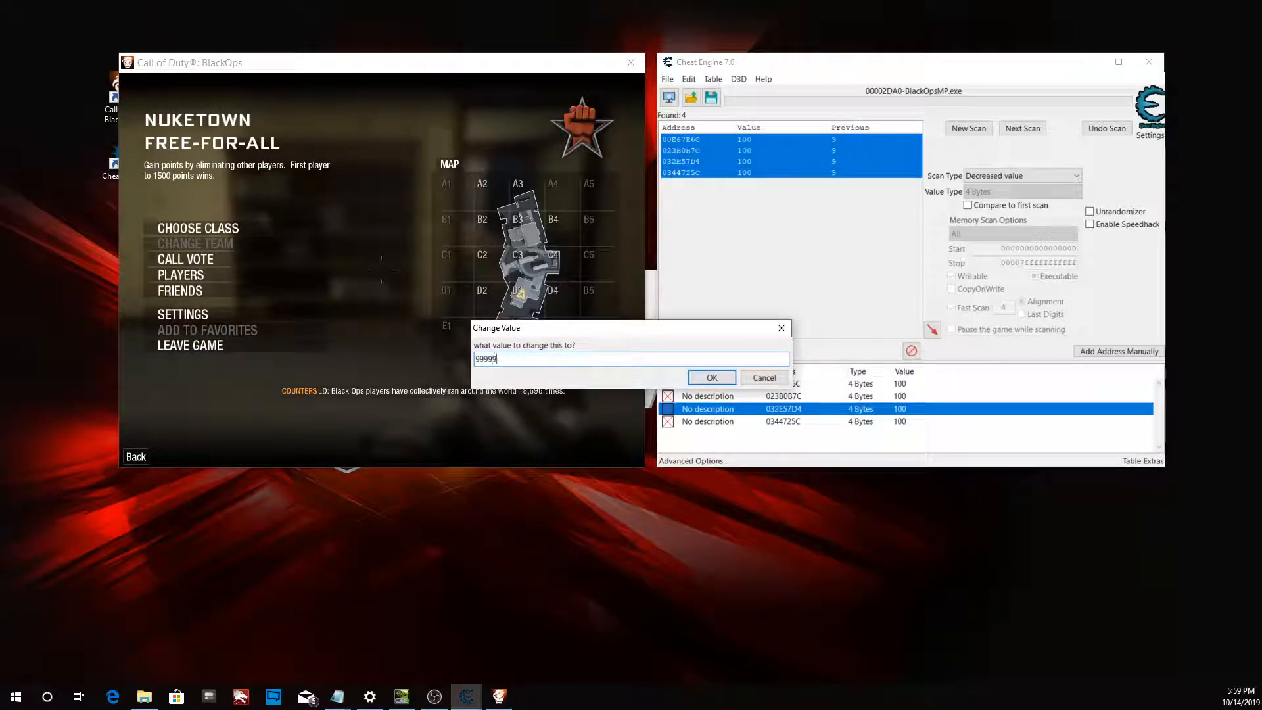
pyautogui.click(712, 378)
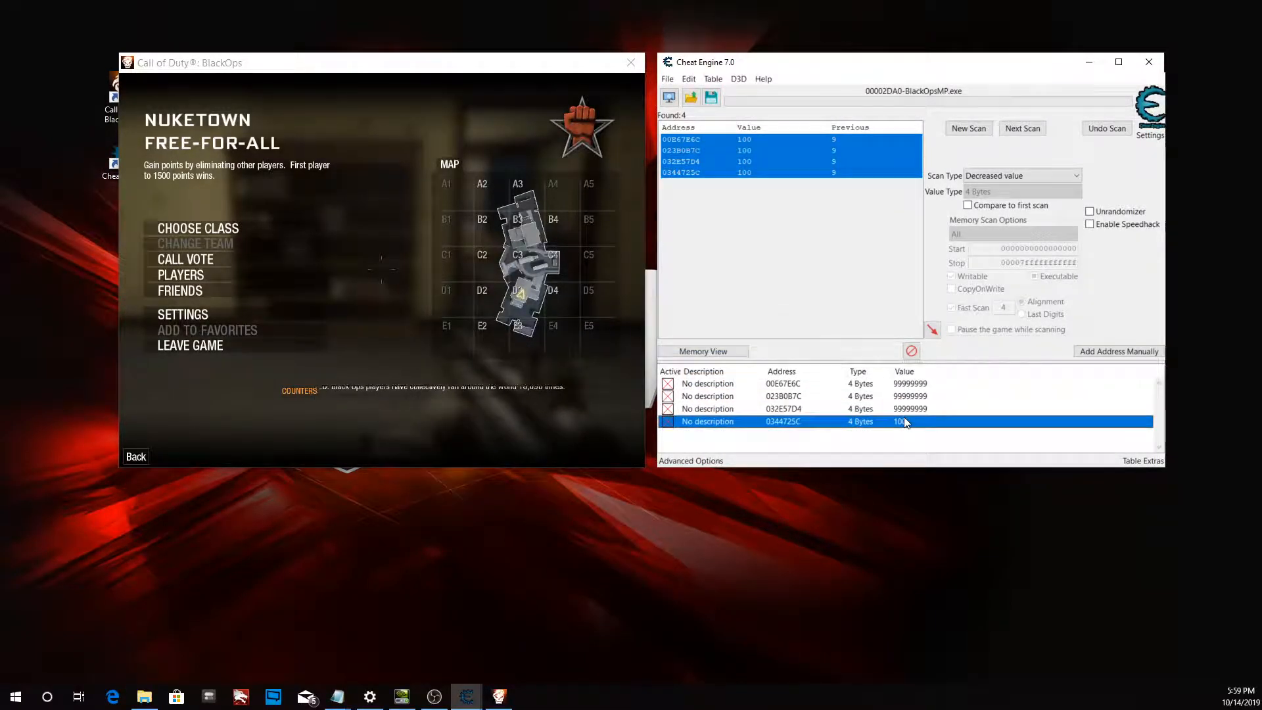
pyautogui.doubleClick(899, 421)
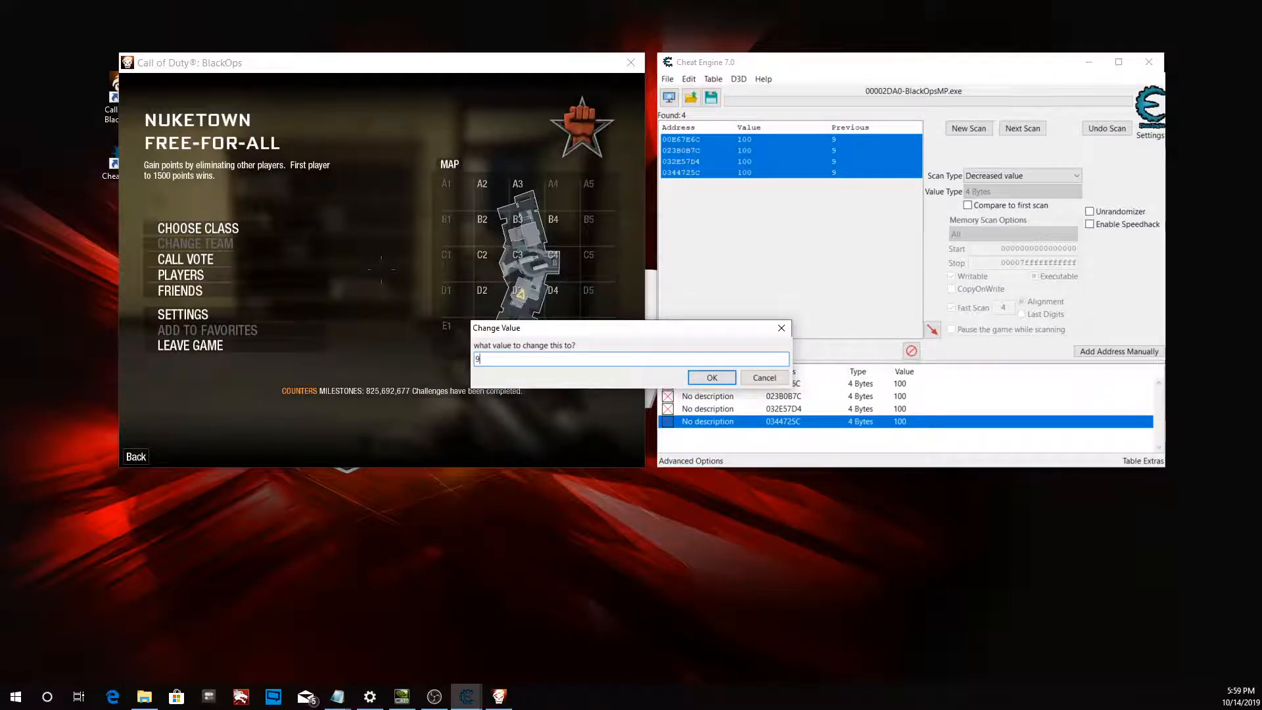
pyautogui.click(711, 378)
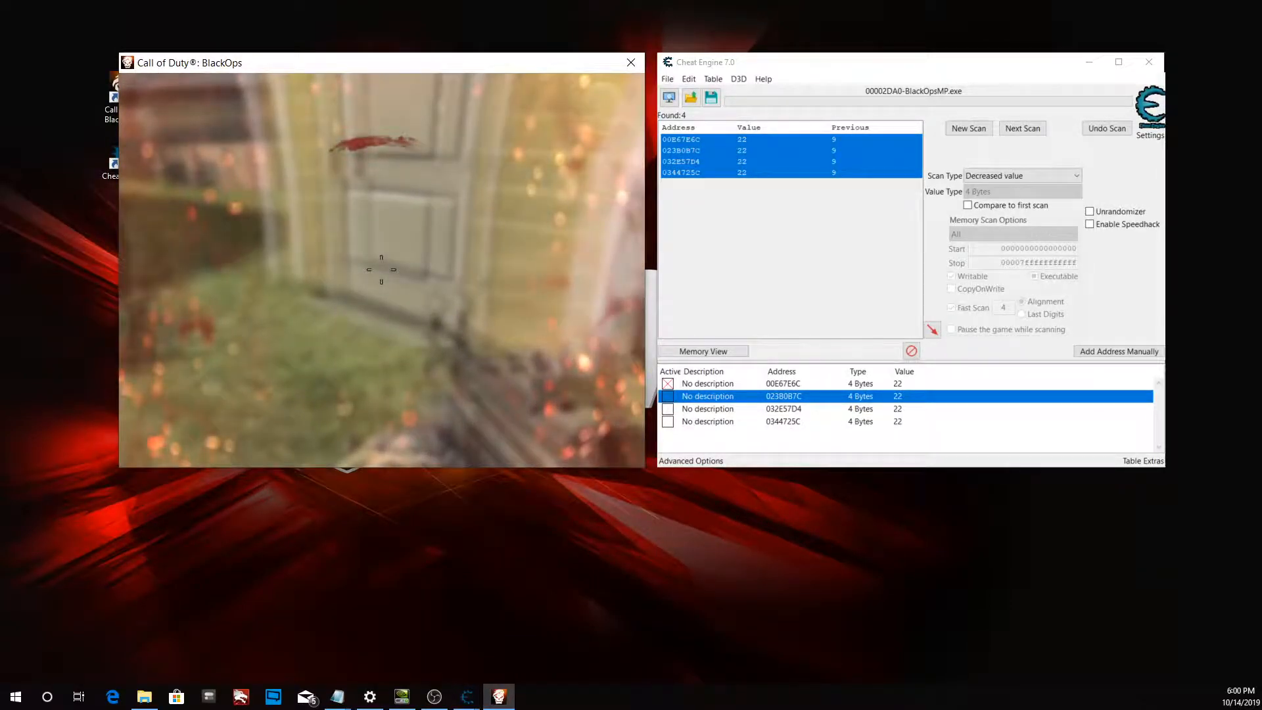
# Leave the current Black Ops match and launch a new Nuketown Combat Training game.
pyautogui.click(1022, 128)
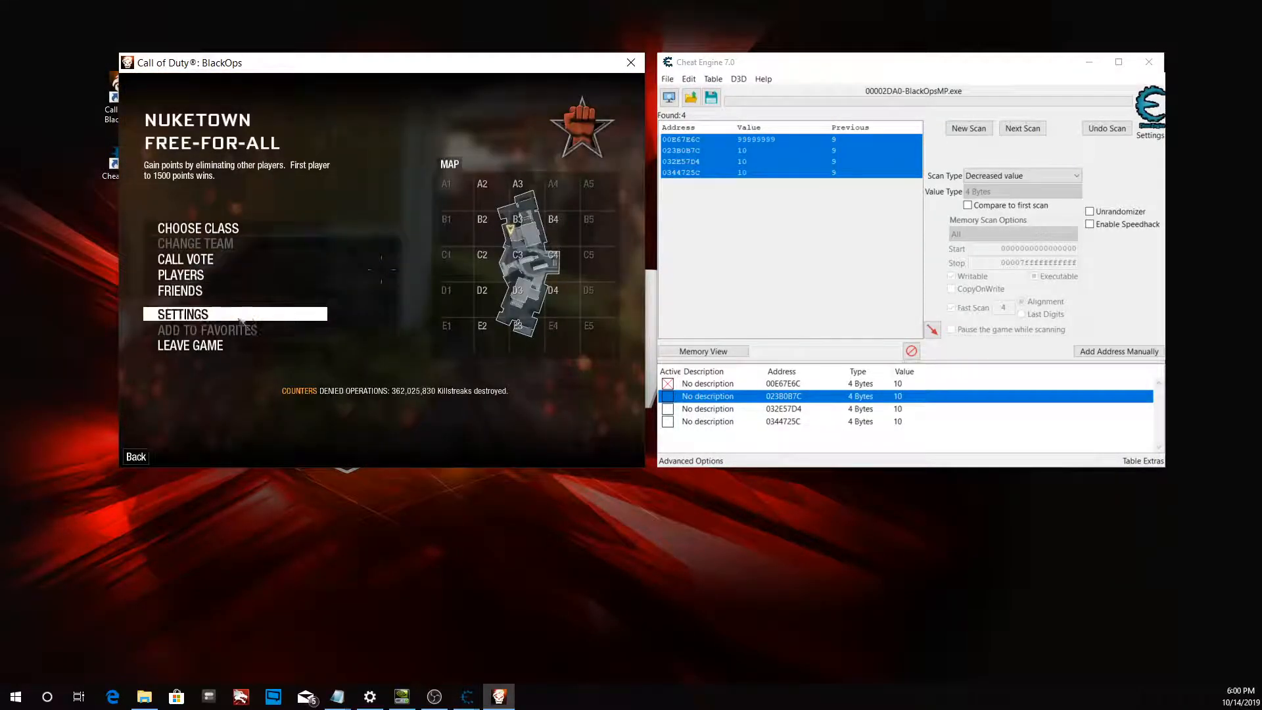
pyautogui.click(190, 345)
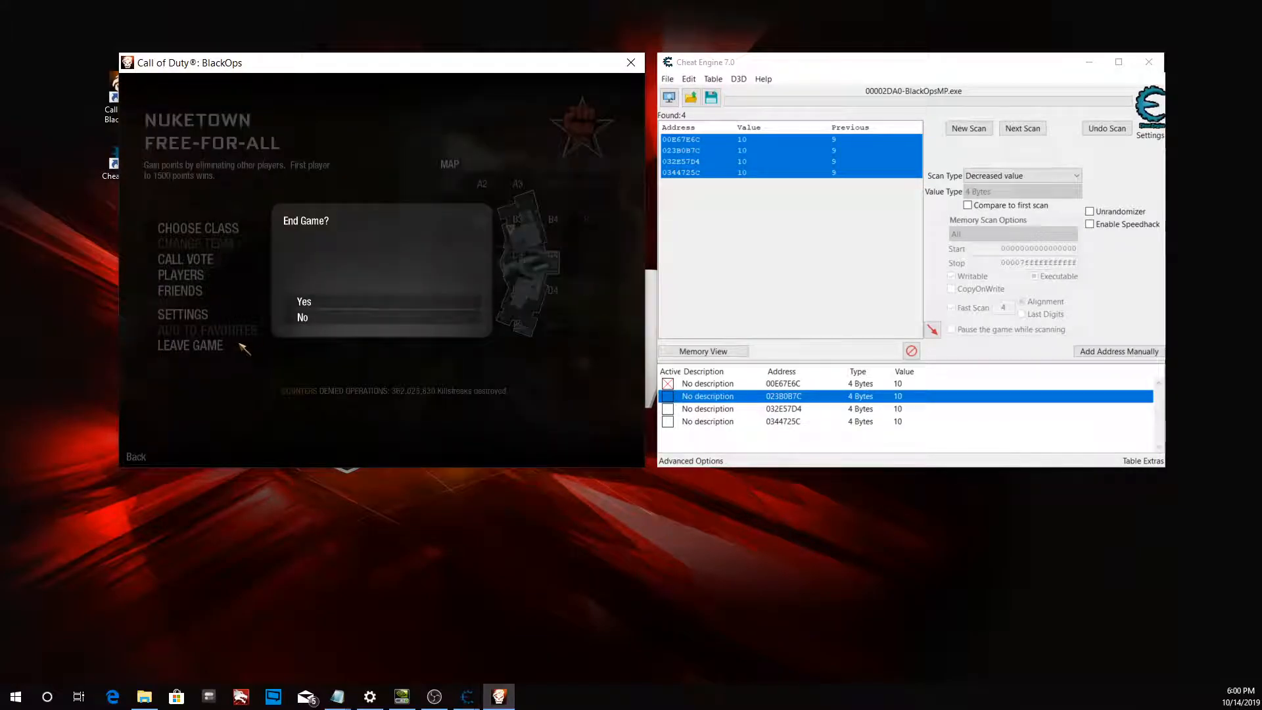
pyautogui.click(304, 301)
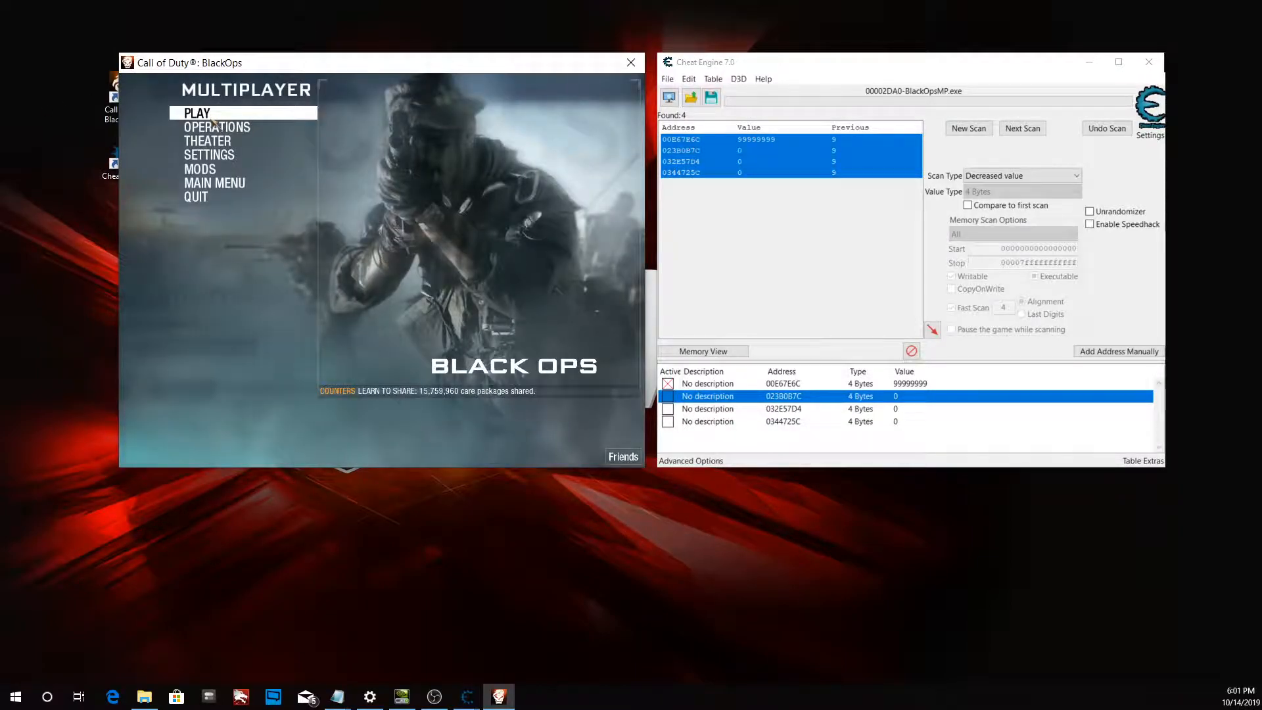
pyautogui.click(216, 127)
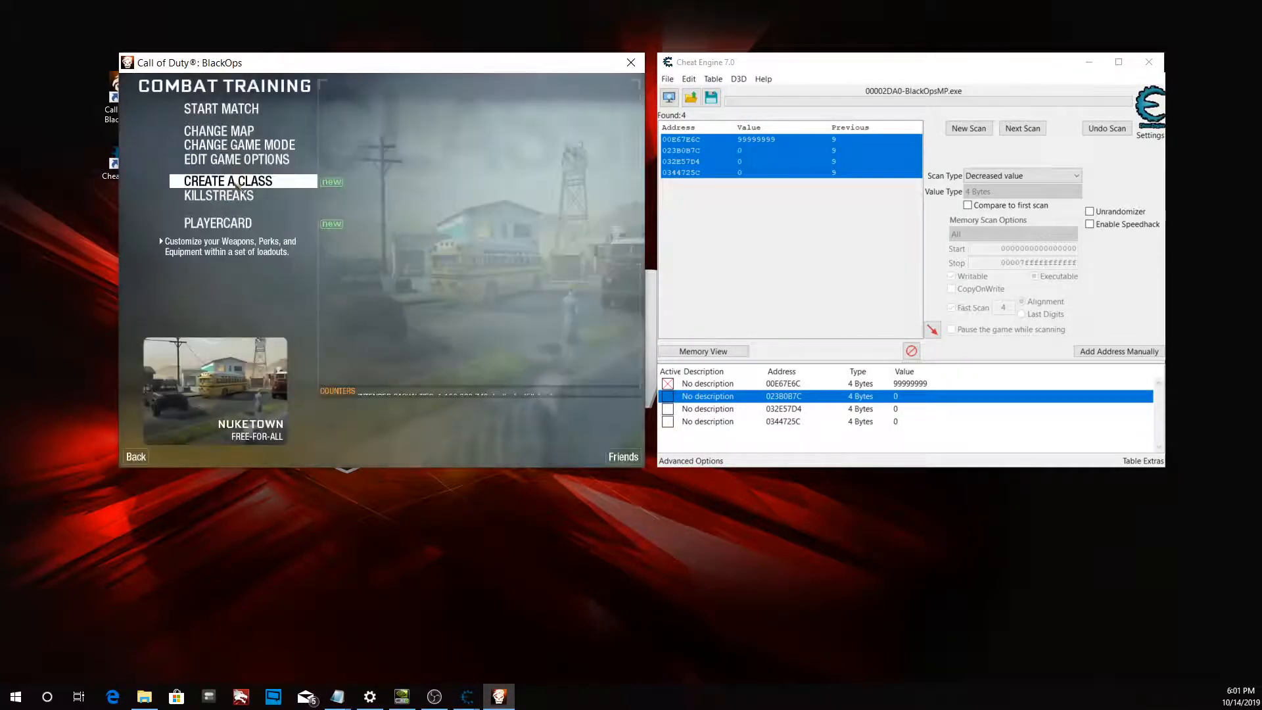
pyautogui.click(235, 159)
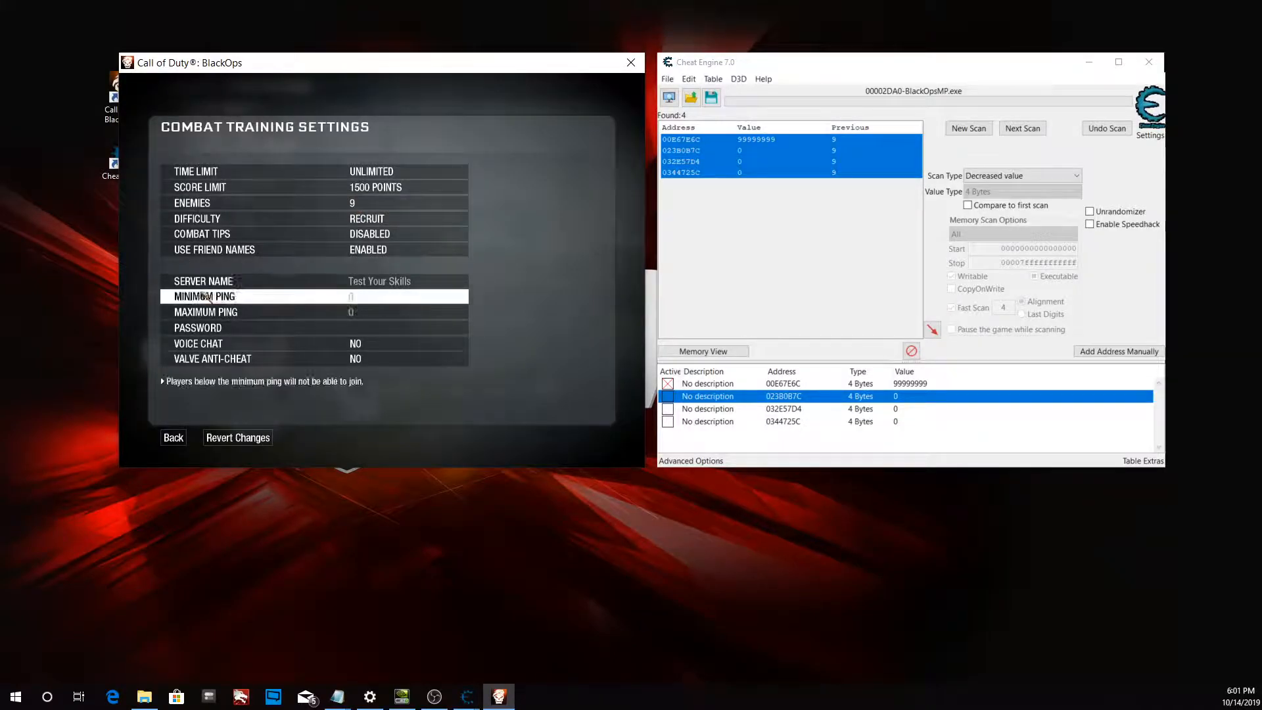
pyautogui.click(174, 437)
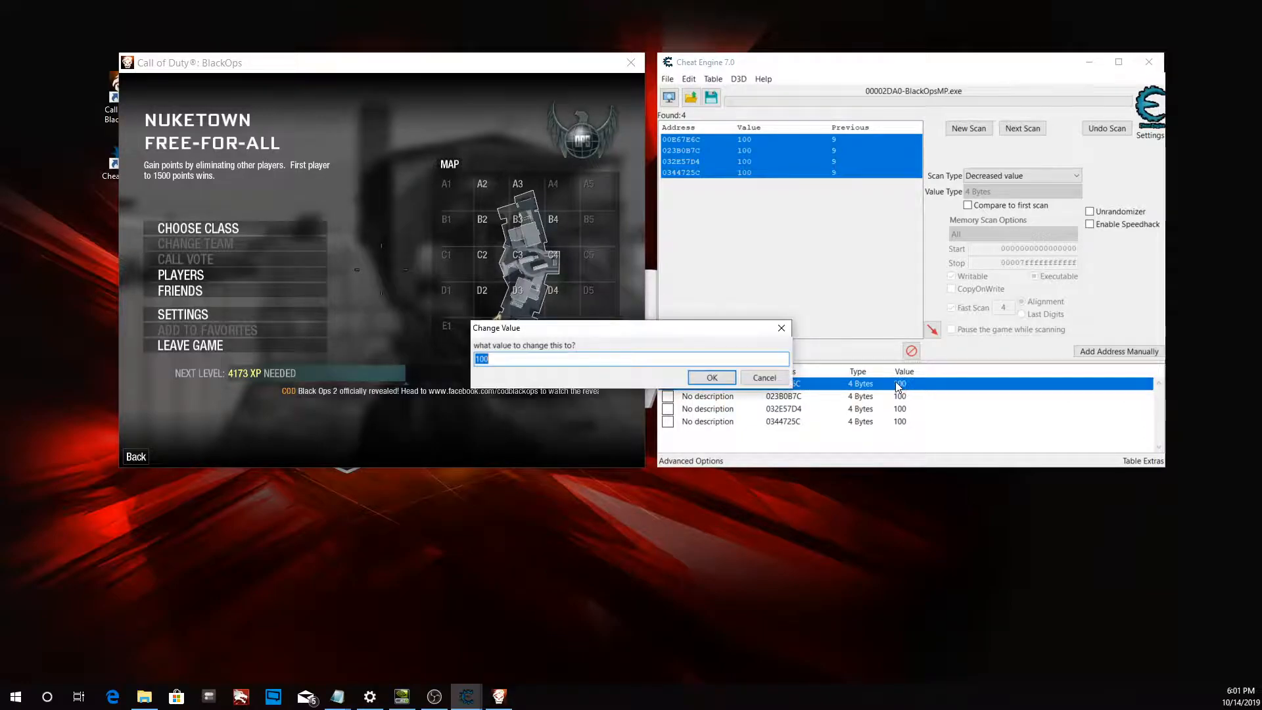
# Change the first address's value to 99999999.
pyautogui.write('99999999')
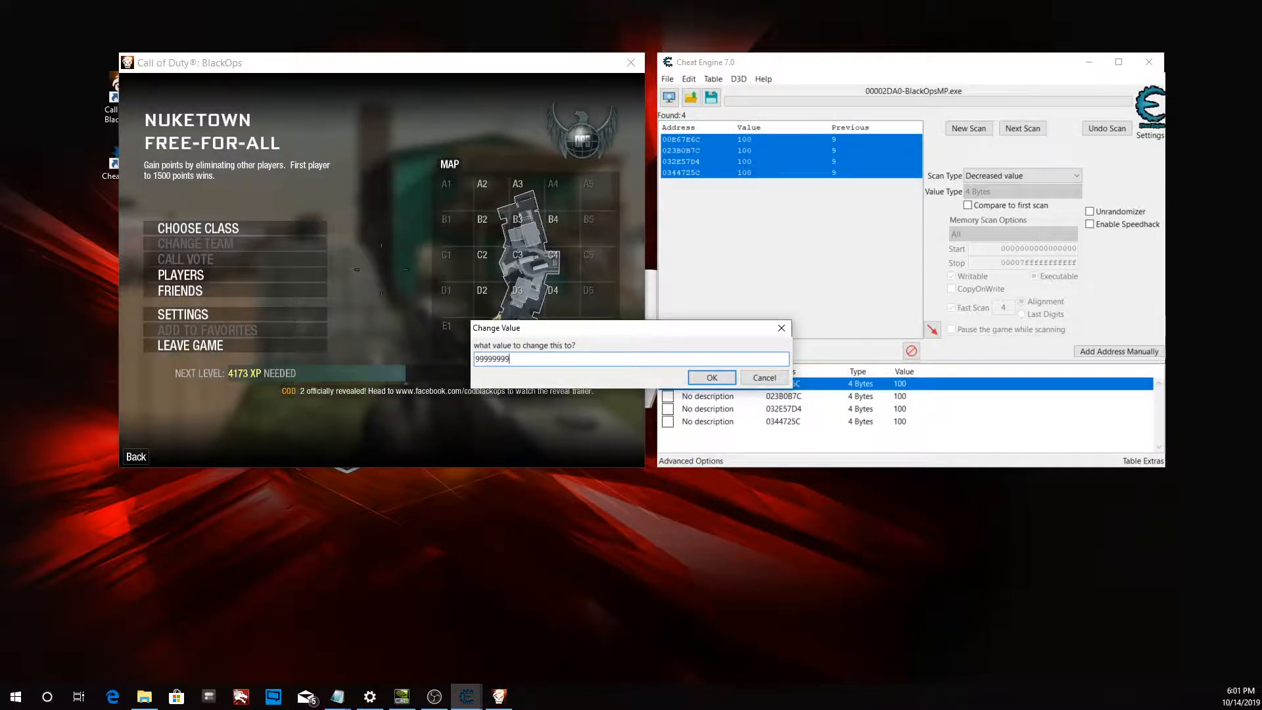
pyautogui.click(712, 377)
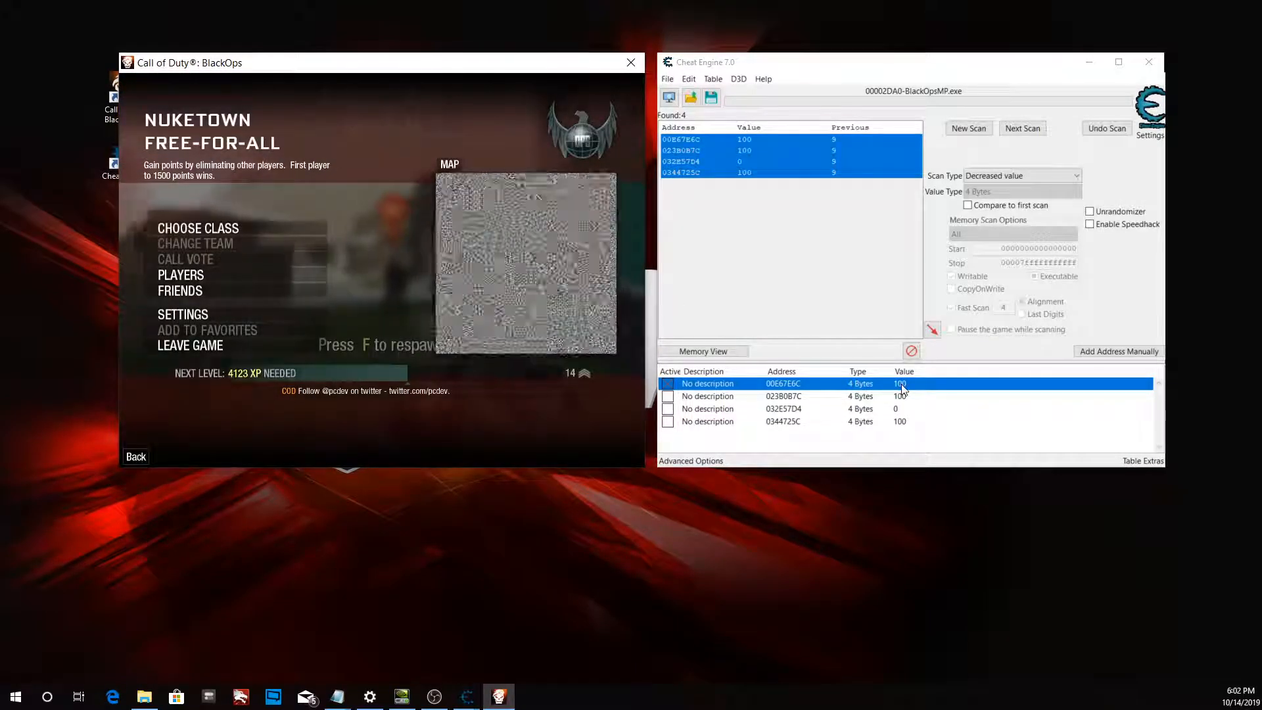
# Set the second address to 999999999 and confirm large values for the third and fourth.
pyautogui.doubleClick(901, 383)
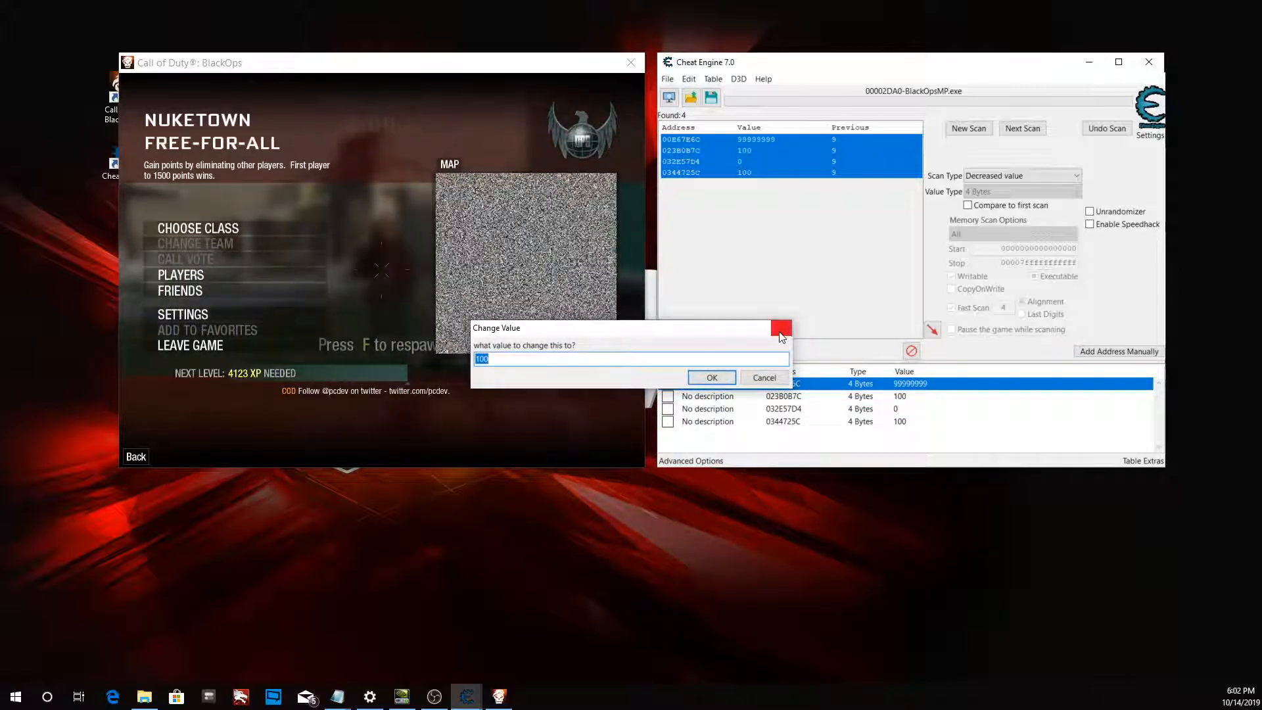
pyautogui.click(711, 377)
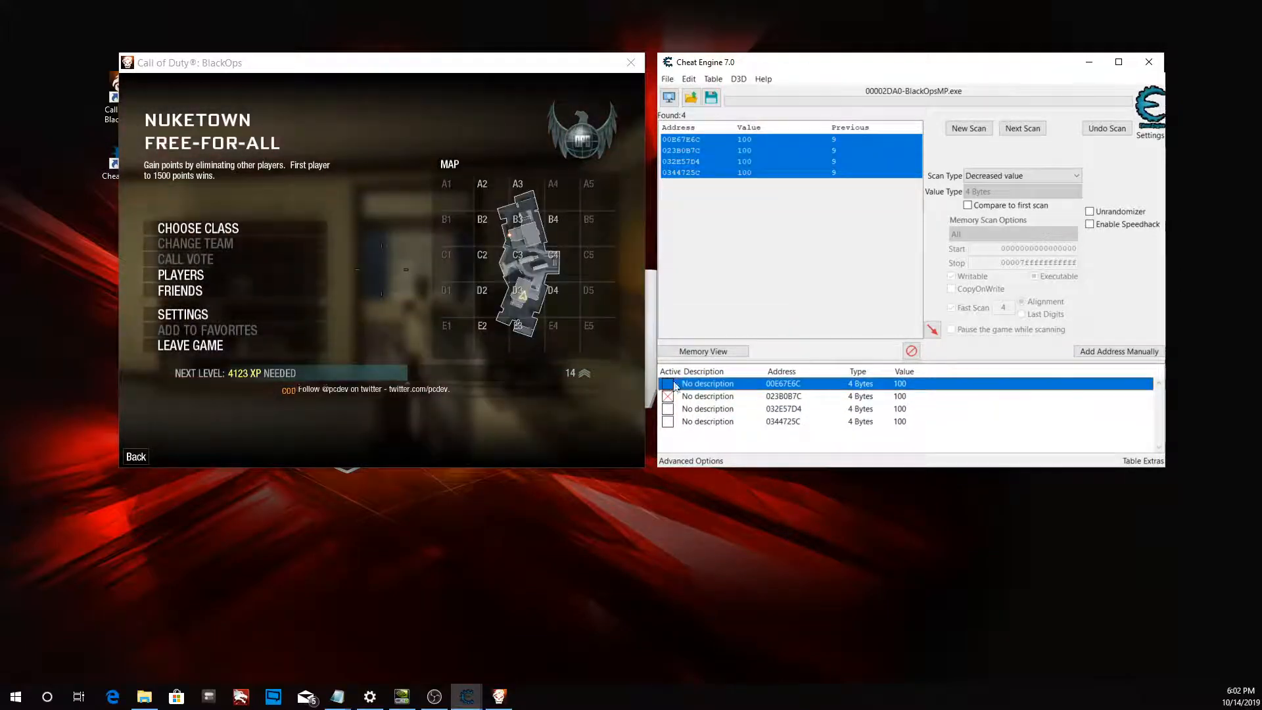
pyautogui.doubleClick(899, 396)
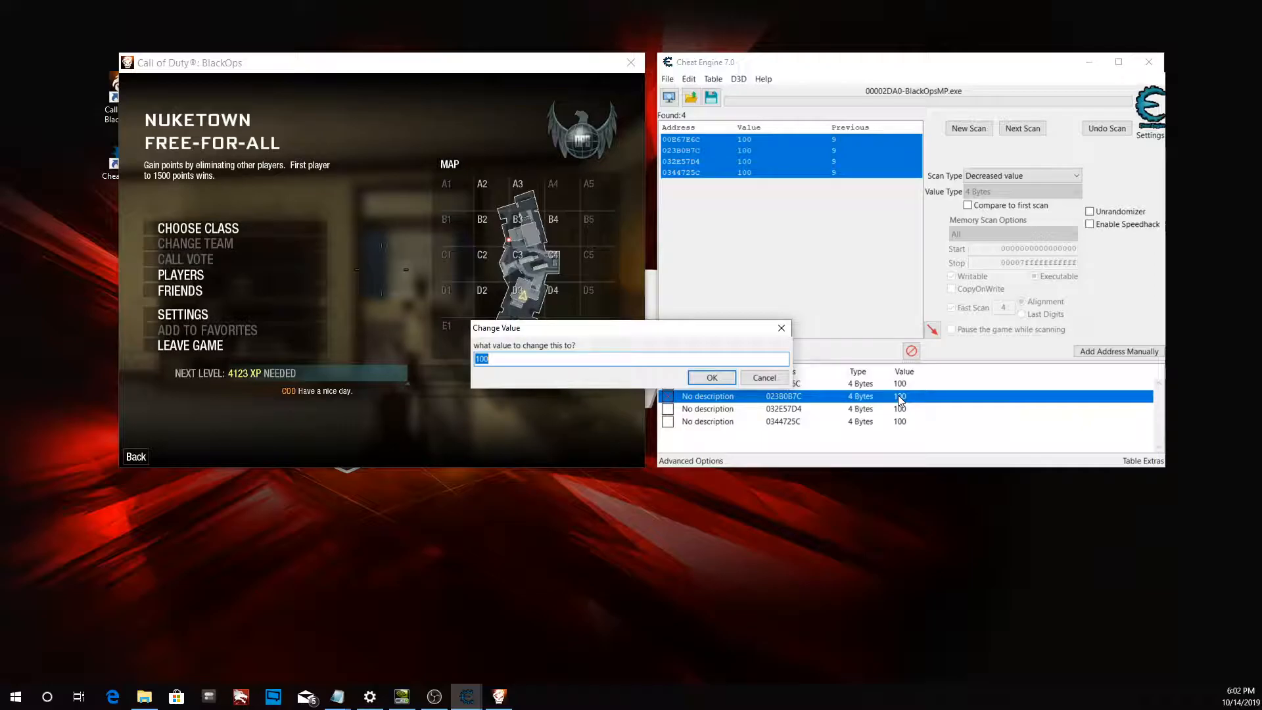
pyautogui.write('999999999')
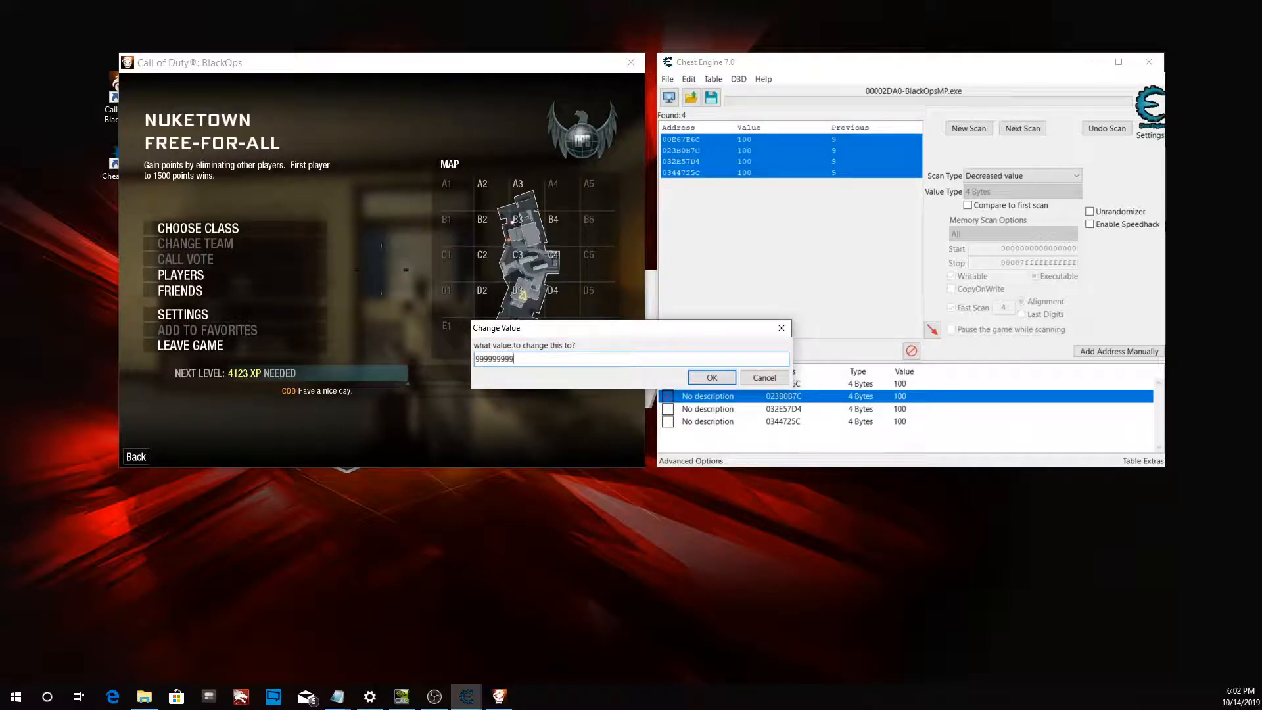
pyautogui.click(711, 377)
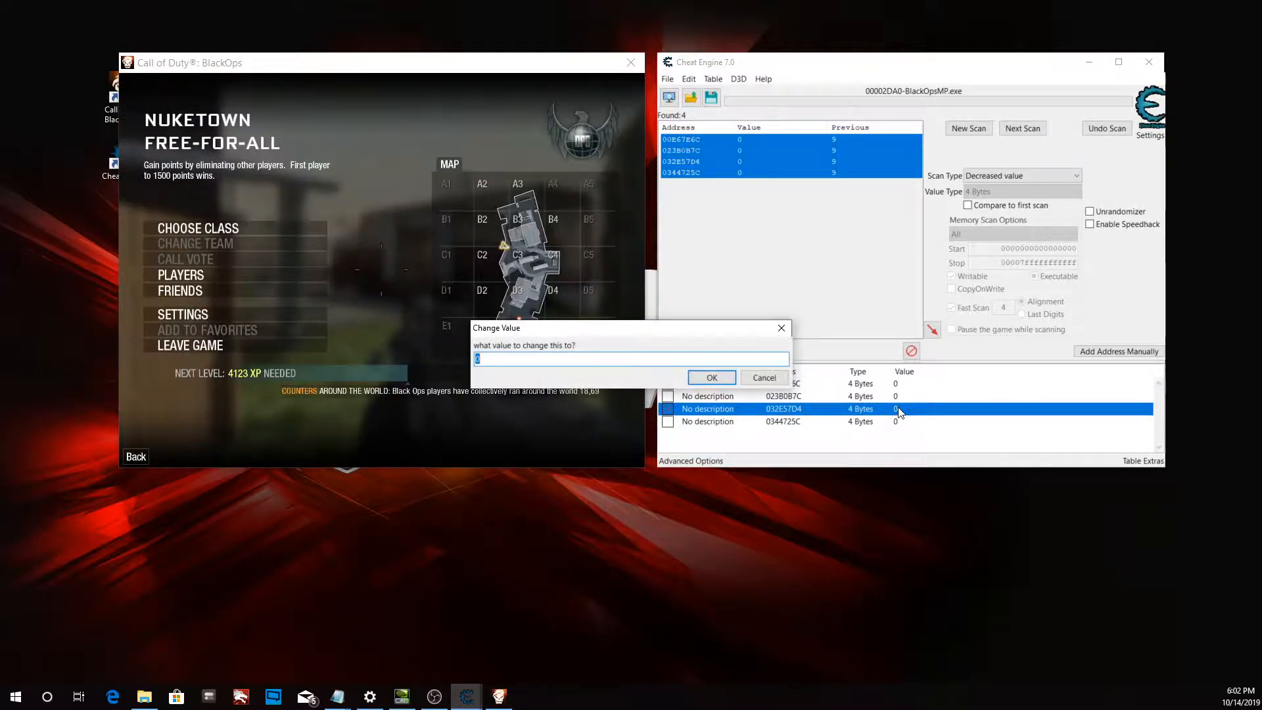
pyautogui.click(711, 377)
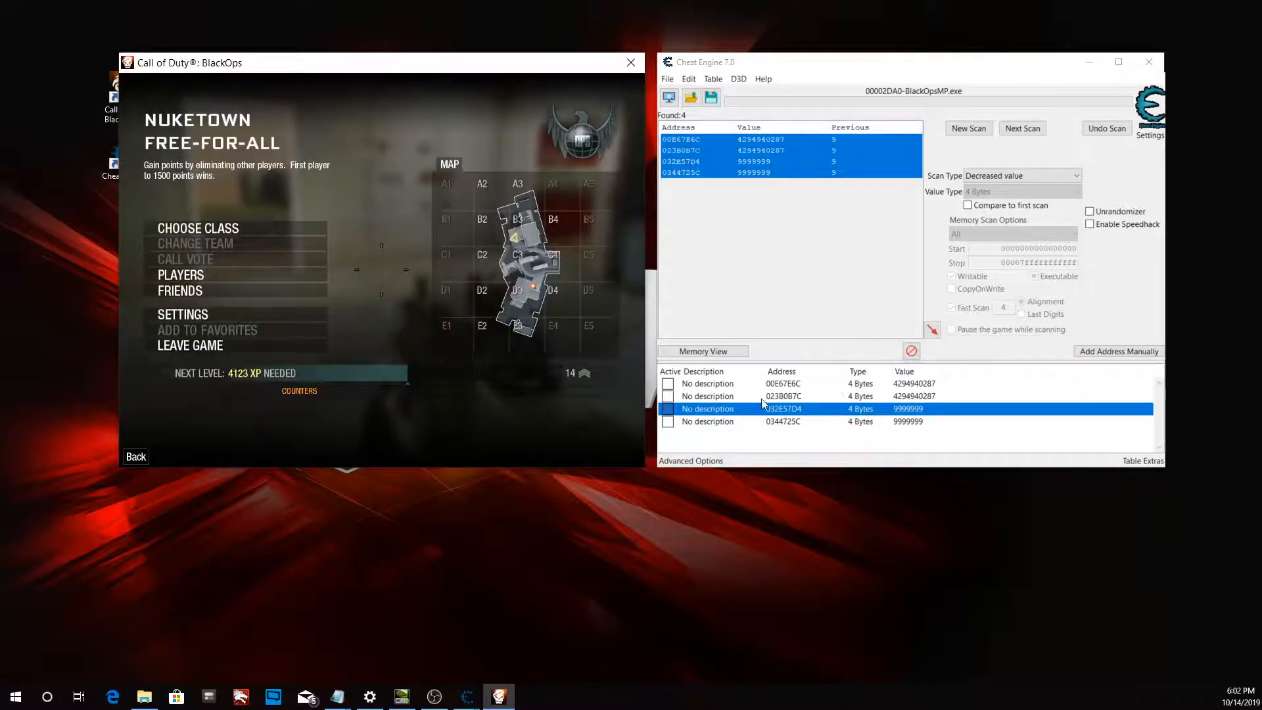
# Rename the third address's description to Godmode.
pyautogui.doubleClick(707, 408)
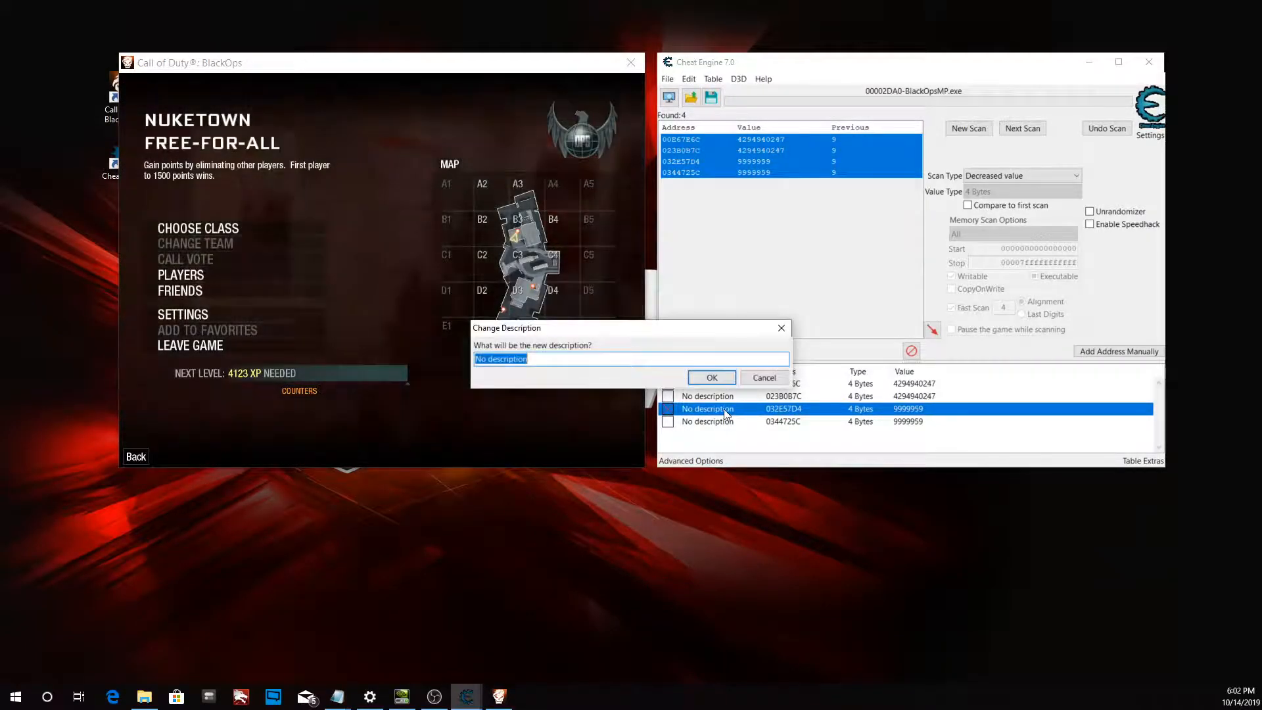
pyautogui.write('Godmode')
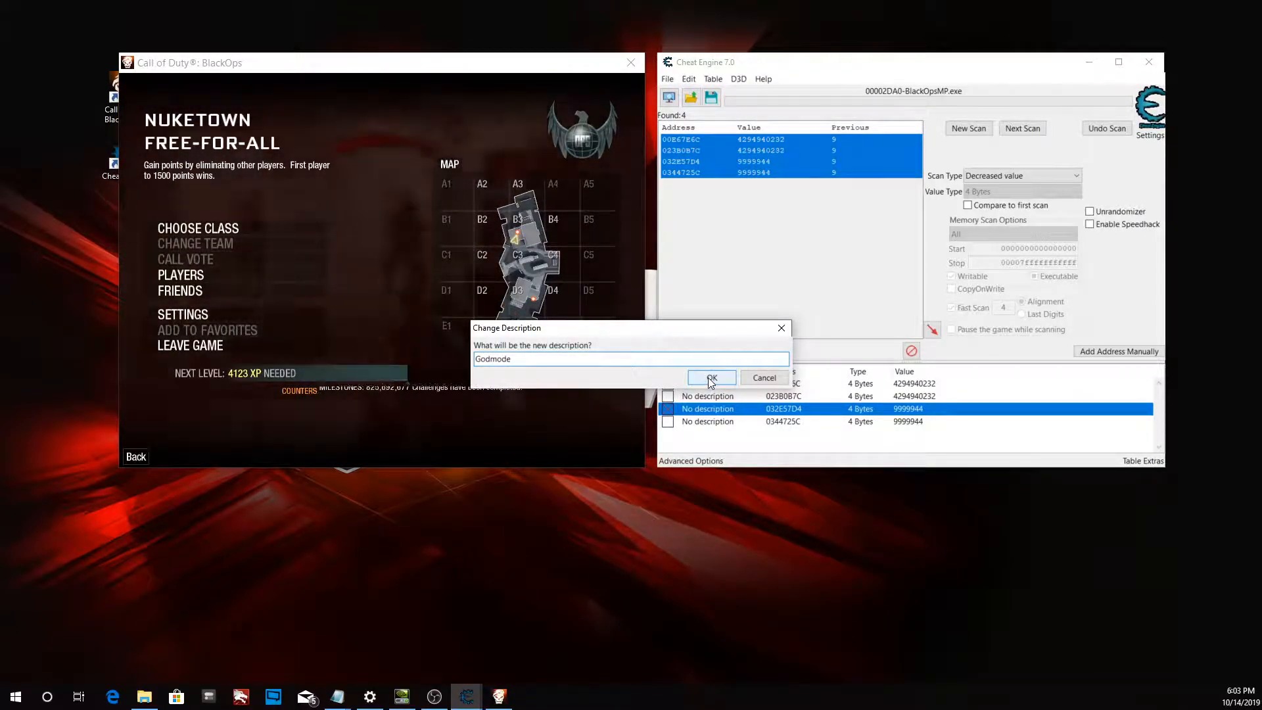
pyautogui.click(711, 377)
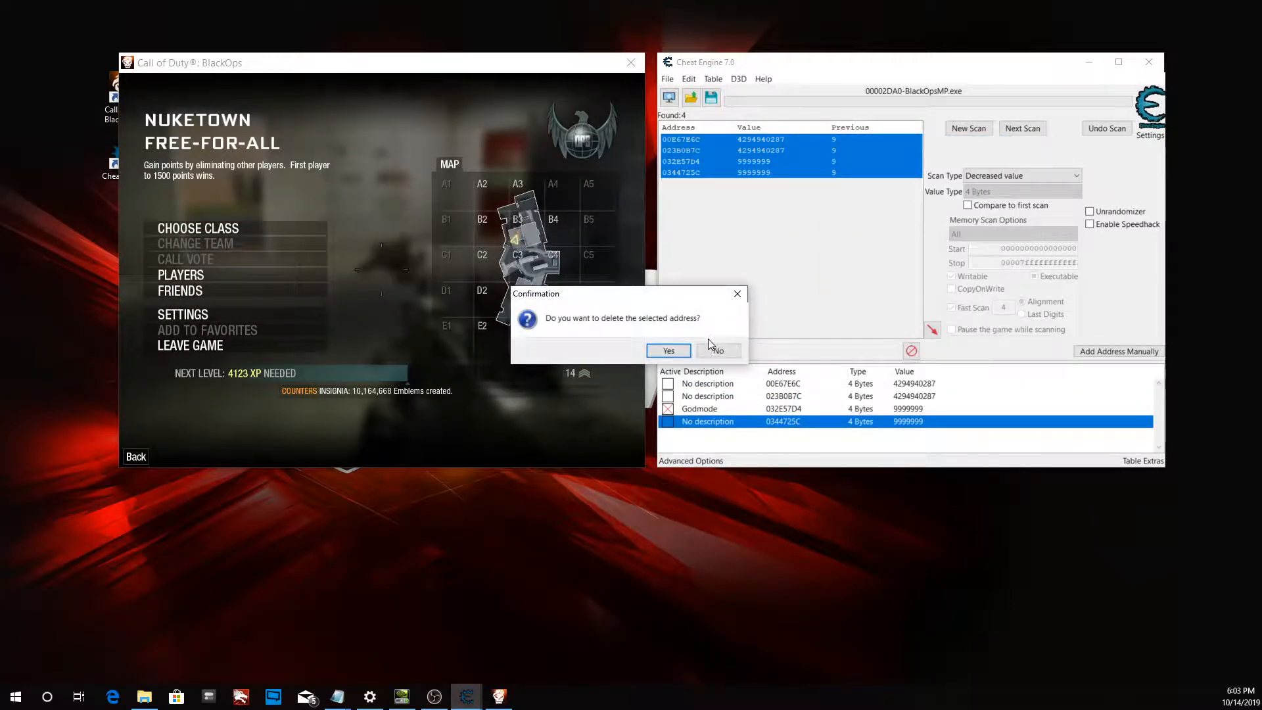
# Delete the other three addresses and return to the Black Ops match.
pyautogui.click(668, 350)
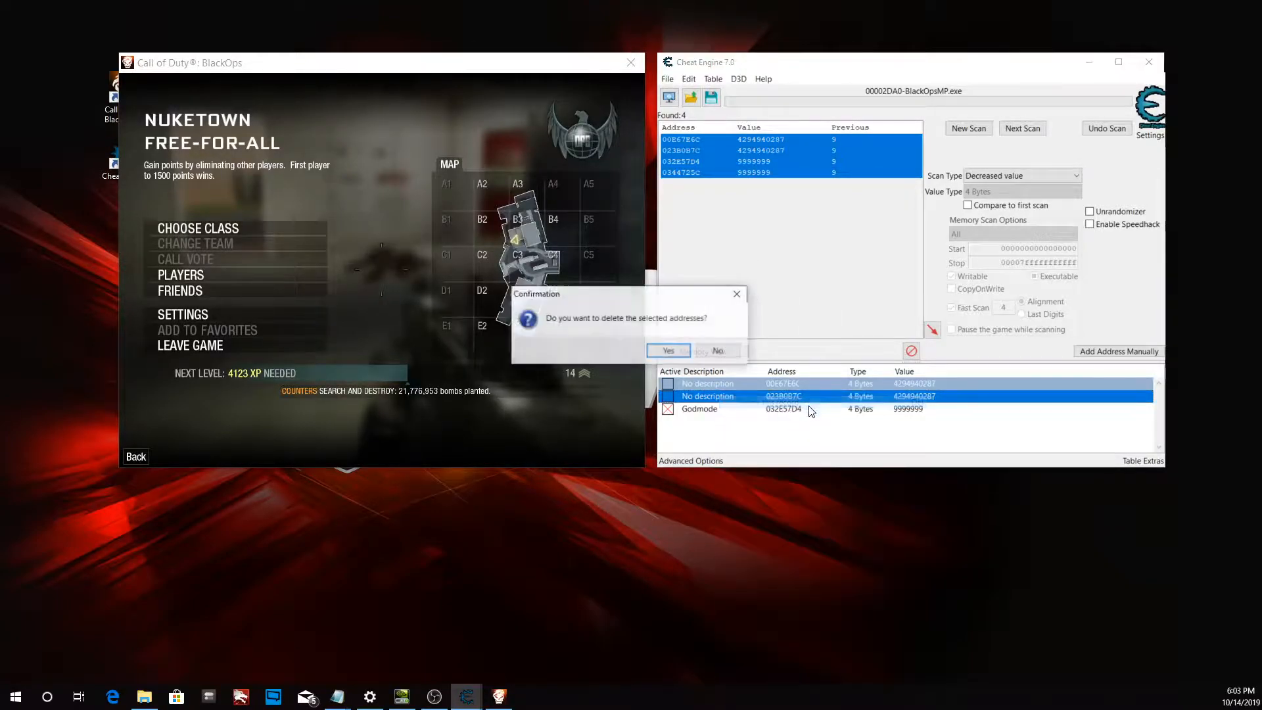
pyautogui.click(669, 351)
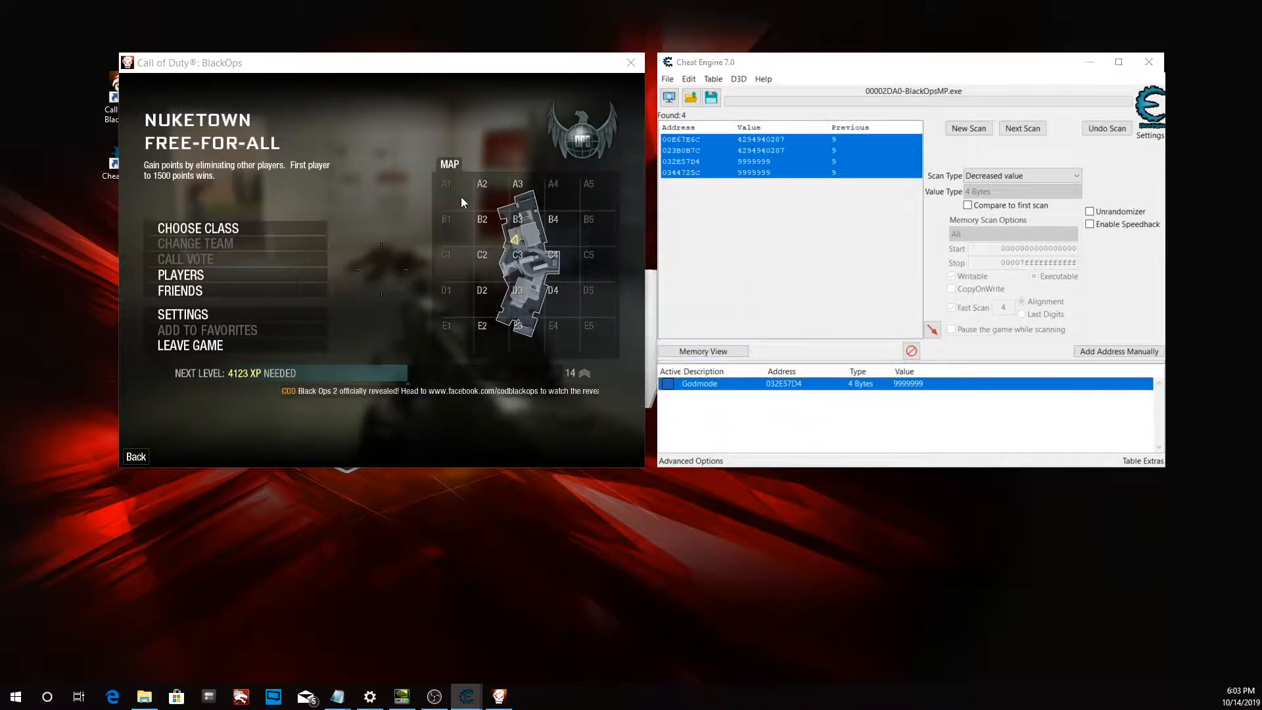
pyautogui.click(135, 456)
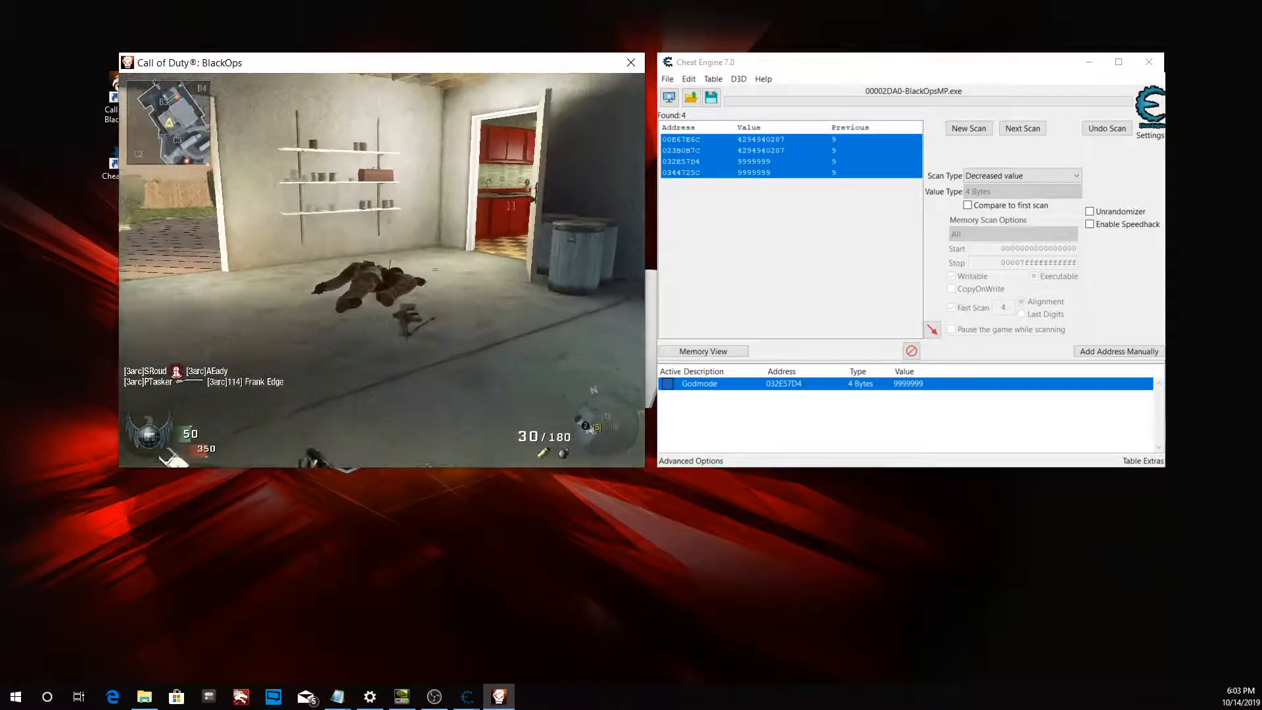